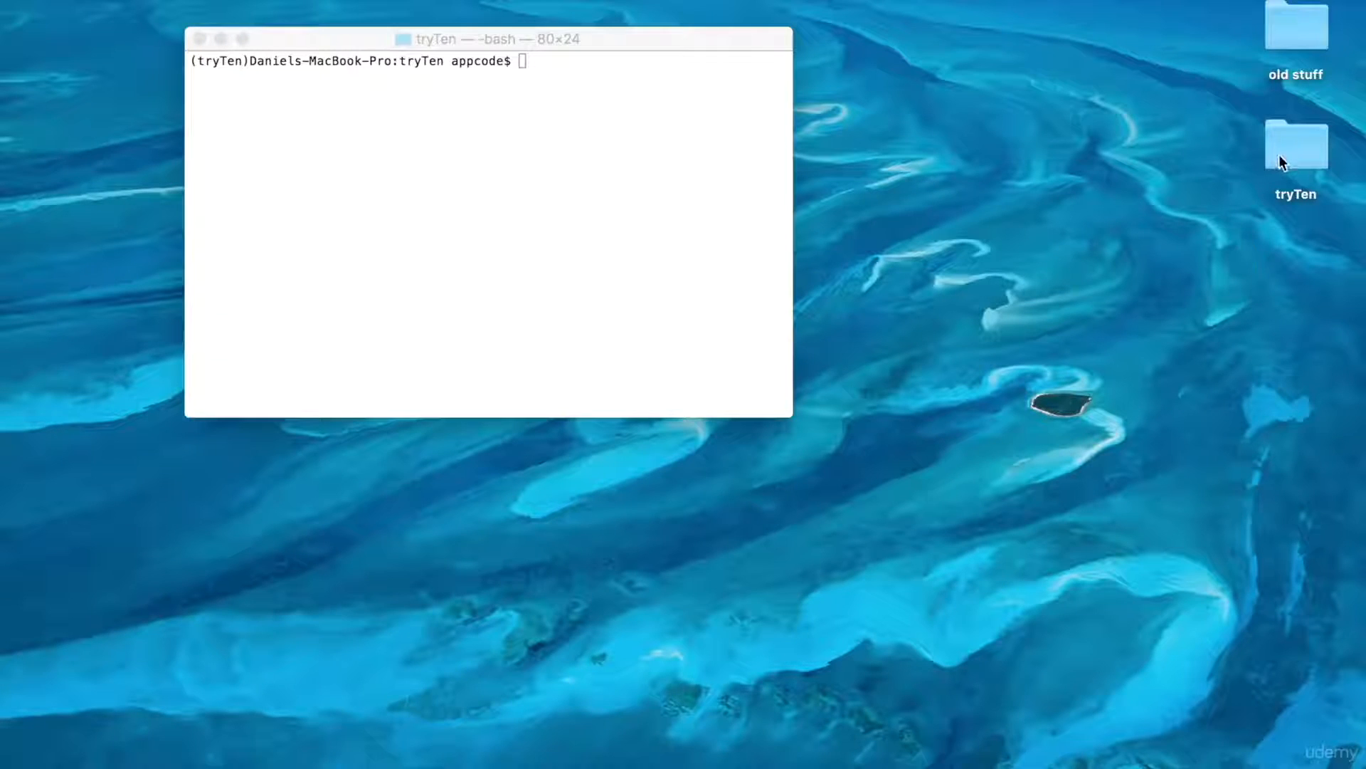
Rename the inner tryTen folder to src and create a new static folder beside it
{"action": "left_click", "coordinate": [1295, 143]}
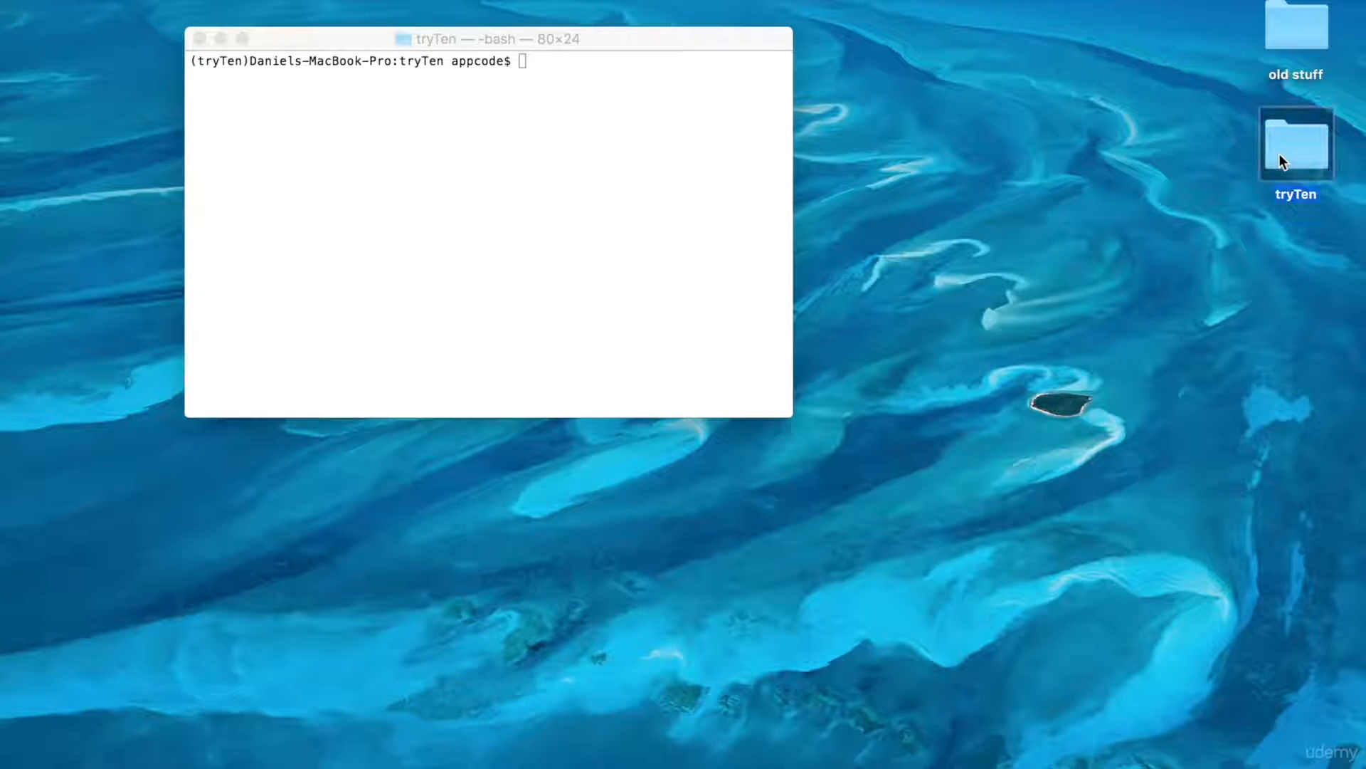
{"action": "double_click", "coordinate": [1294, 143]}
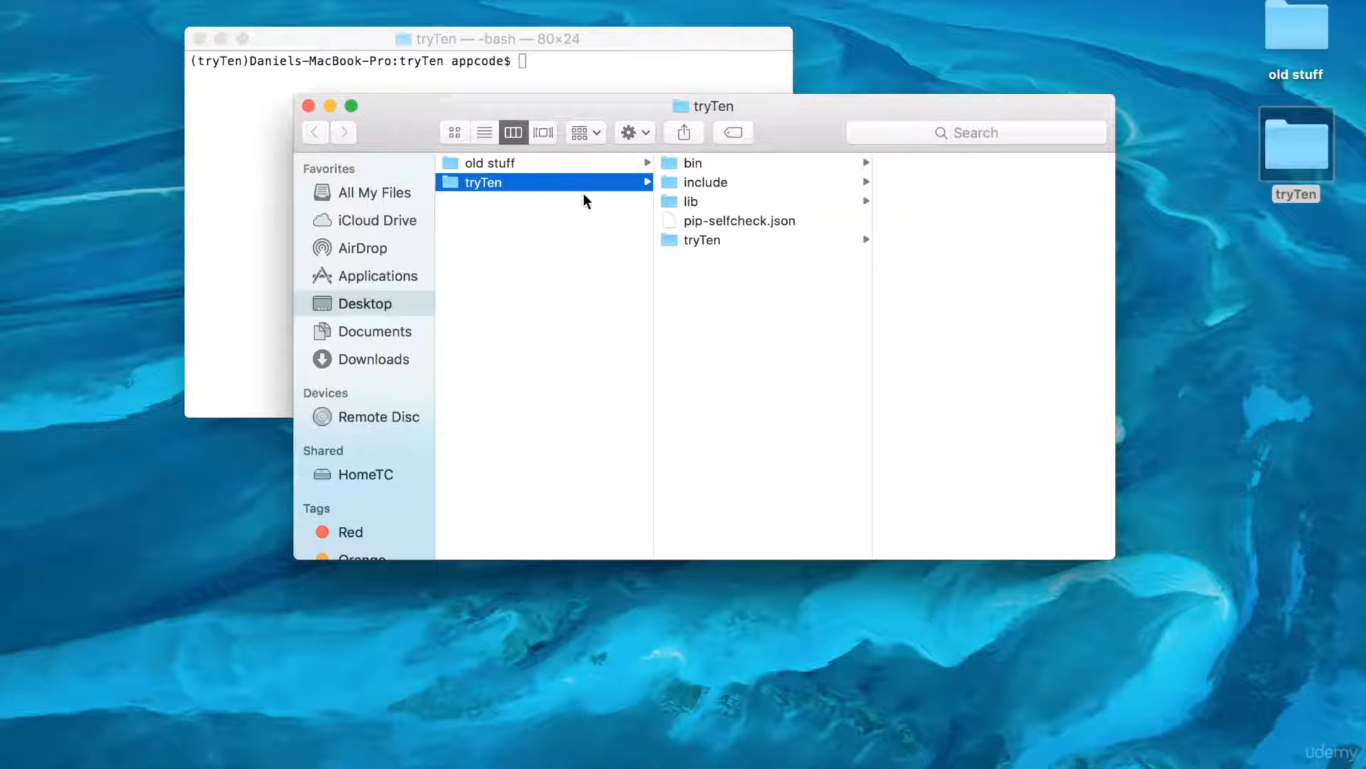
{"action": "mouse_move", "coordinate": [551, 189]}
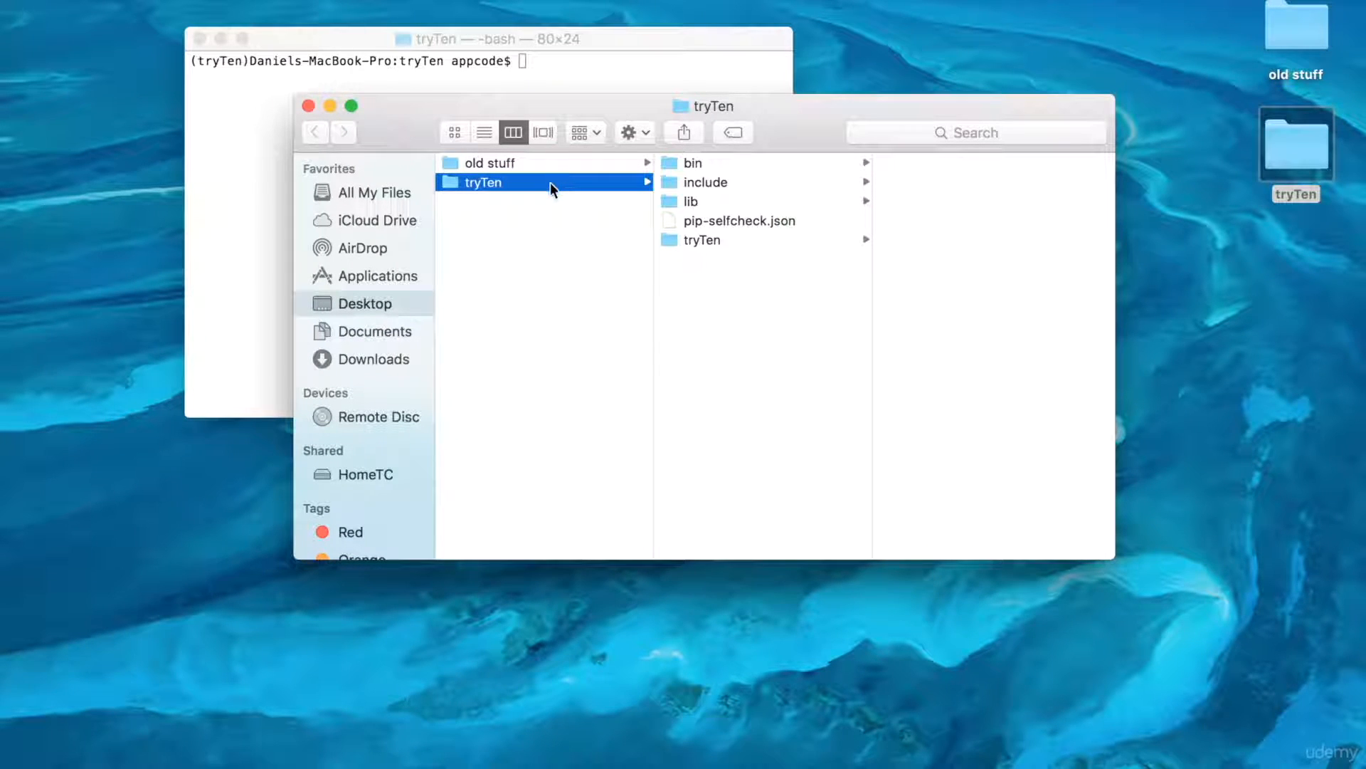
{"action": "mouse_move", "coordinate": [670, 246]}
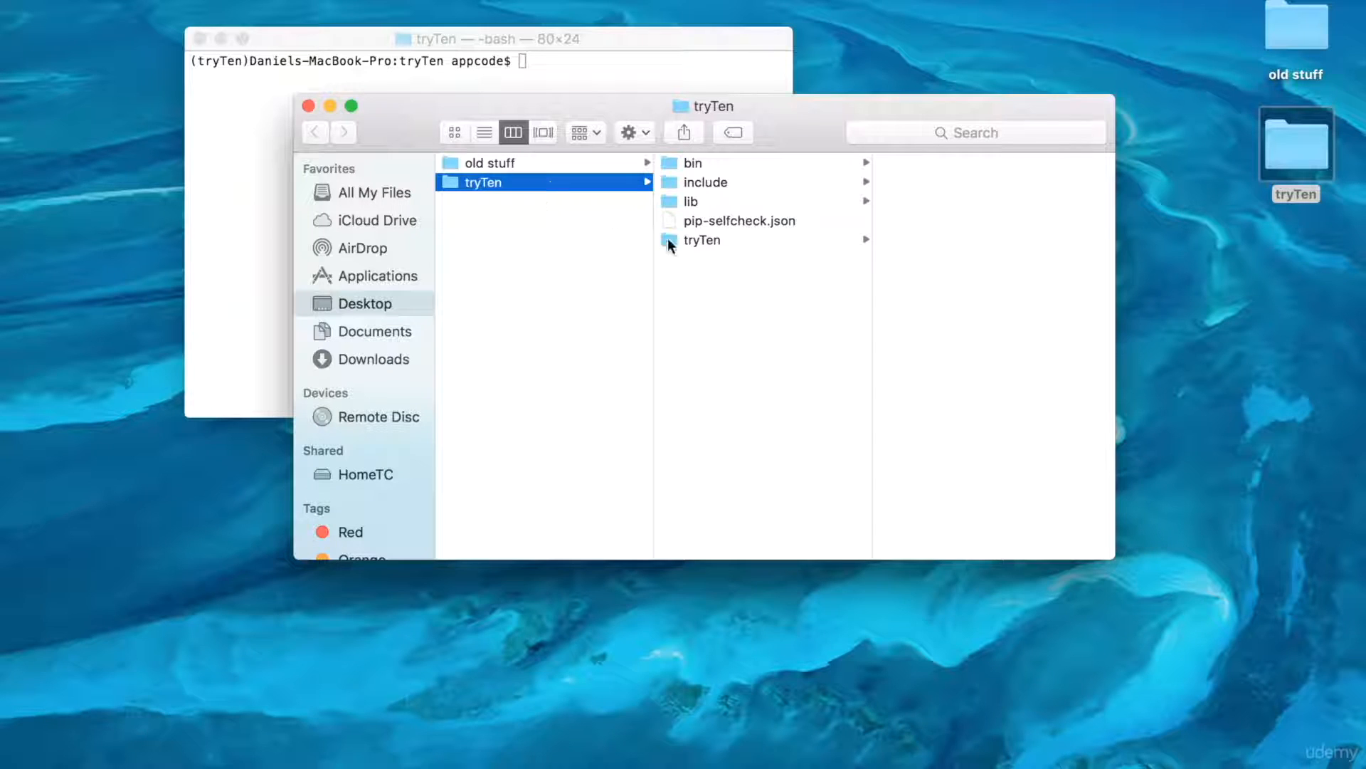
{"action": "left_click", "coordinate": [702, 239]}
{"action": "type", "text": "src"}
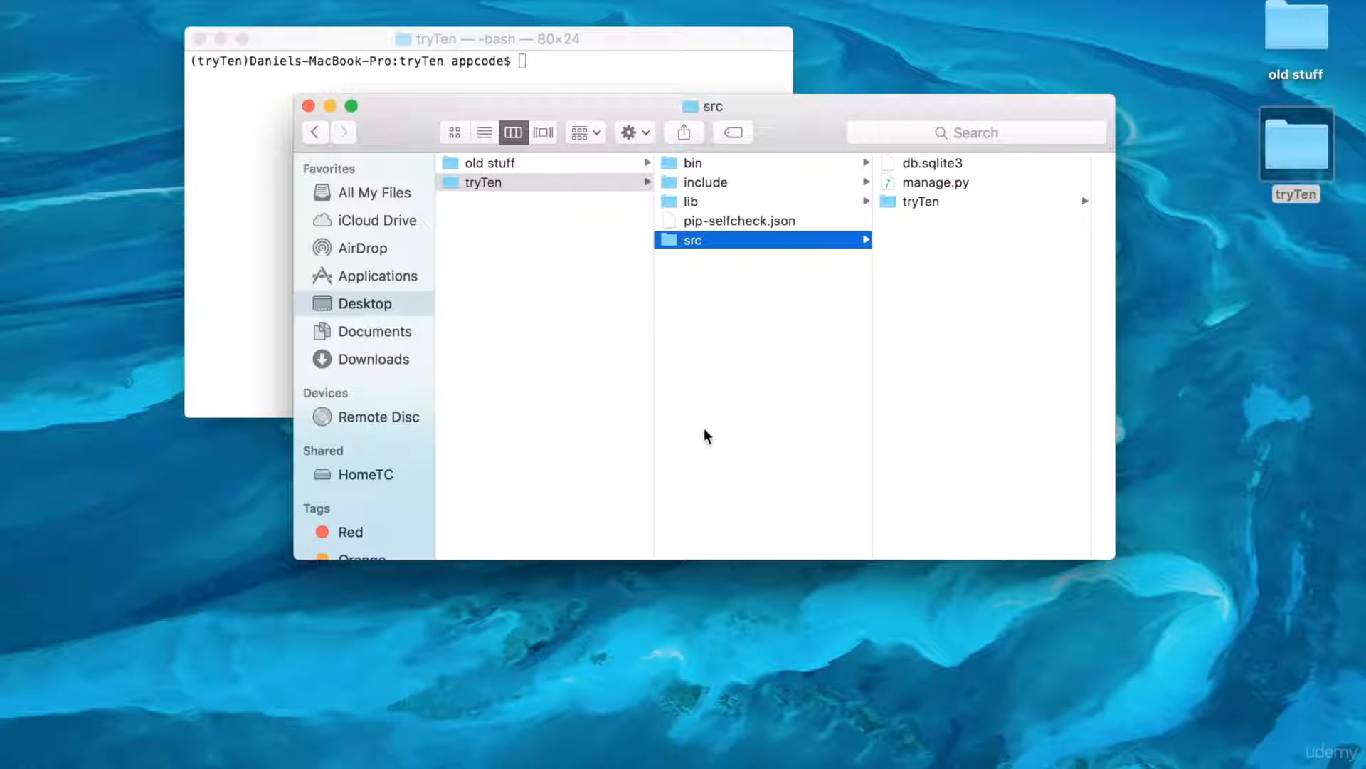
{"action": "mouse_move", "coordinate": [536, 201]}
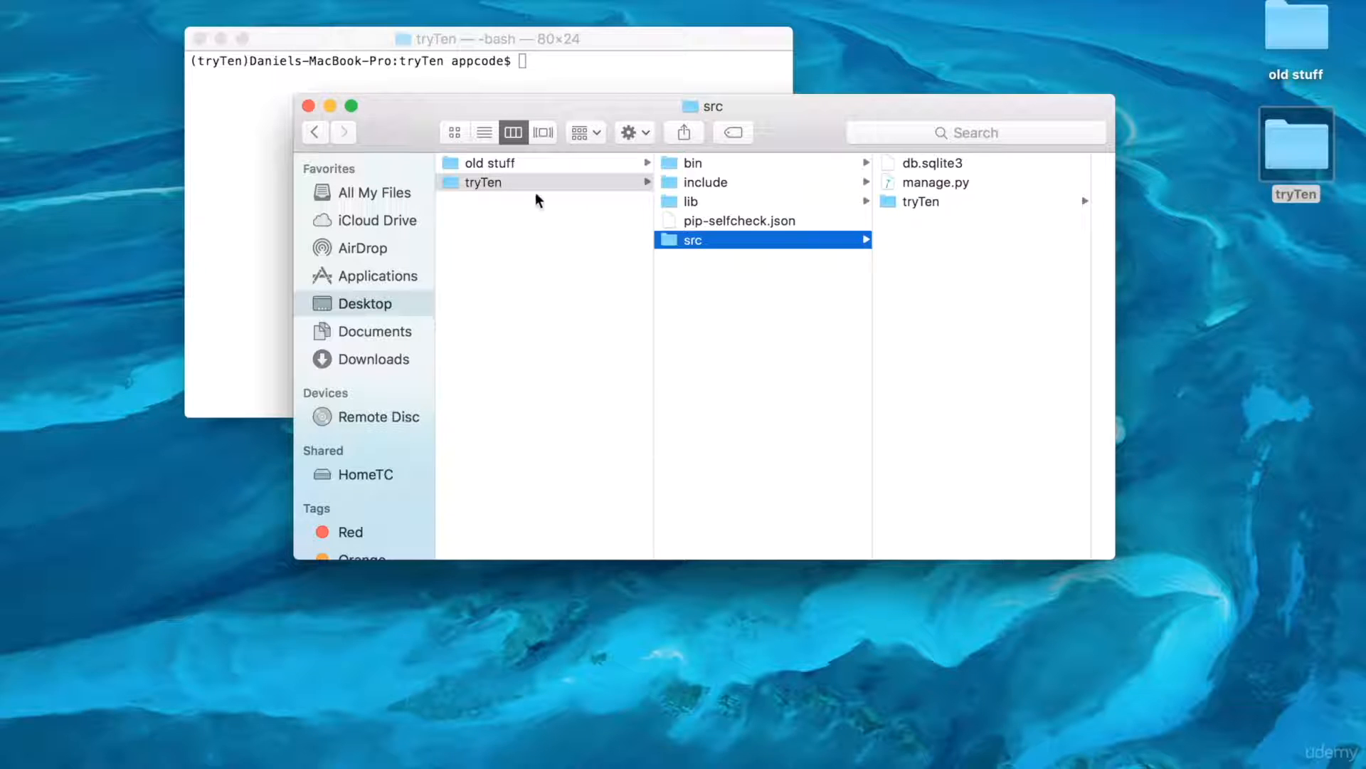
{"action": "left_click", "coordinate": [482, 181]}
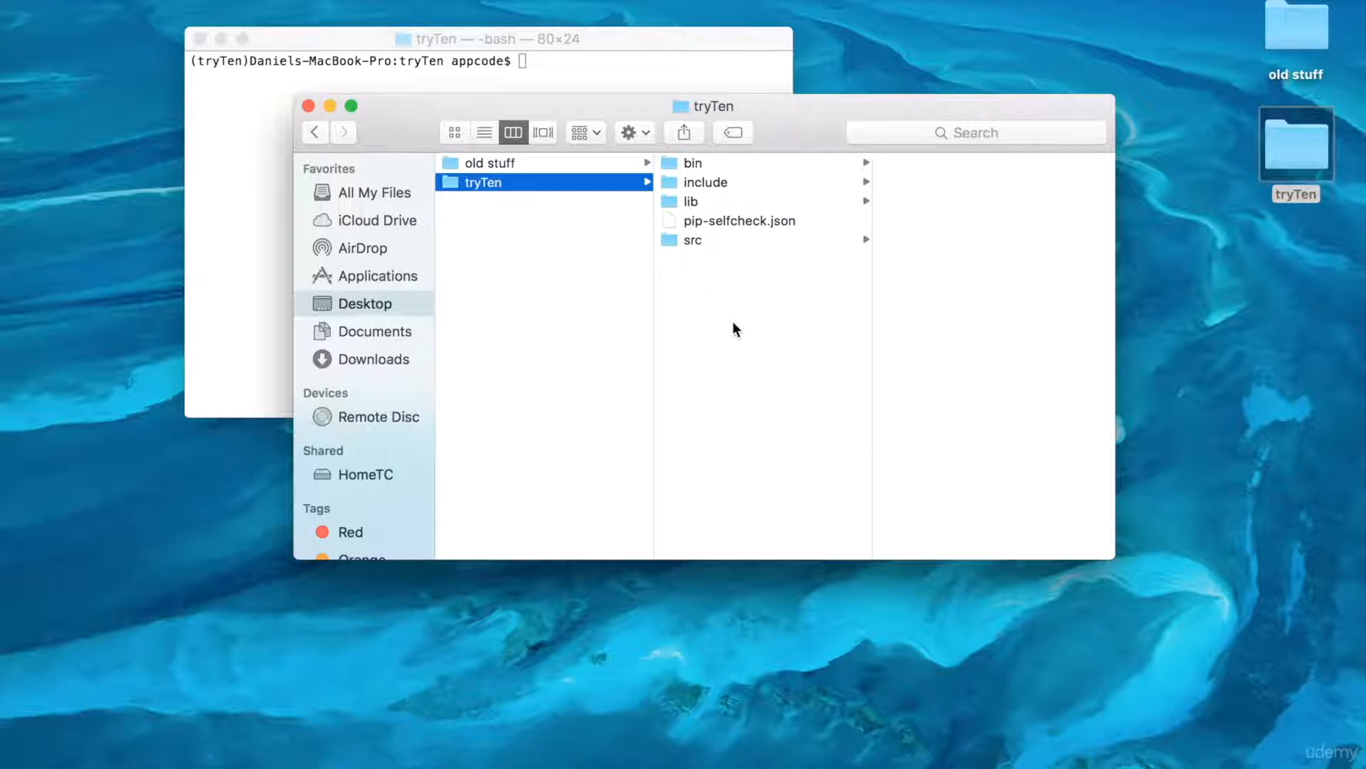
{"action": "type", "text": "static"}
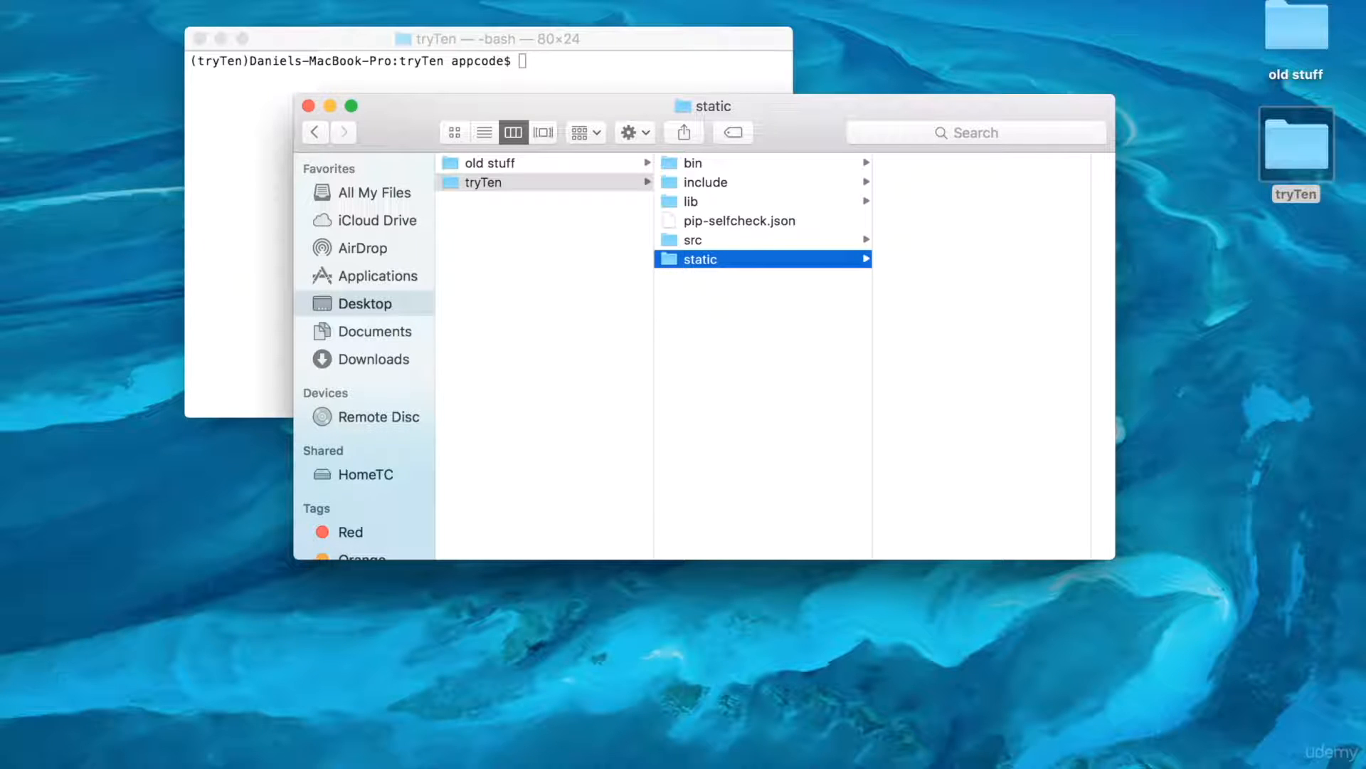
{"action": "mouse_move", "coordinate": [845, 755]}
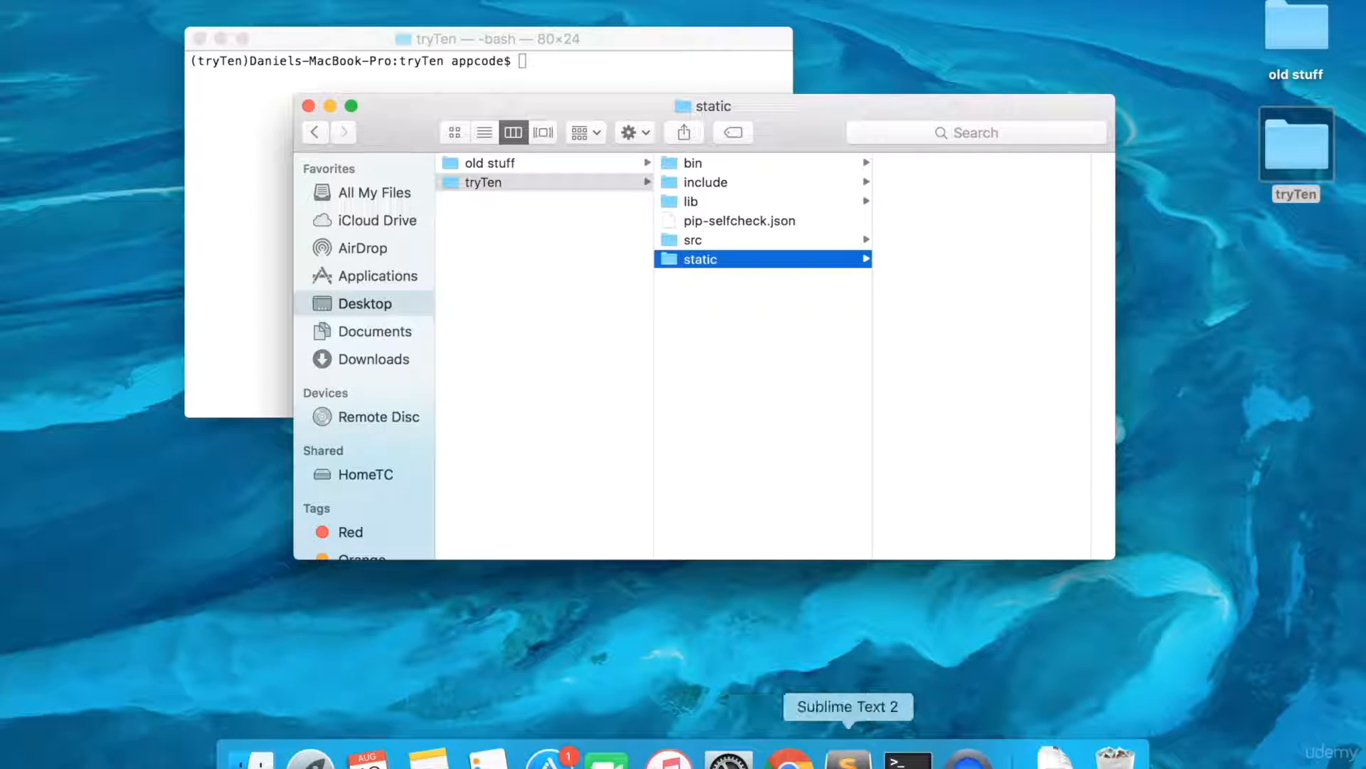
Save the project as tryTen.sublime-project inside Desktop > tryTen
{"action": "left_click", "coordinate": [845, 757]}
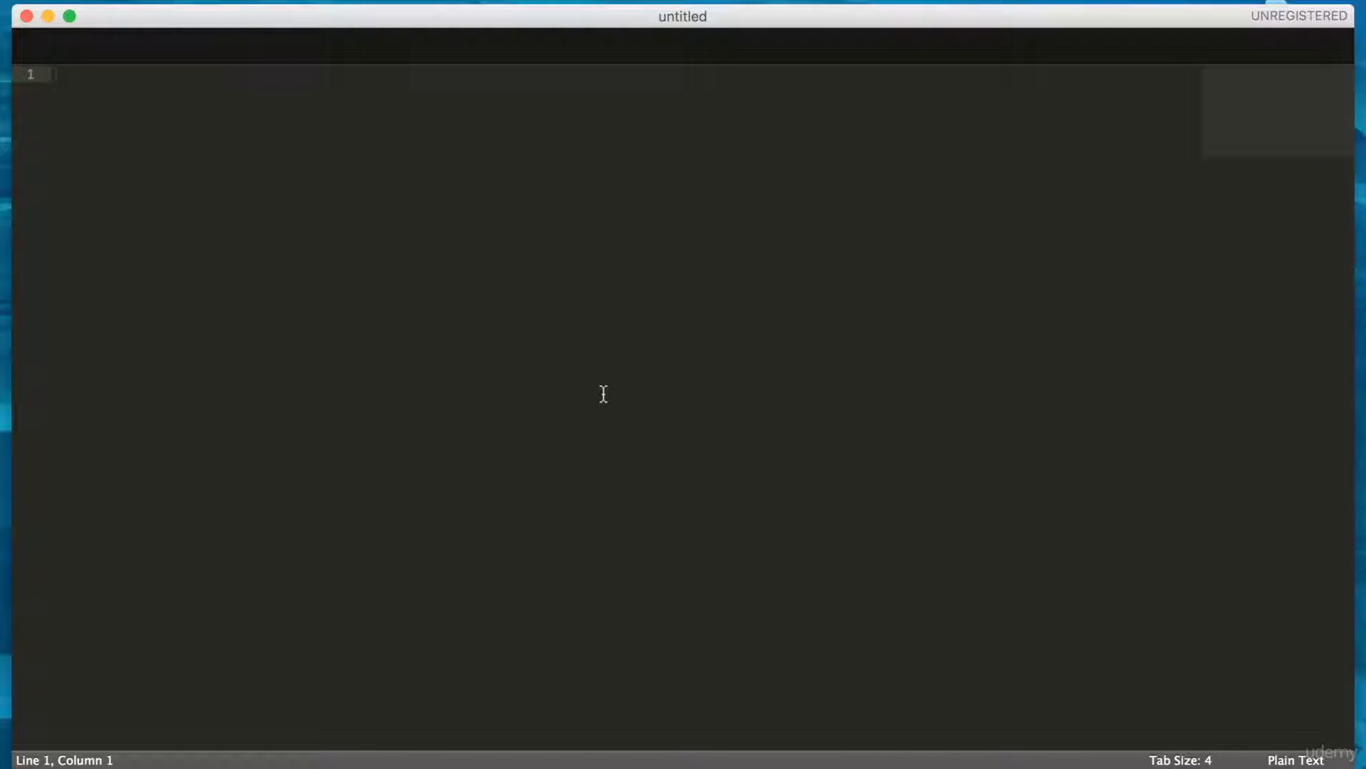
{"action": "mouse_move", "coordinate": [618, 171]}
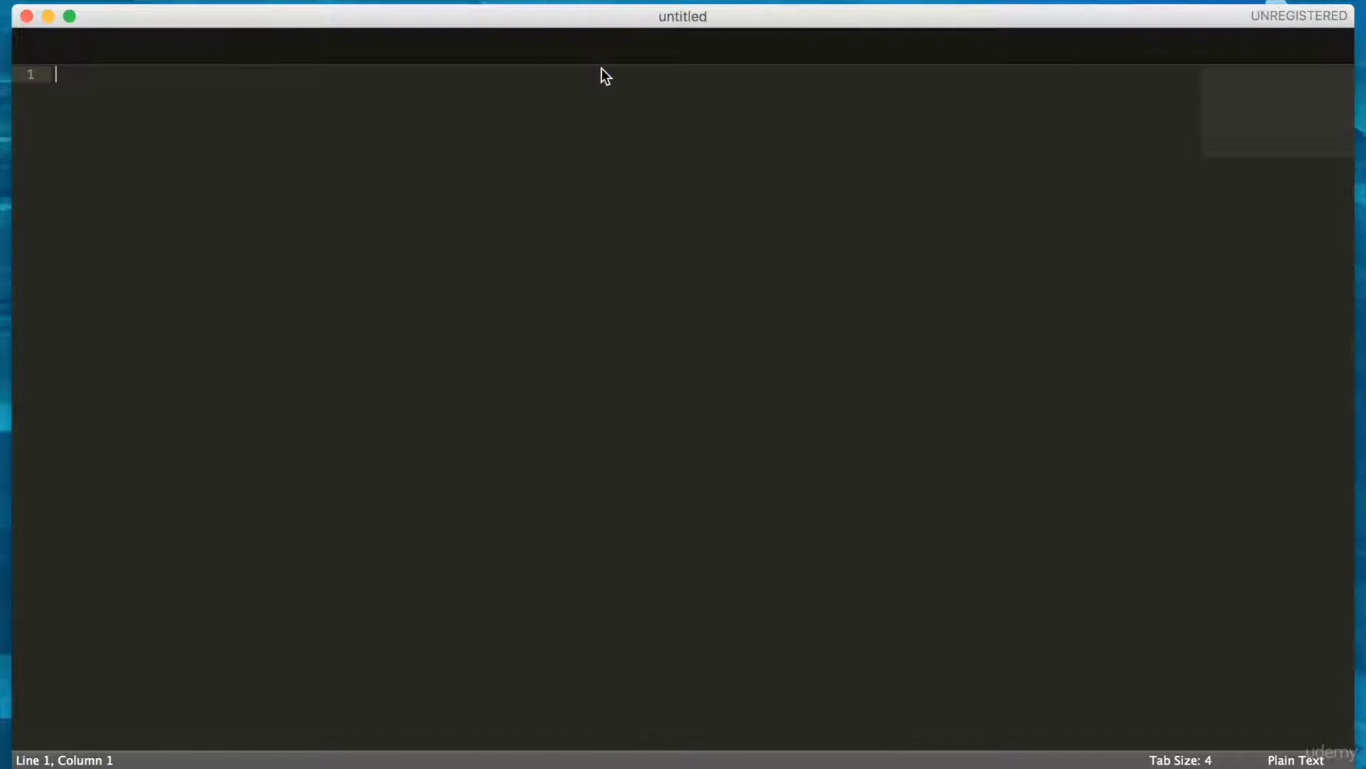
{"action": "key", "text": "cmd+s"}
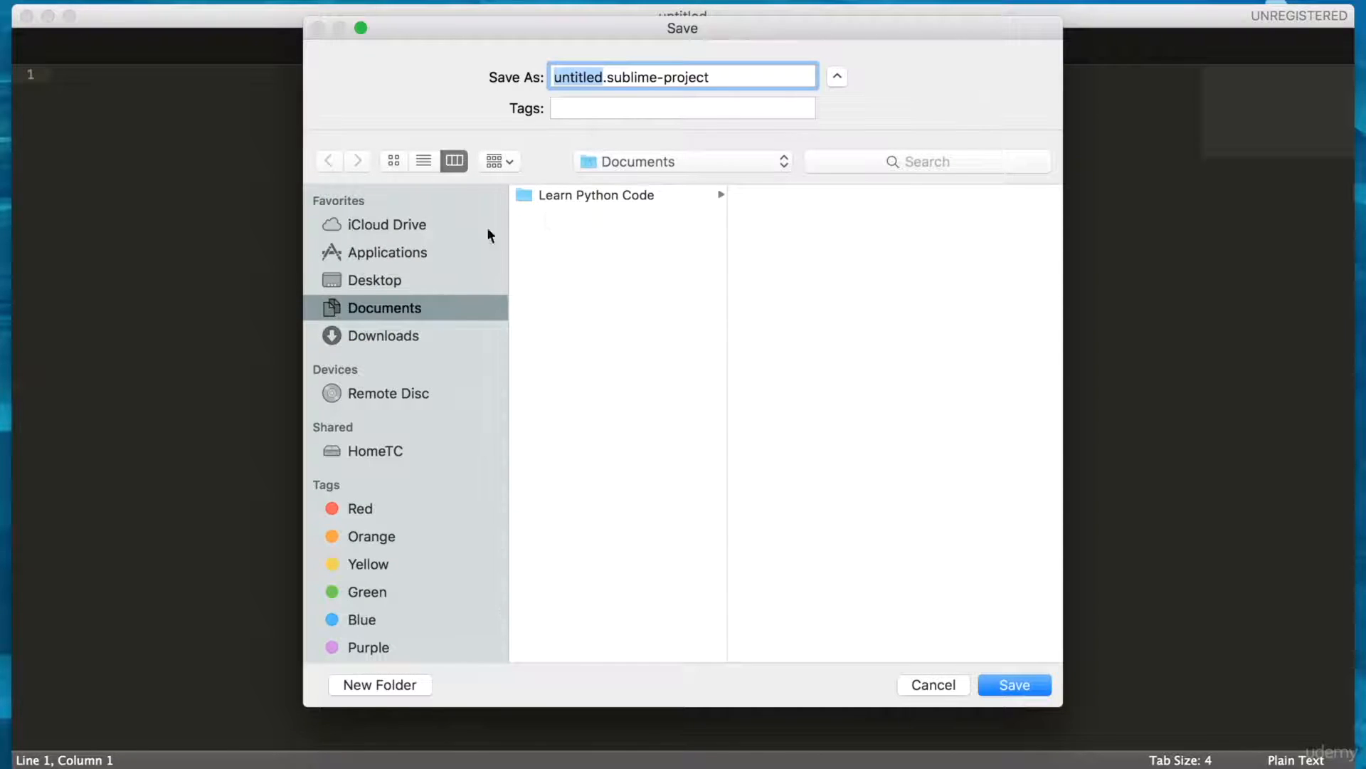
{"action": "left_click", "coordinate": [376, 281]}
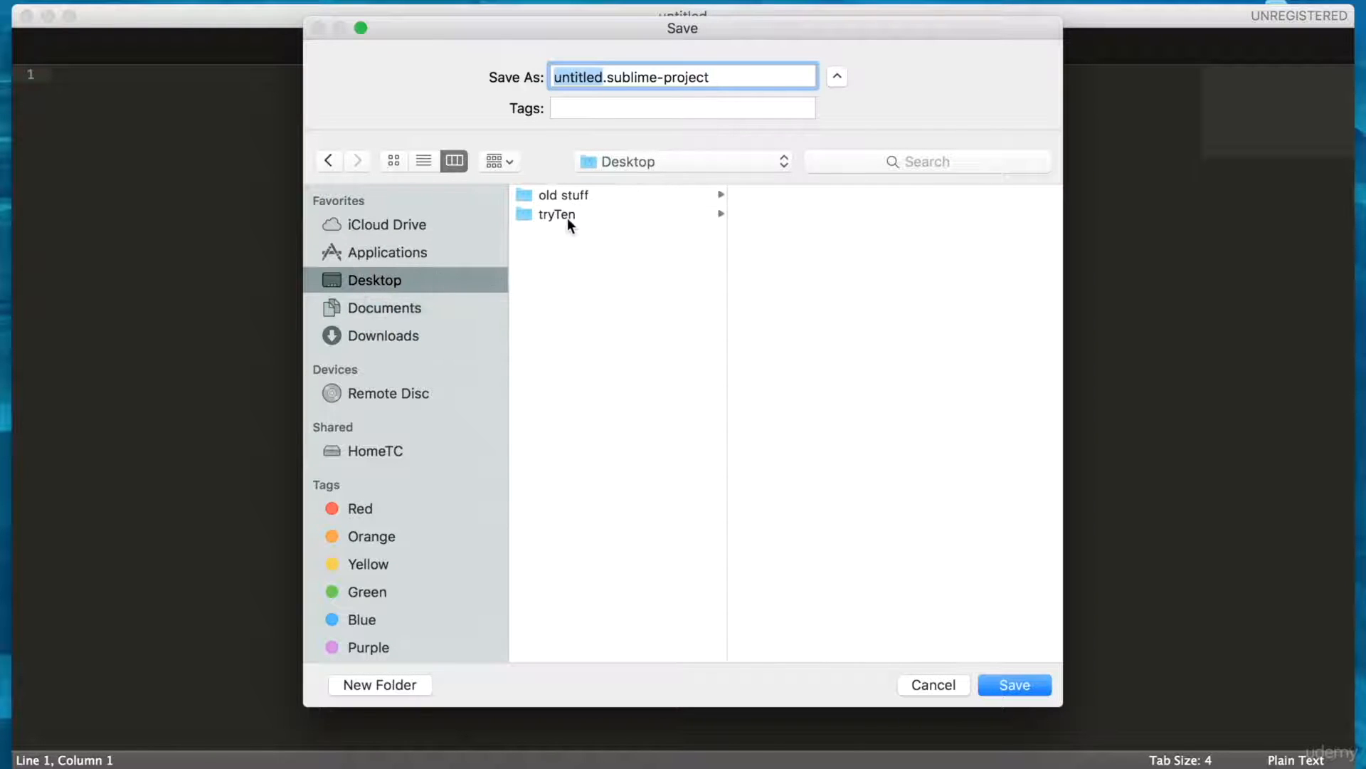
{"action": "left_click", "coordinate": [556, 215]}
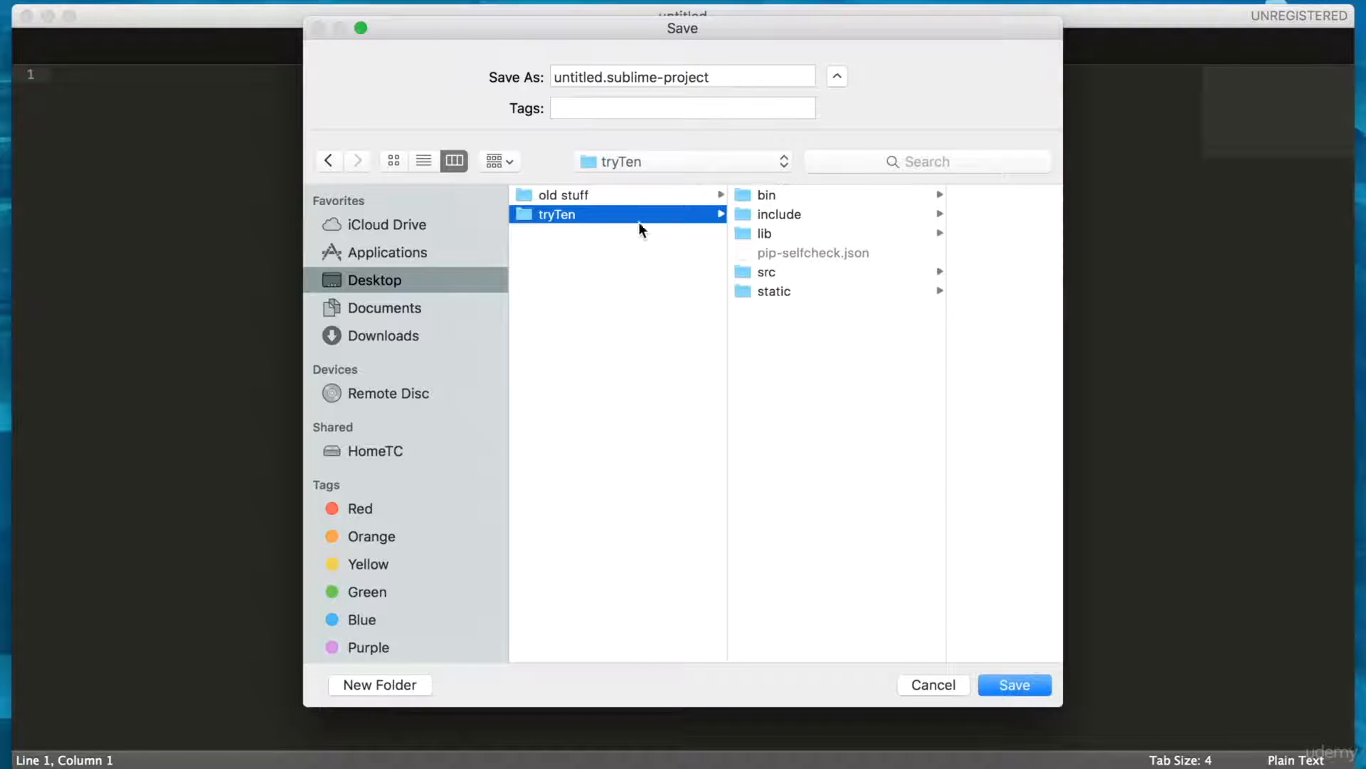
{"action": "left_click", "coordinate": [682, 77]}
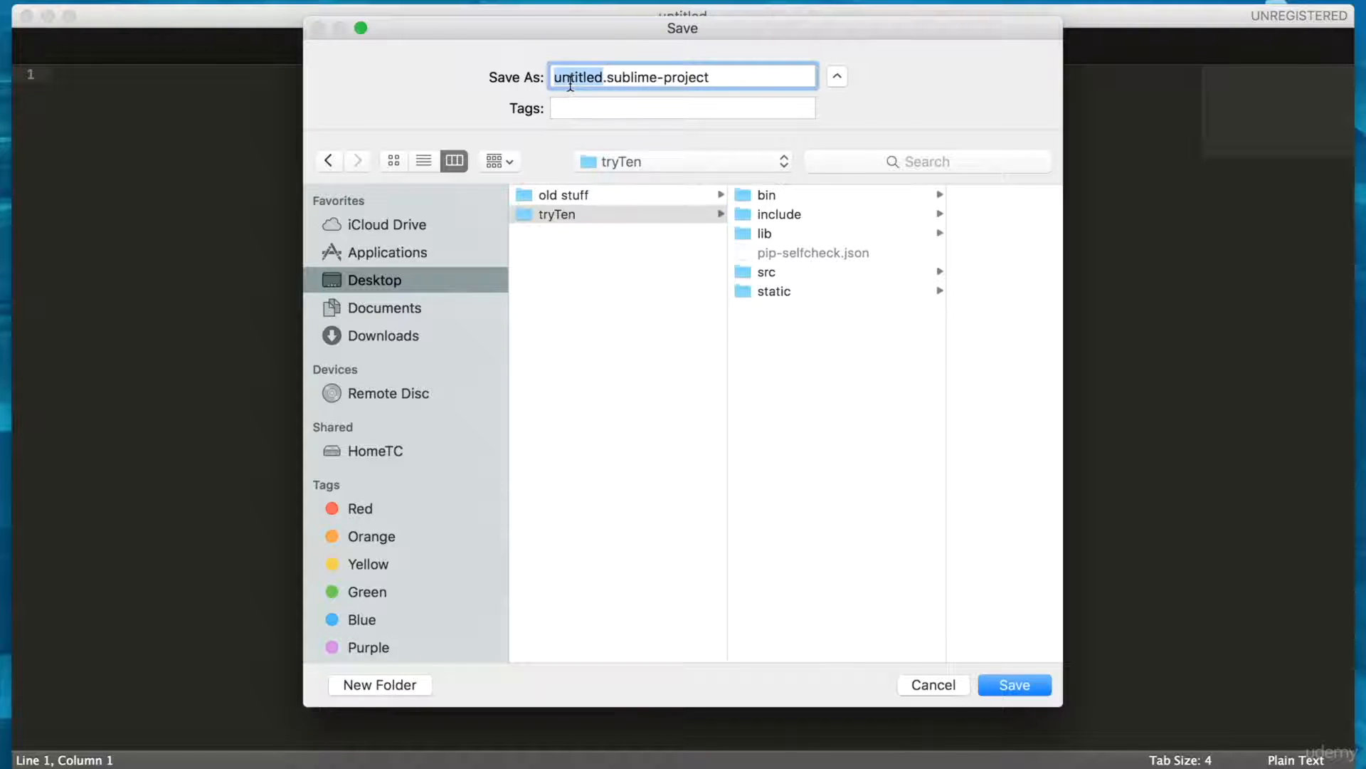
{"action": "type", "text": "tryTen"}
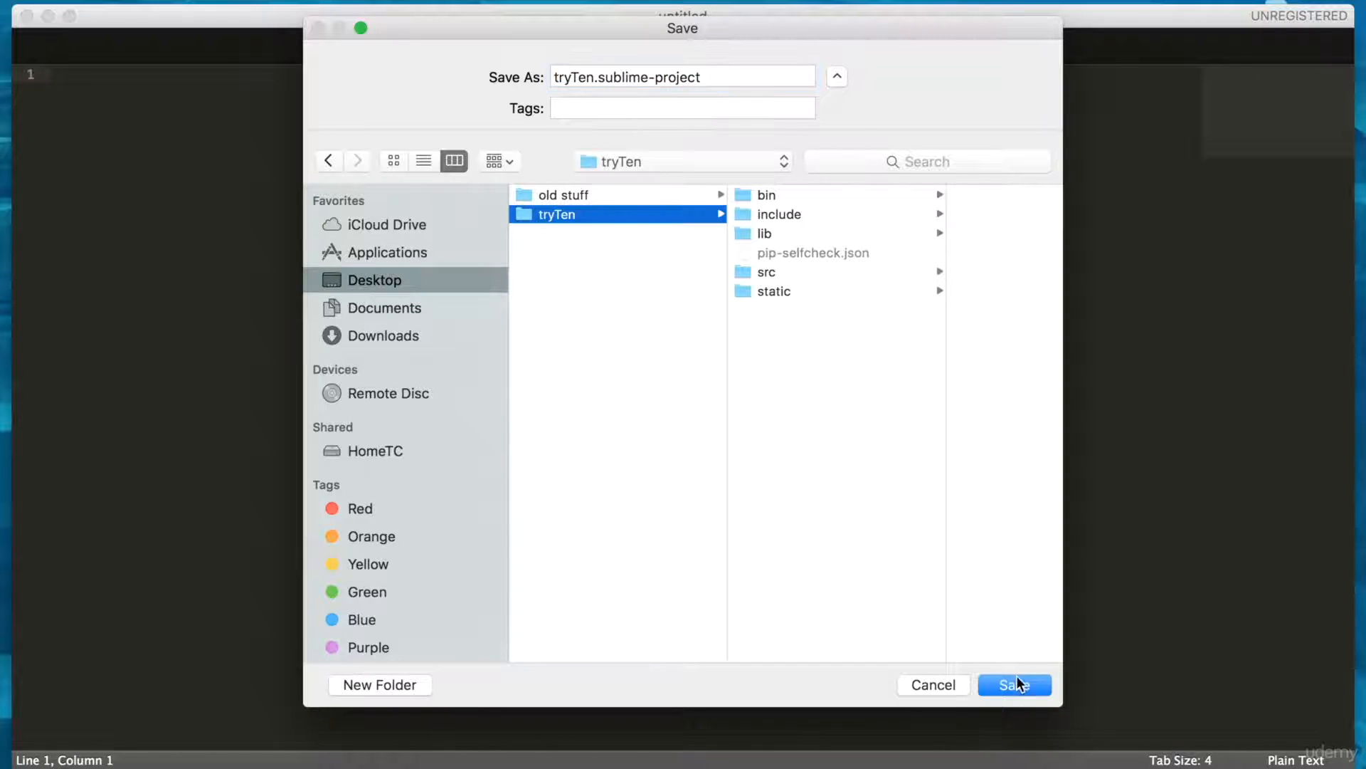
{"action": "left_click", "coordinate": [1013, 685]}
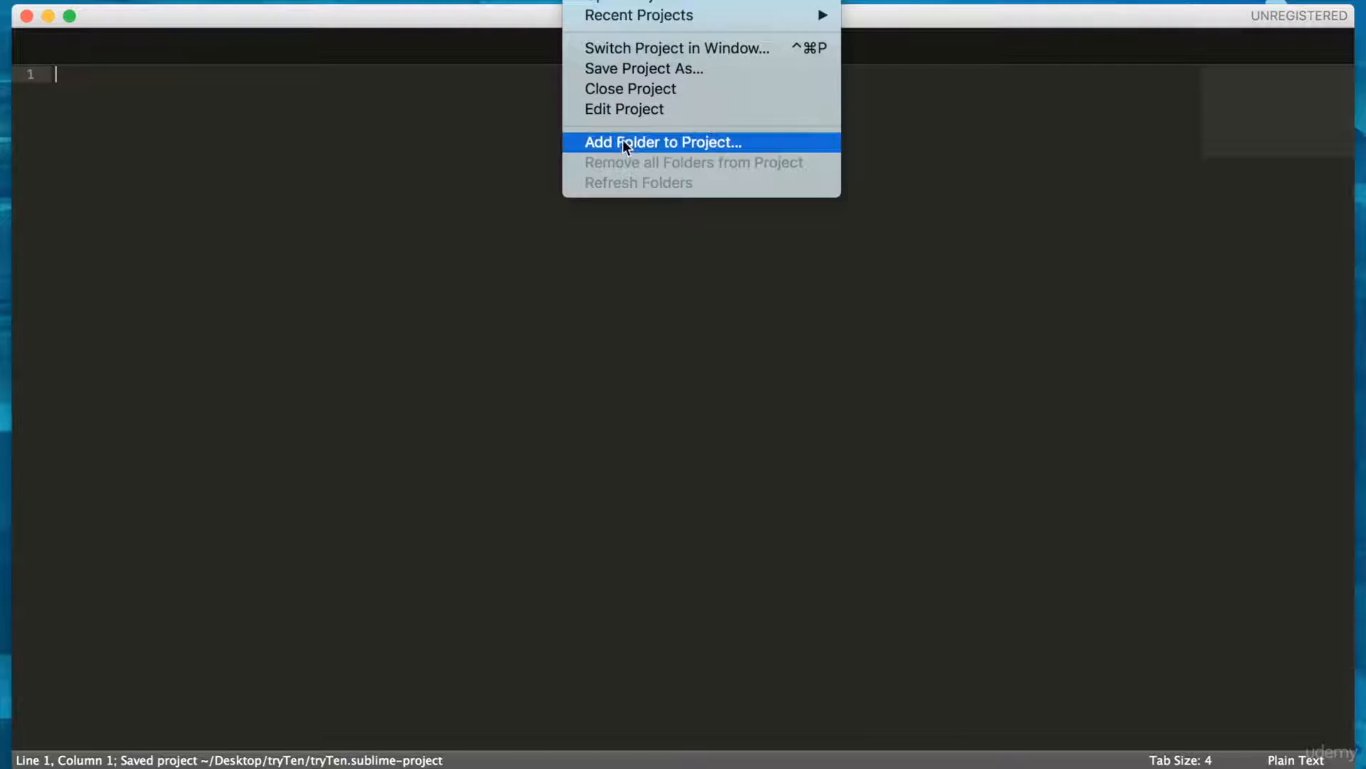
Add the src and static folders to the project and expand src in the sidebar
{"action": "left_click", "coordinate": [662, 143]}
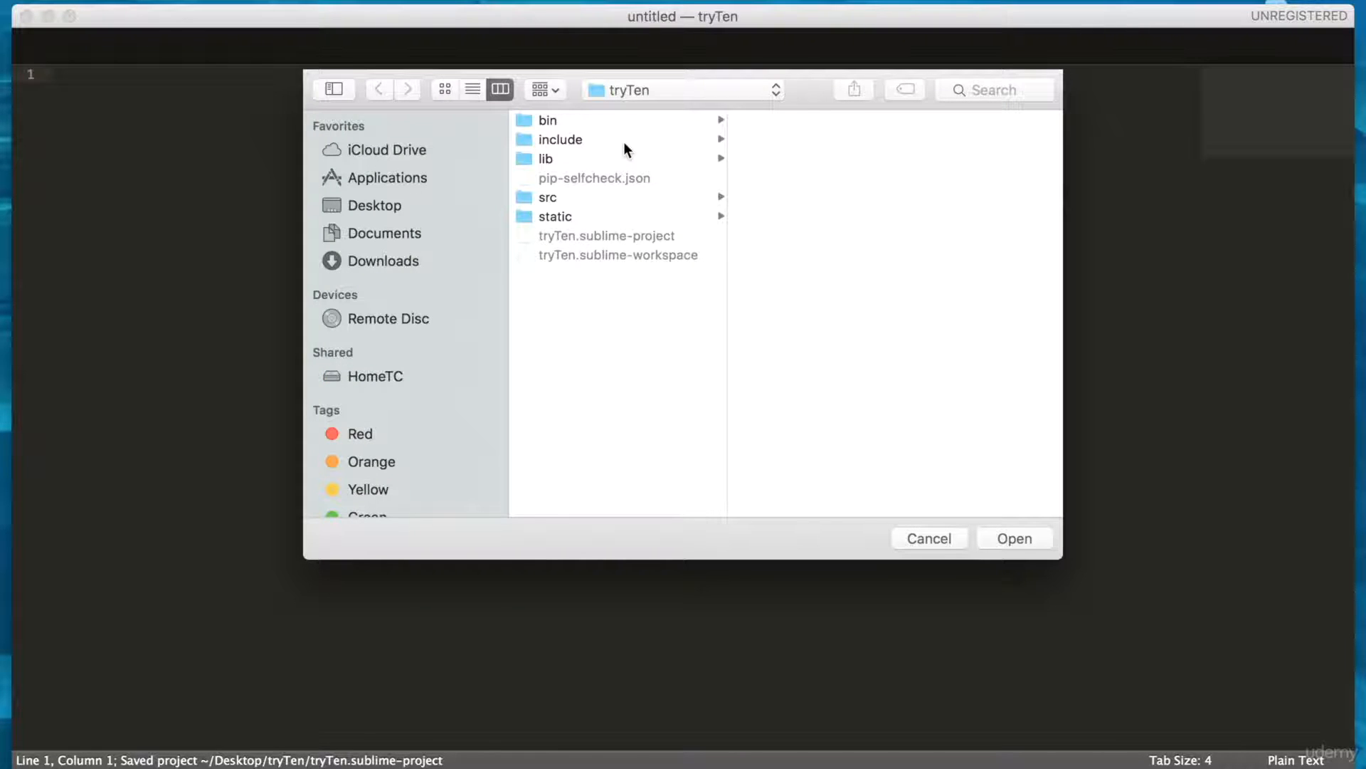
{"action": "mouse_move", "coordinate": [549, 179]}
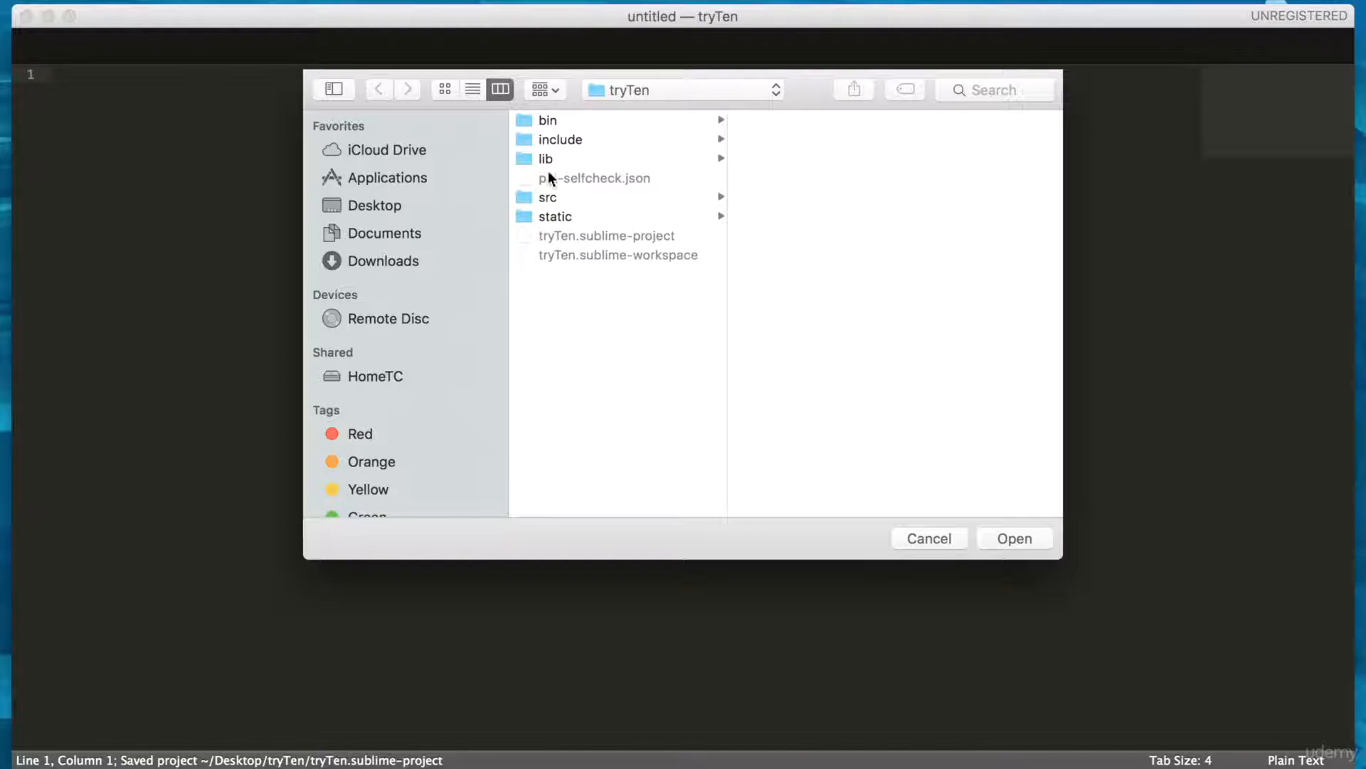
{"action": "left_click", "coordinate": [374, 205]}
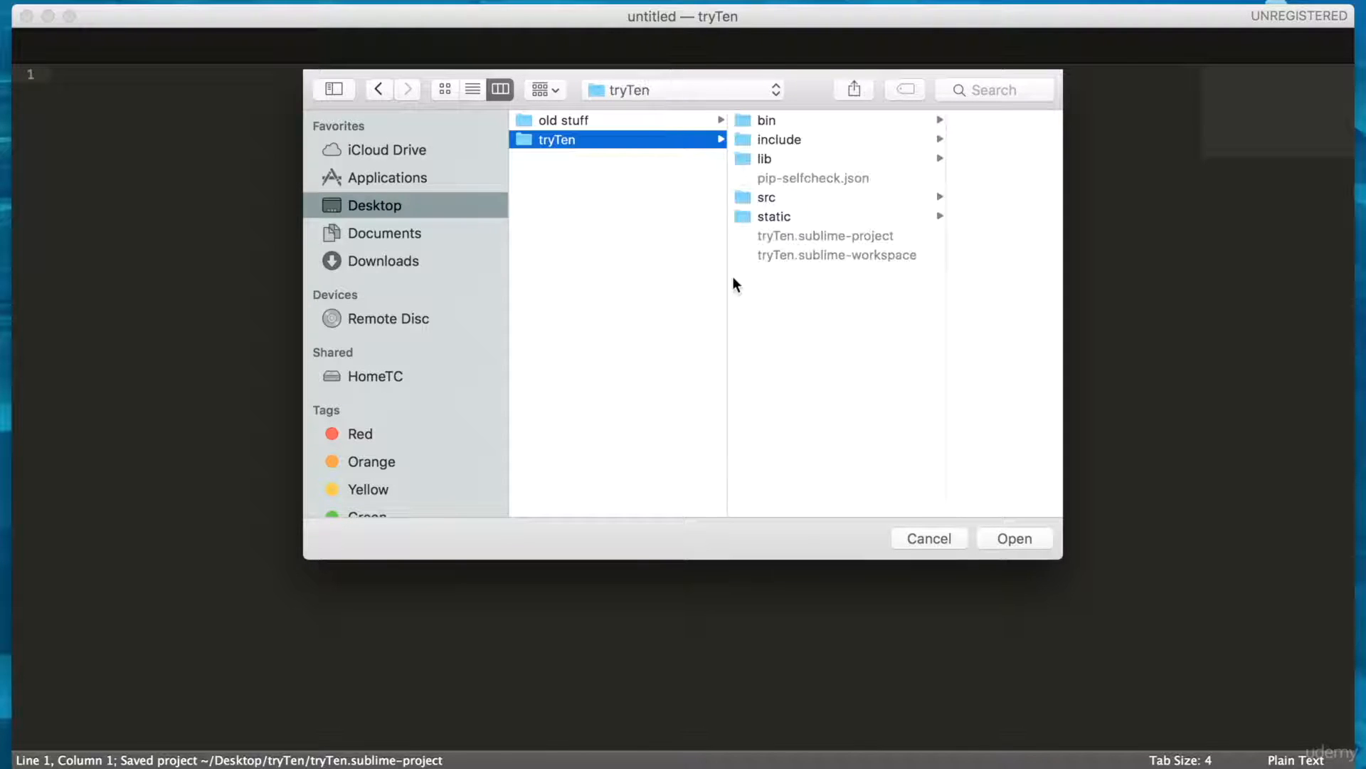
{"action": "mouse_move", "coordinate": [754, 307]}
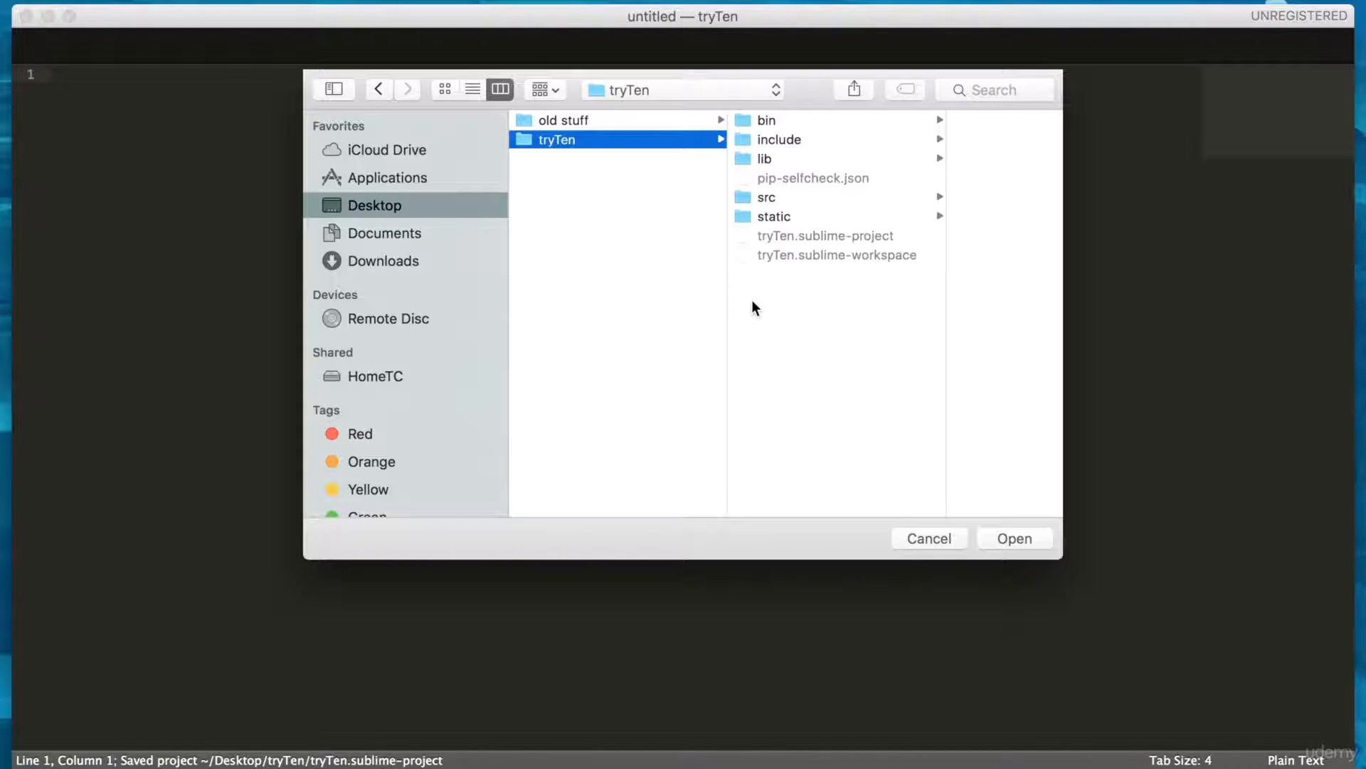
{"action": "mouse_move", "coordinate": [769, 219]}
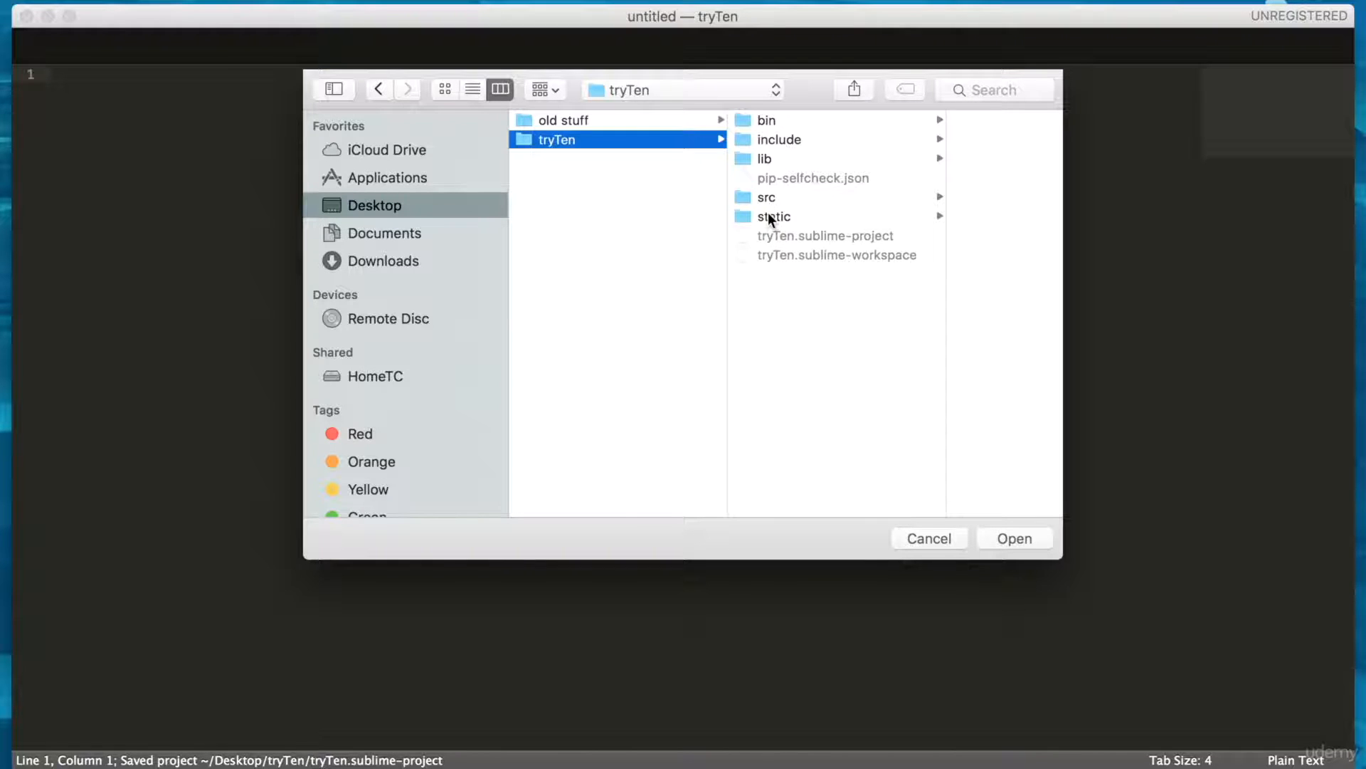
{"action": "left_click", "coordinate": [1014, 538]}
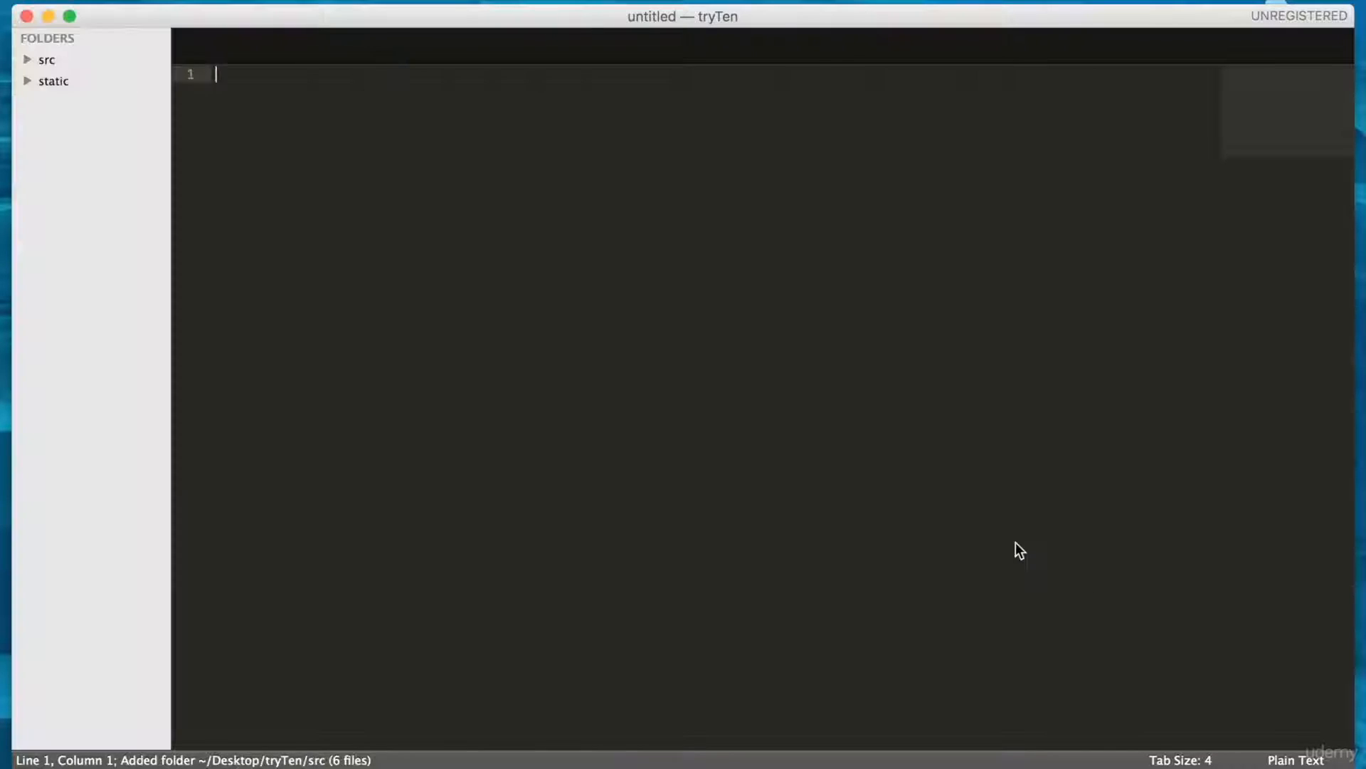
{"action": "mouse_move", "coordinate": [21, 67]}
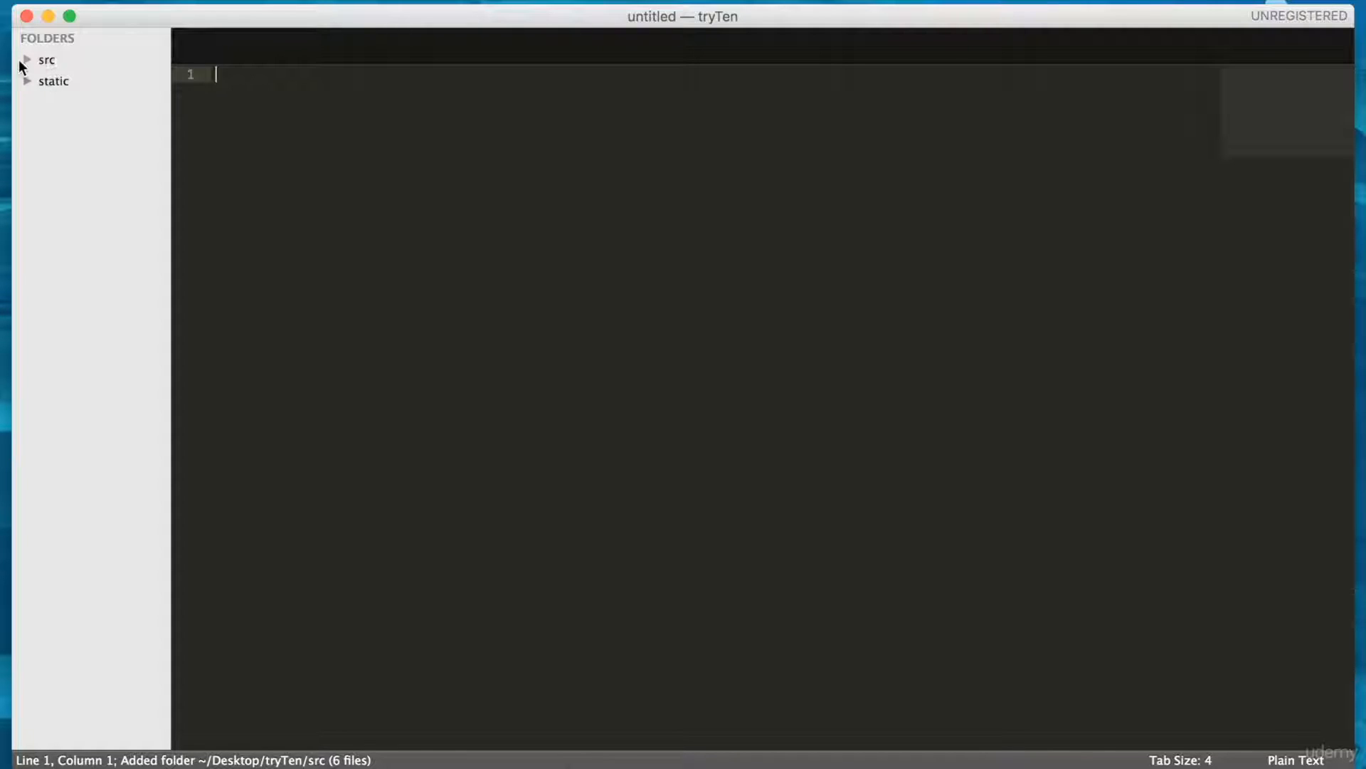
{"action": "left_click", "coordinate": [47, 59]}
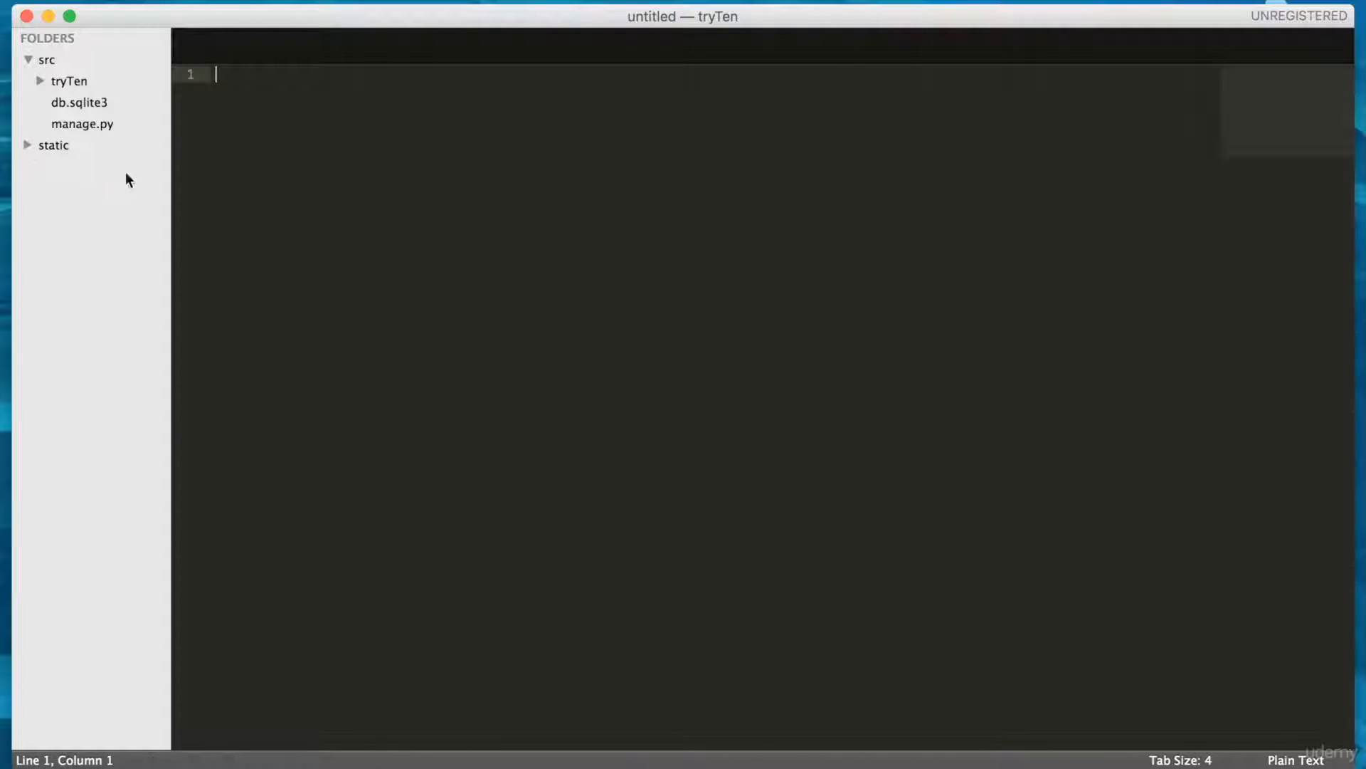
{"action": "mouse_move", "coordinate": [906, 756]}
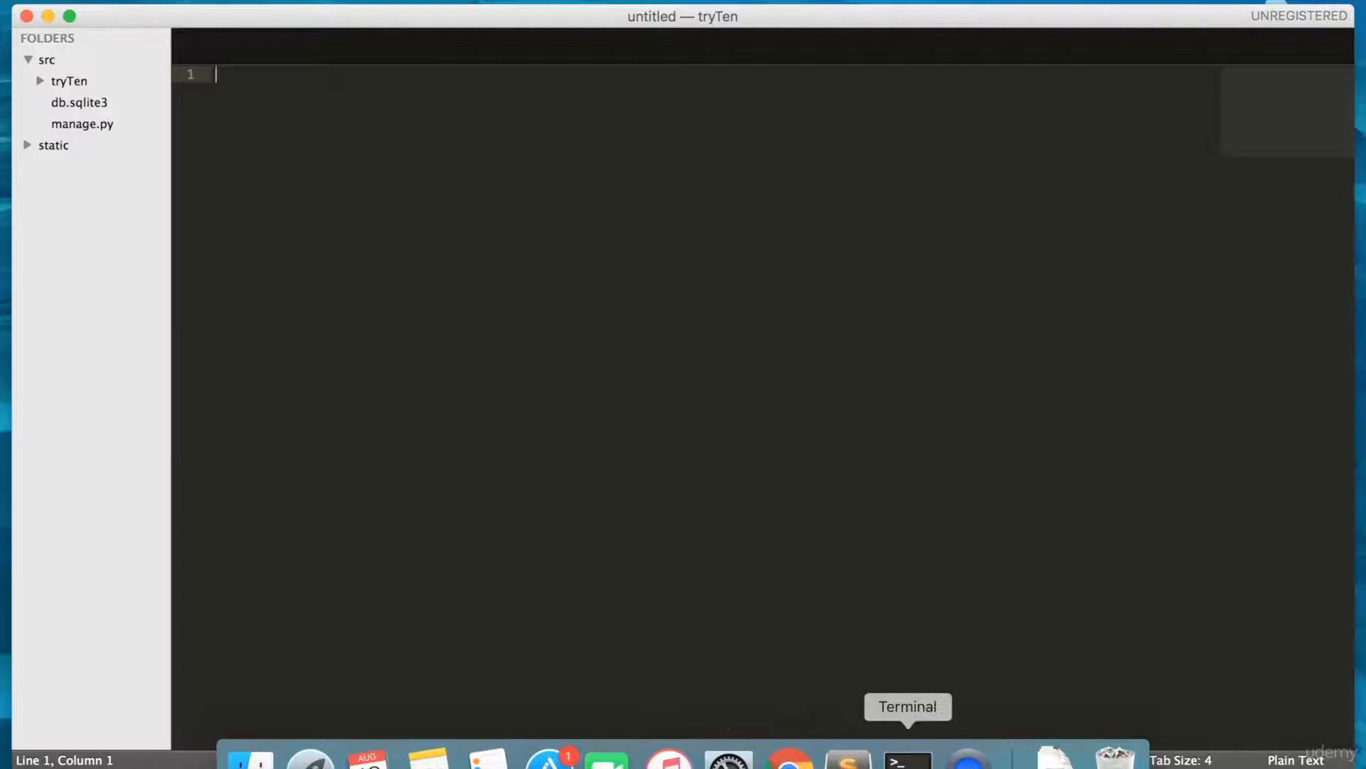
Run python manage.py startapp profiles in src, then ls to confirm the profiles folder
{"action": "left_click", "coordinate": [907, 758]}
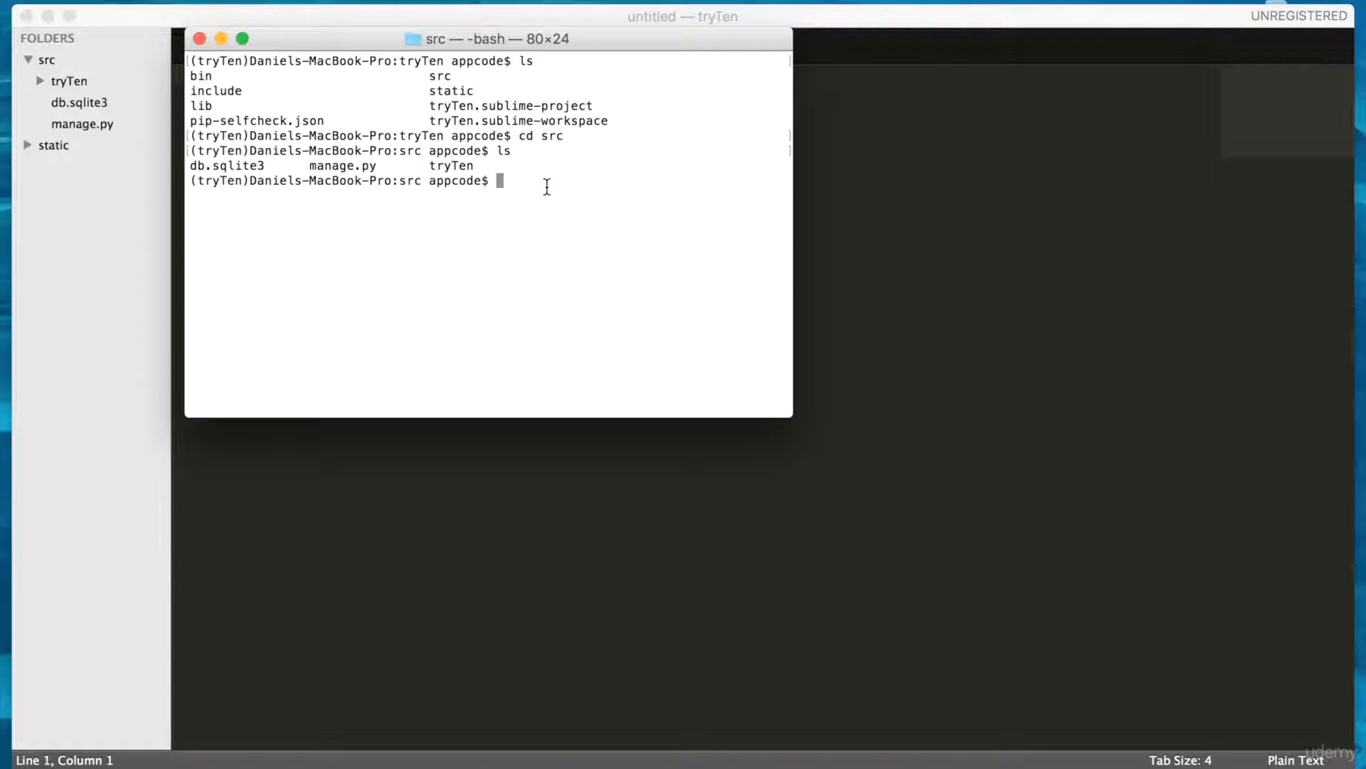
{"action": "type", "text": "python"}
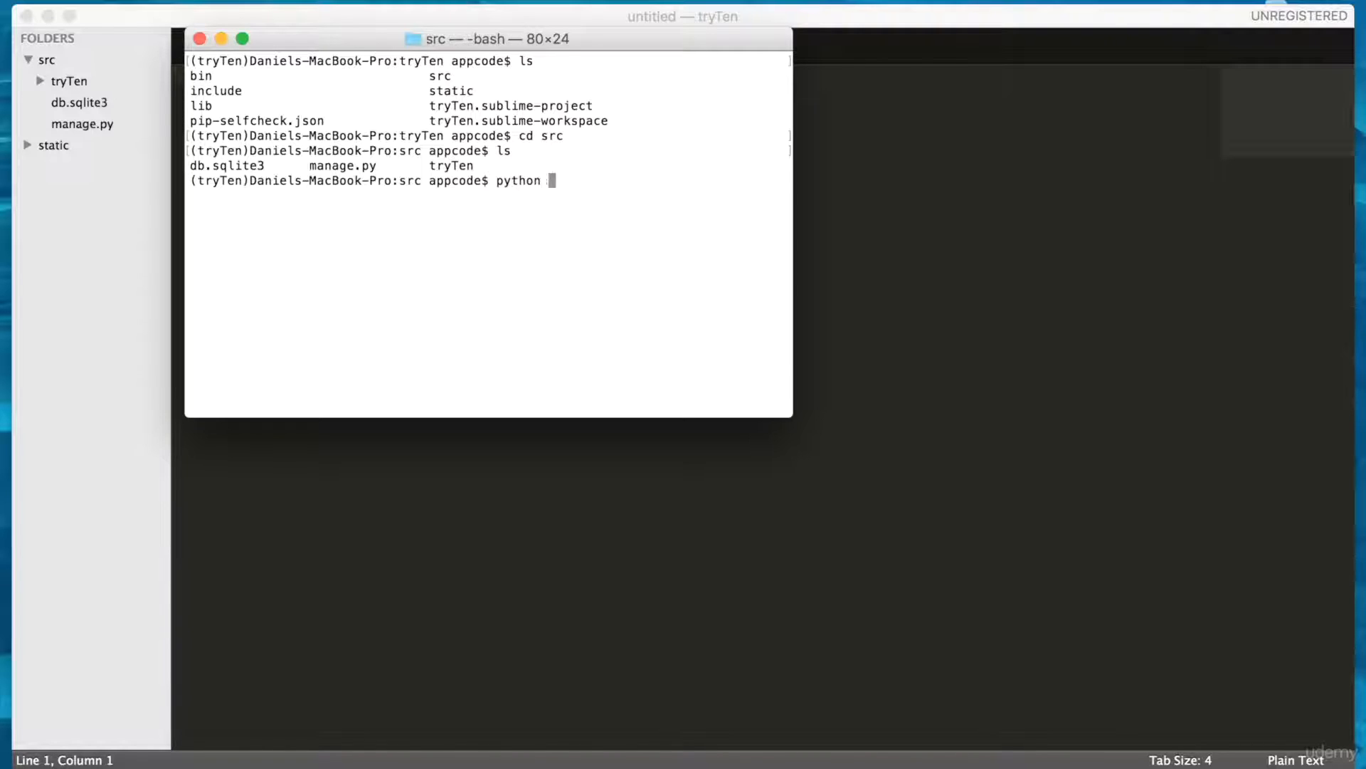
{"action": "type", "text": "manage.py startapp profiles"}
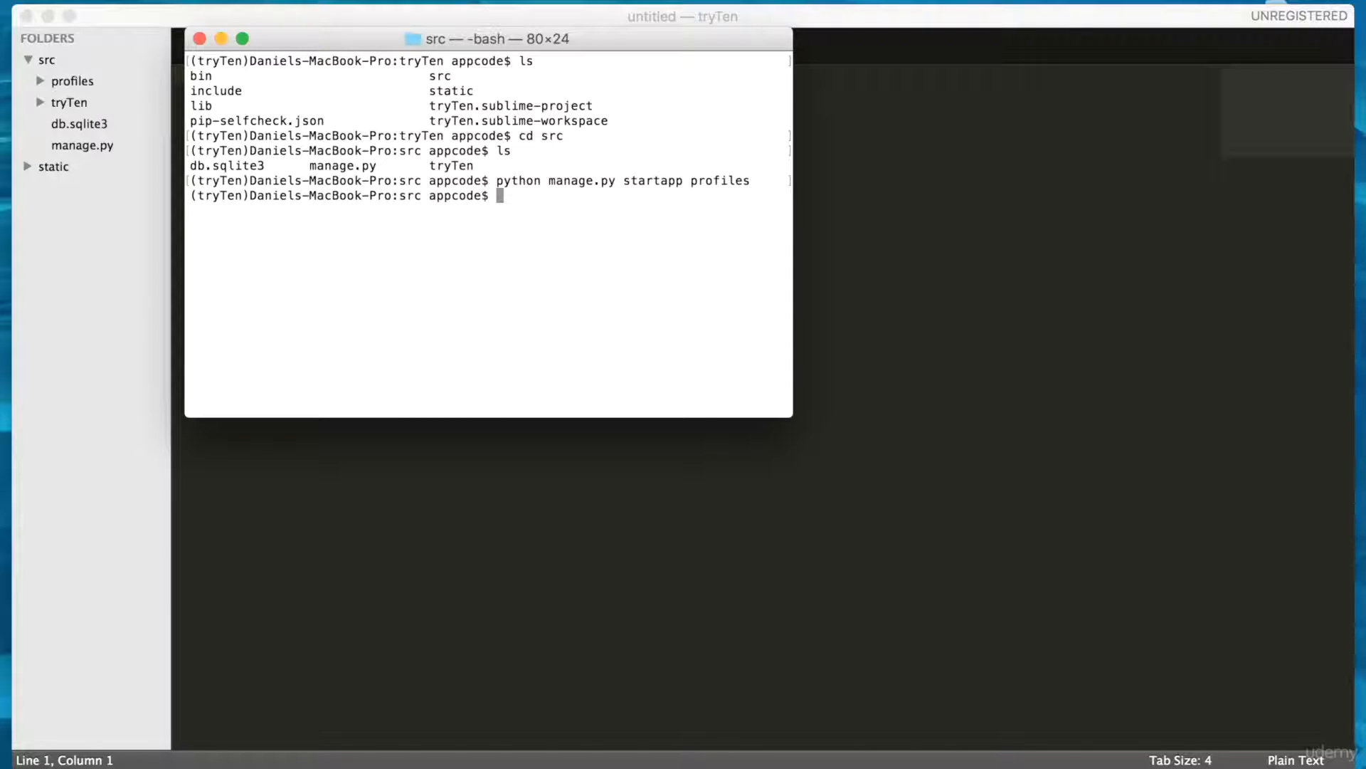
{"action": "type", "text": "ls"}
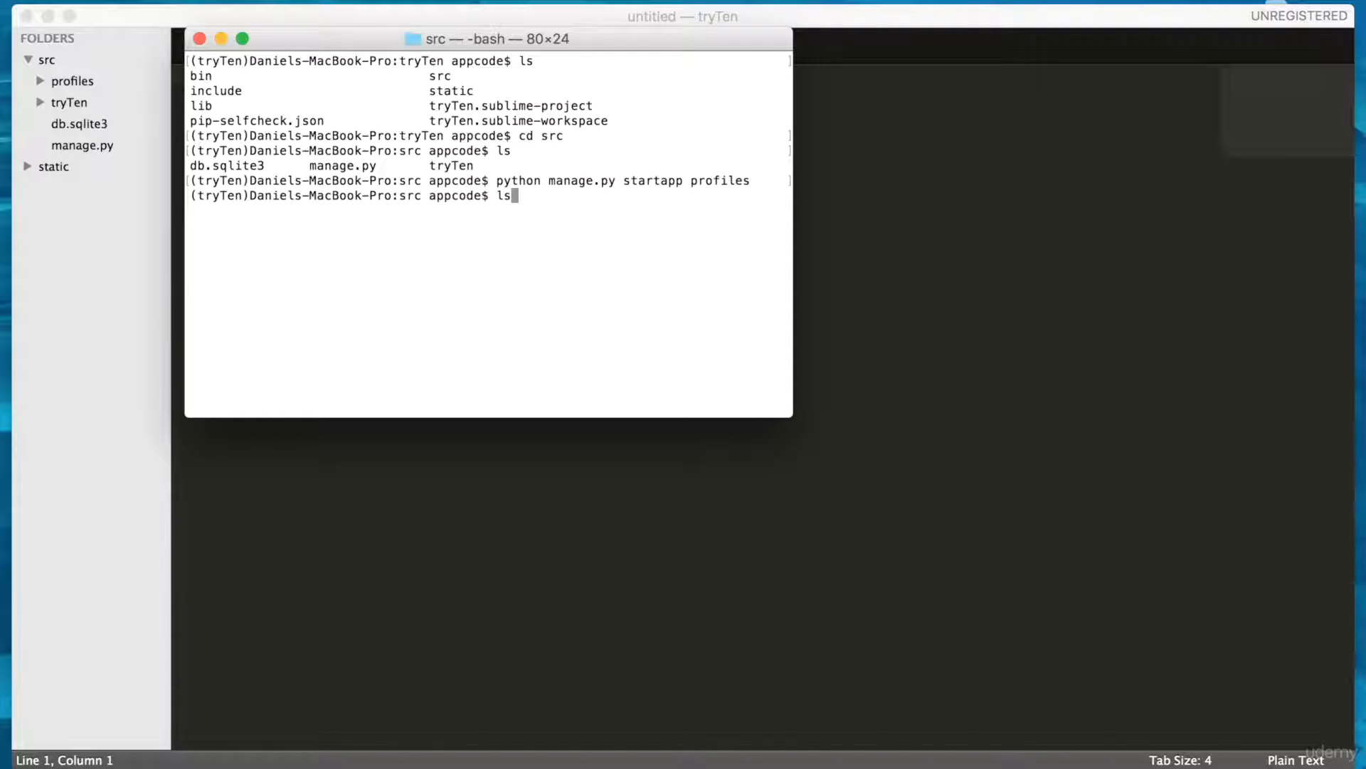
{"action": "key", "text": "Backspace"}
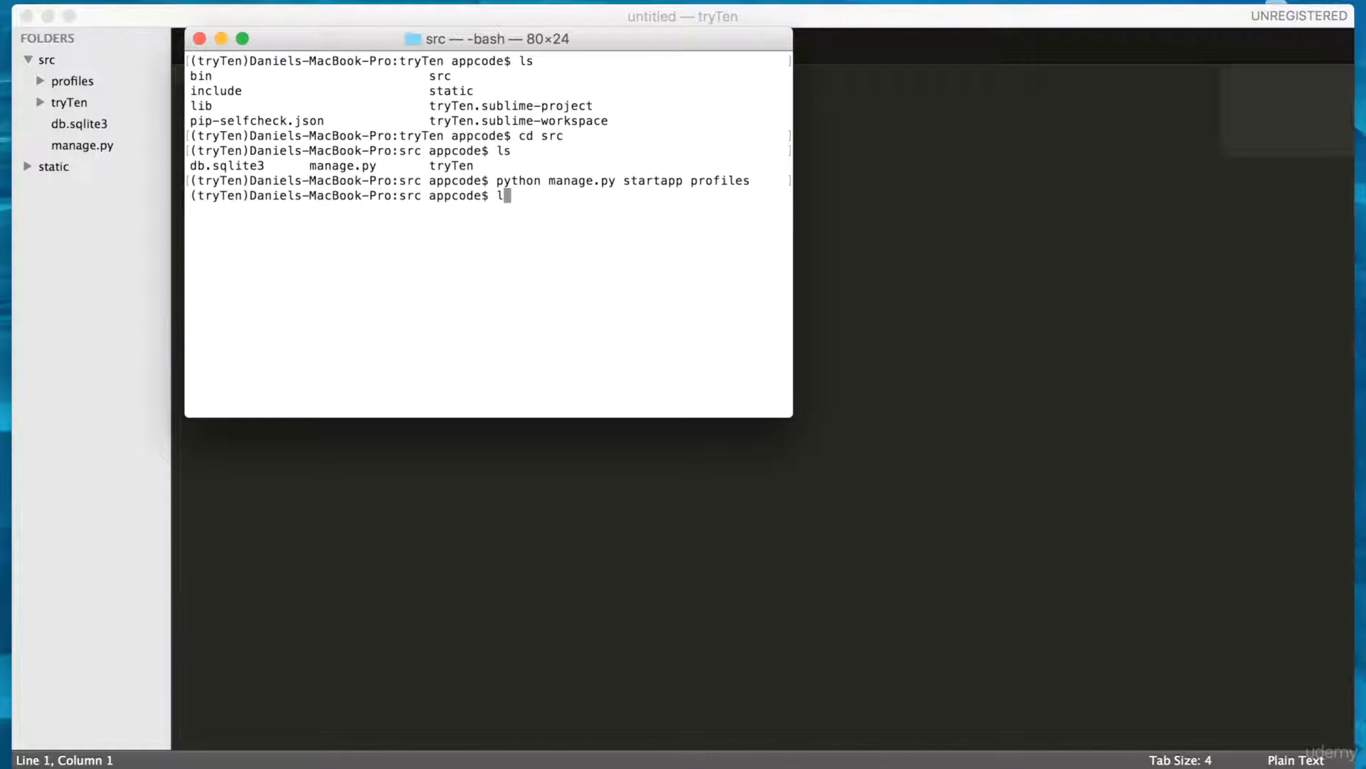
{"action": "type", "text": "s"}
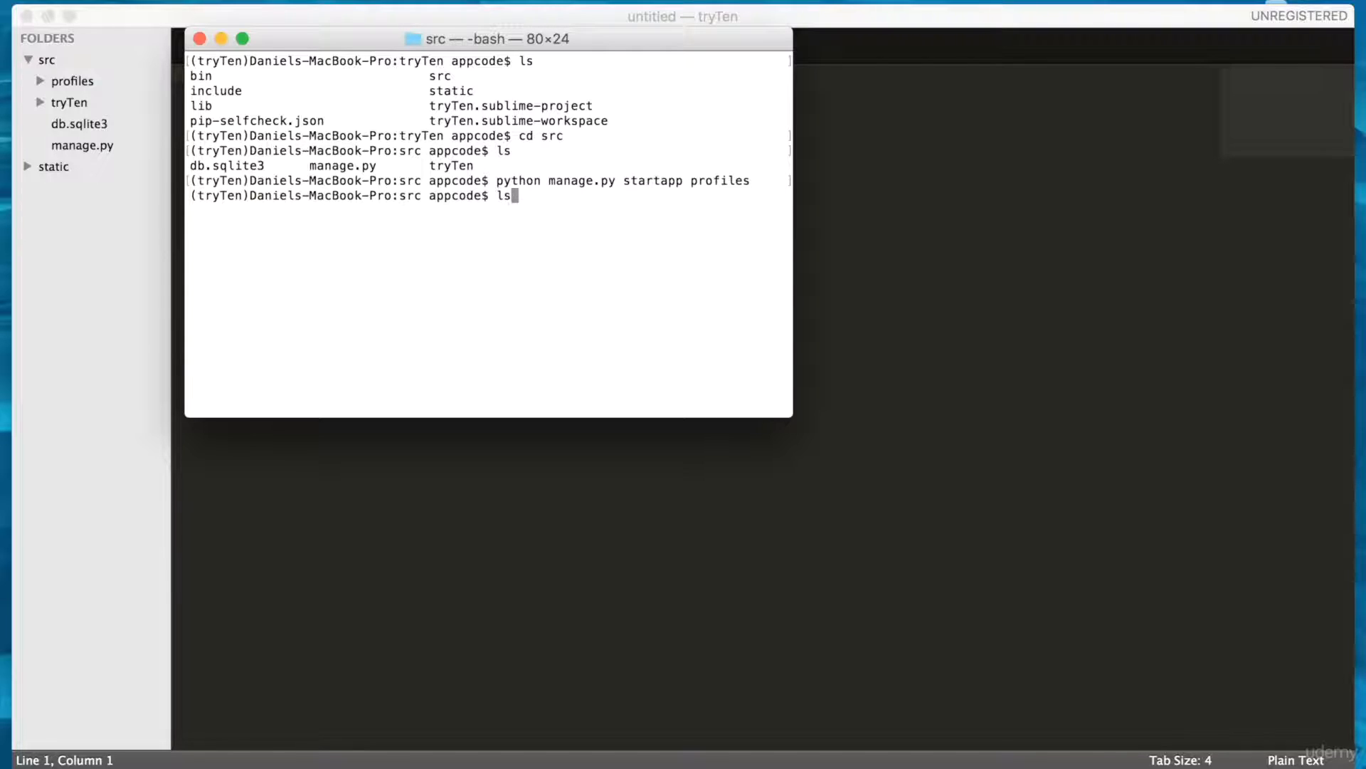
{"action": "key", "text": "Return"}
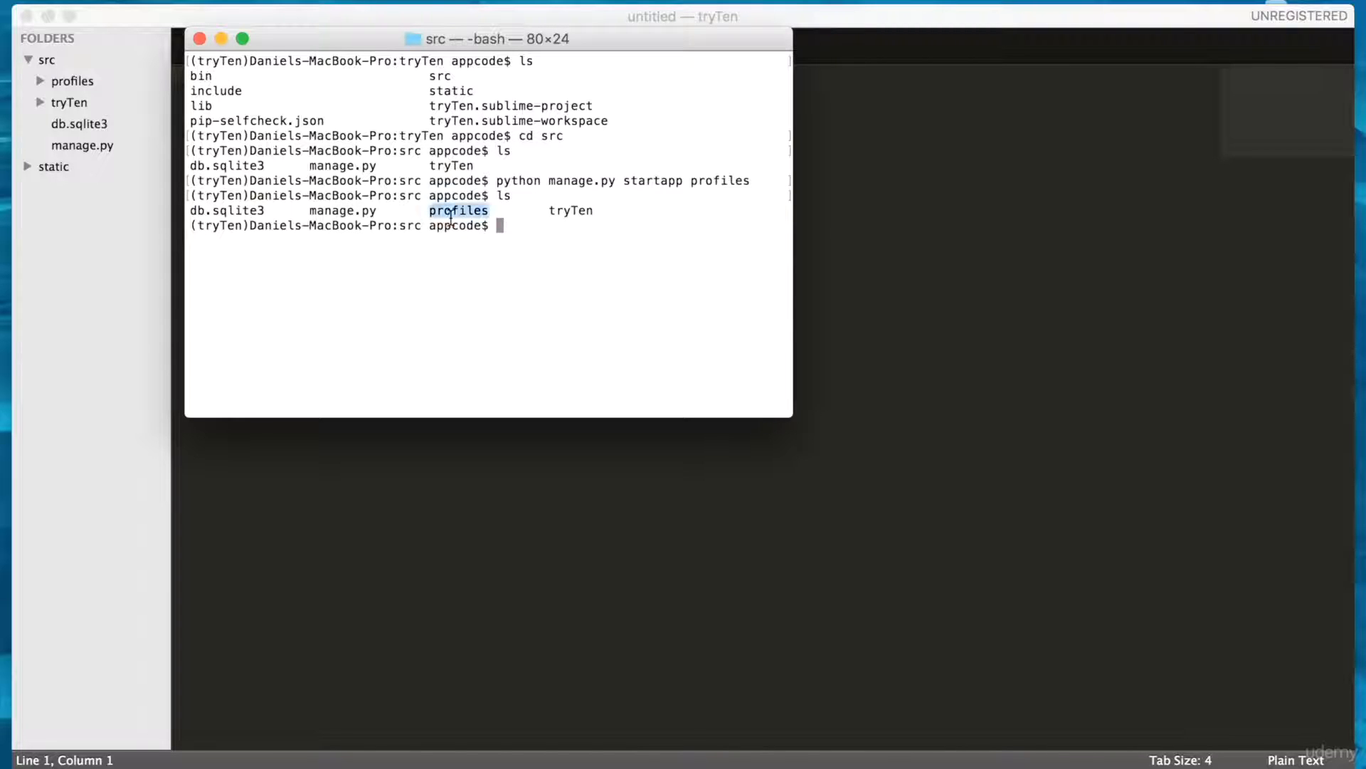
{"action": "mouse_move", "coordinate": [487, 304]}
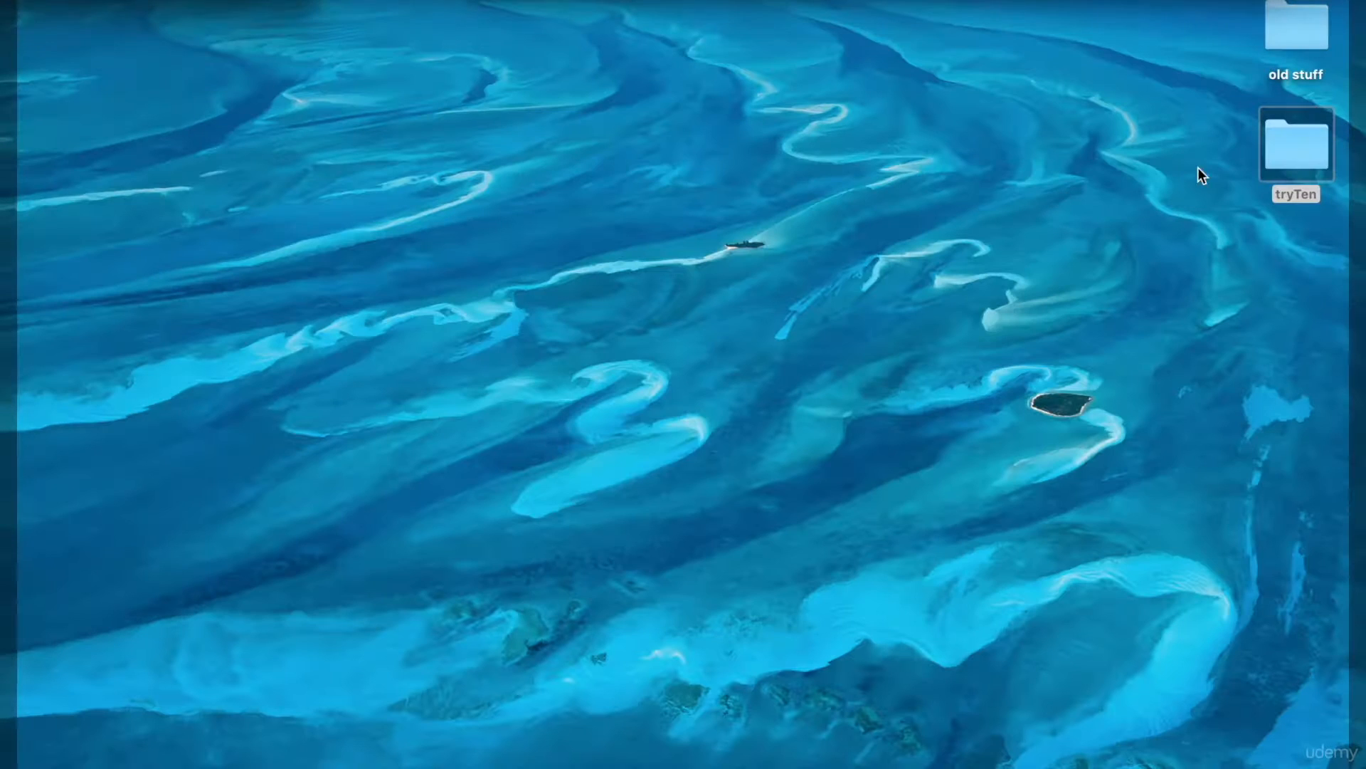
Browse tryTen > src > profiles in Finder to view models.py and migrations
{"action": "double_click", "coordinate": [1295, 143]}
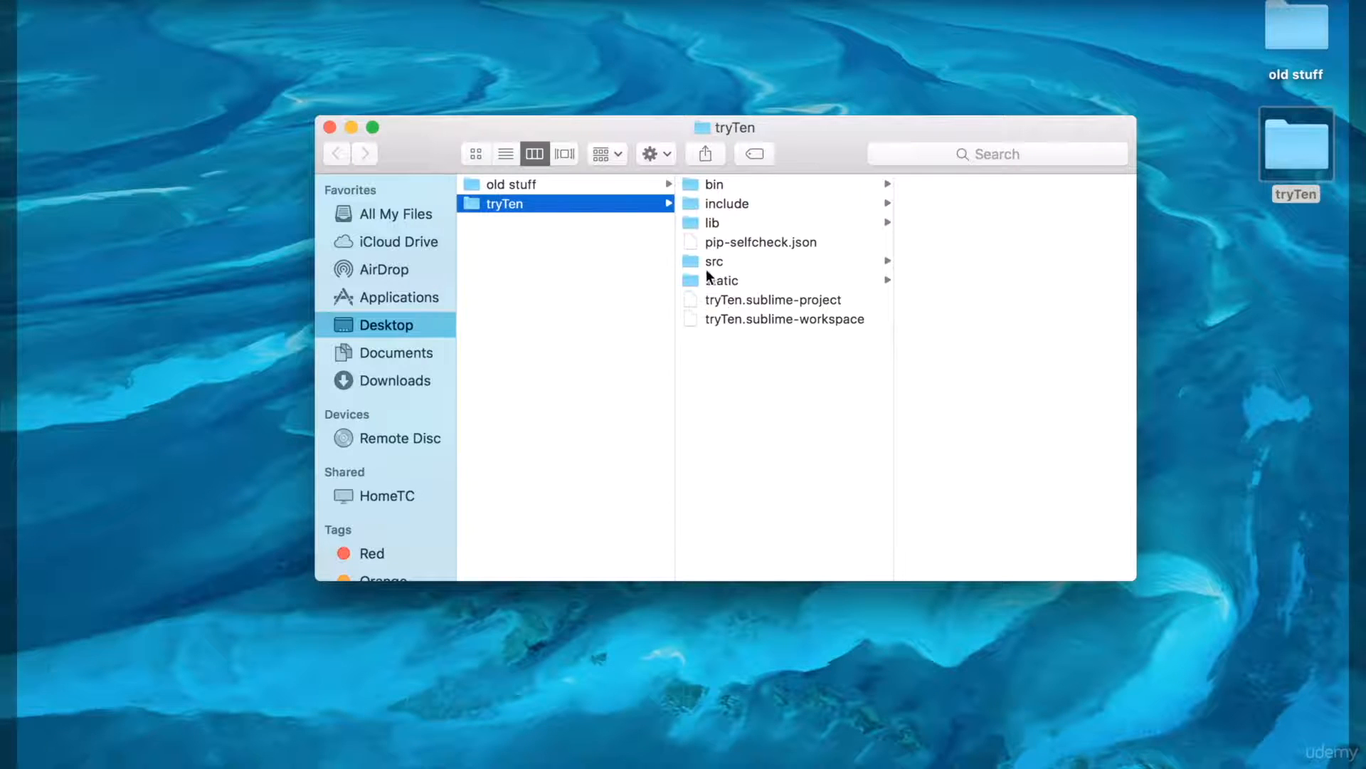
{"action": "left_click", "coordinate": [713, 260]}
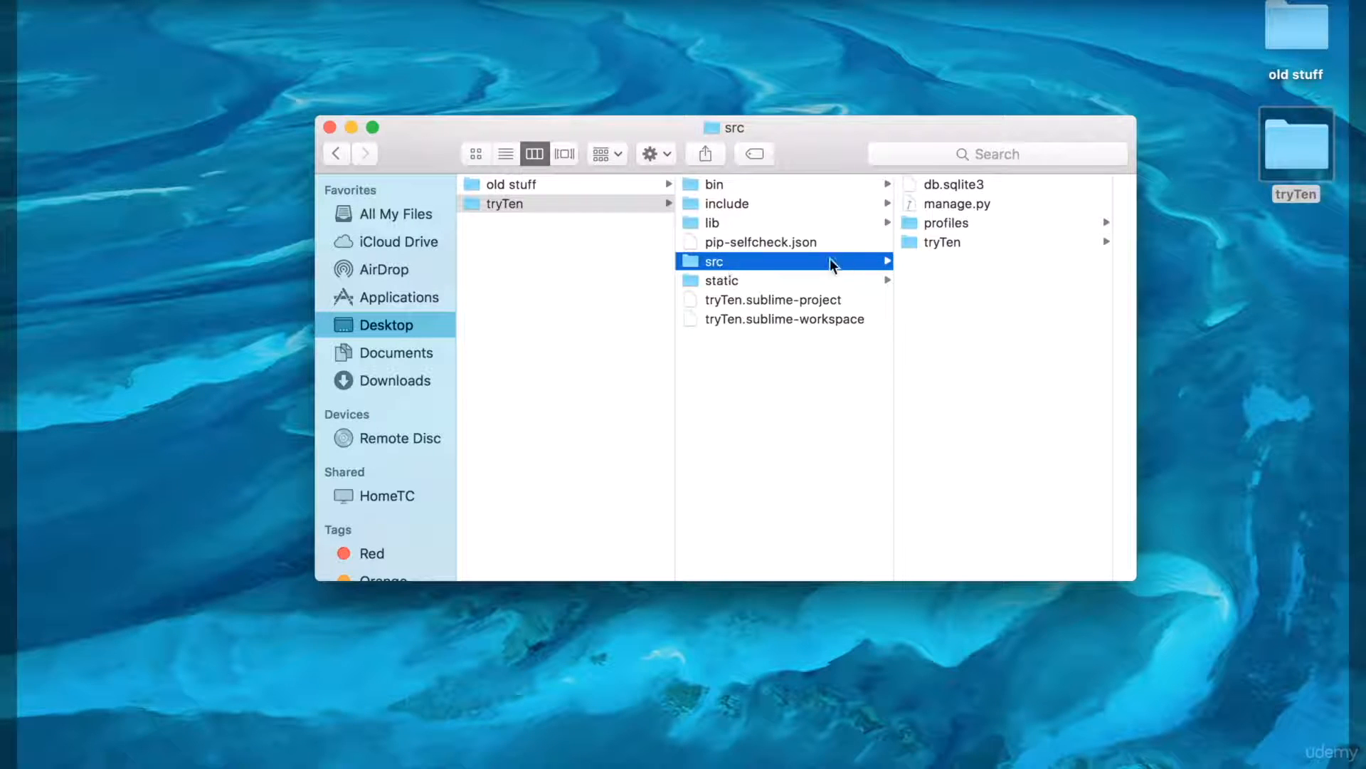
{"action": "left_click", "coordinate": [945, 222]}
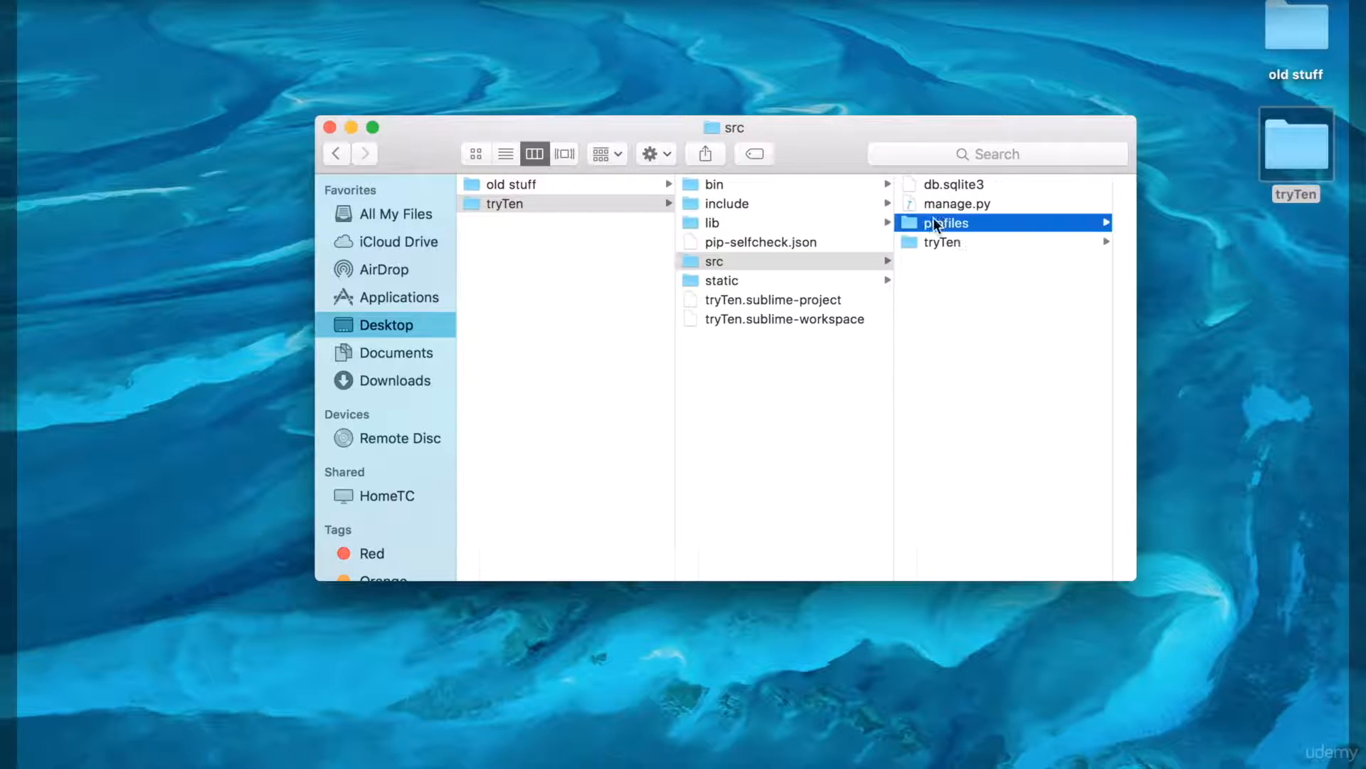
{"action": "left_click", "coordinate": [945, 222]}
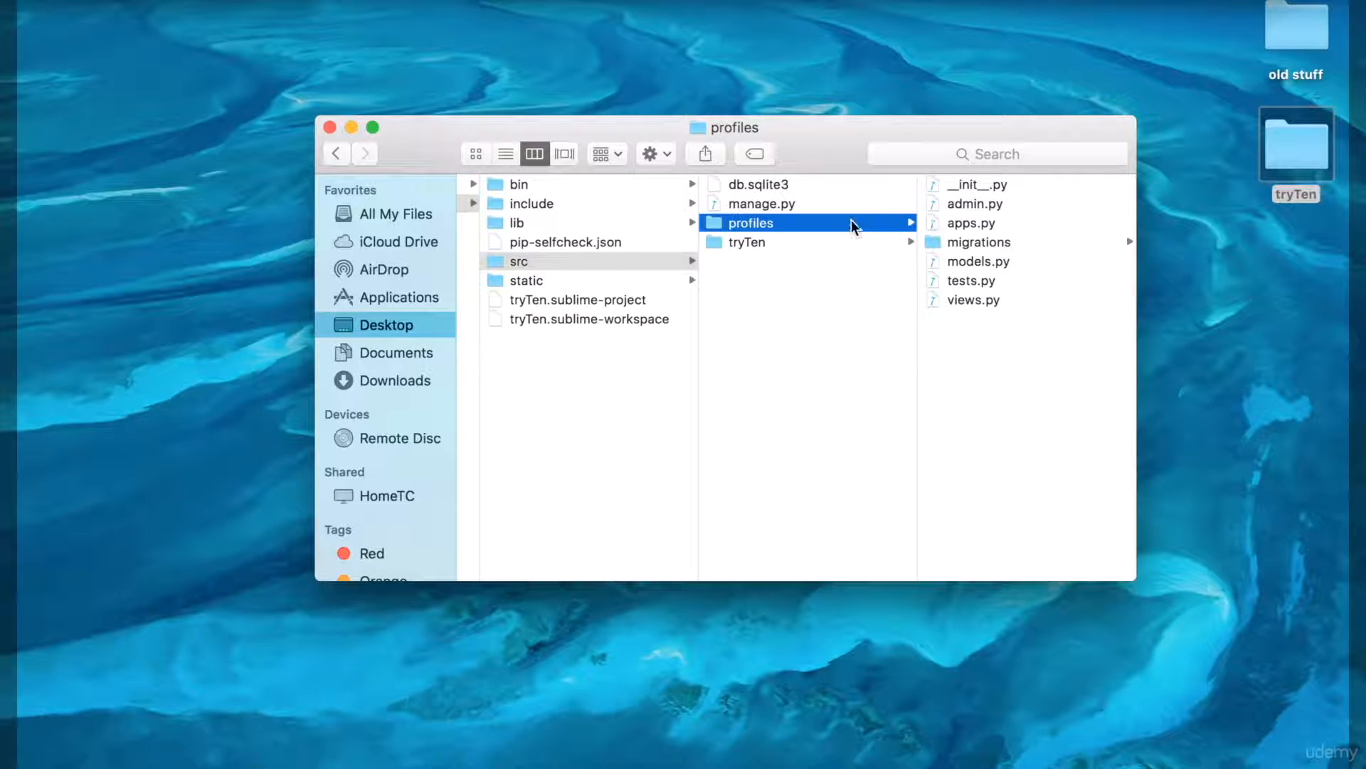
{"action": "mouse_move", "coordinate": [813, 342]}
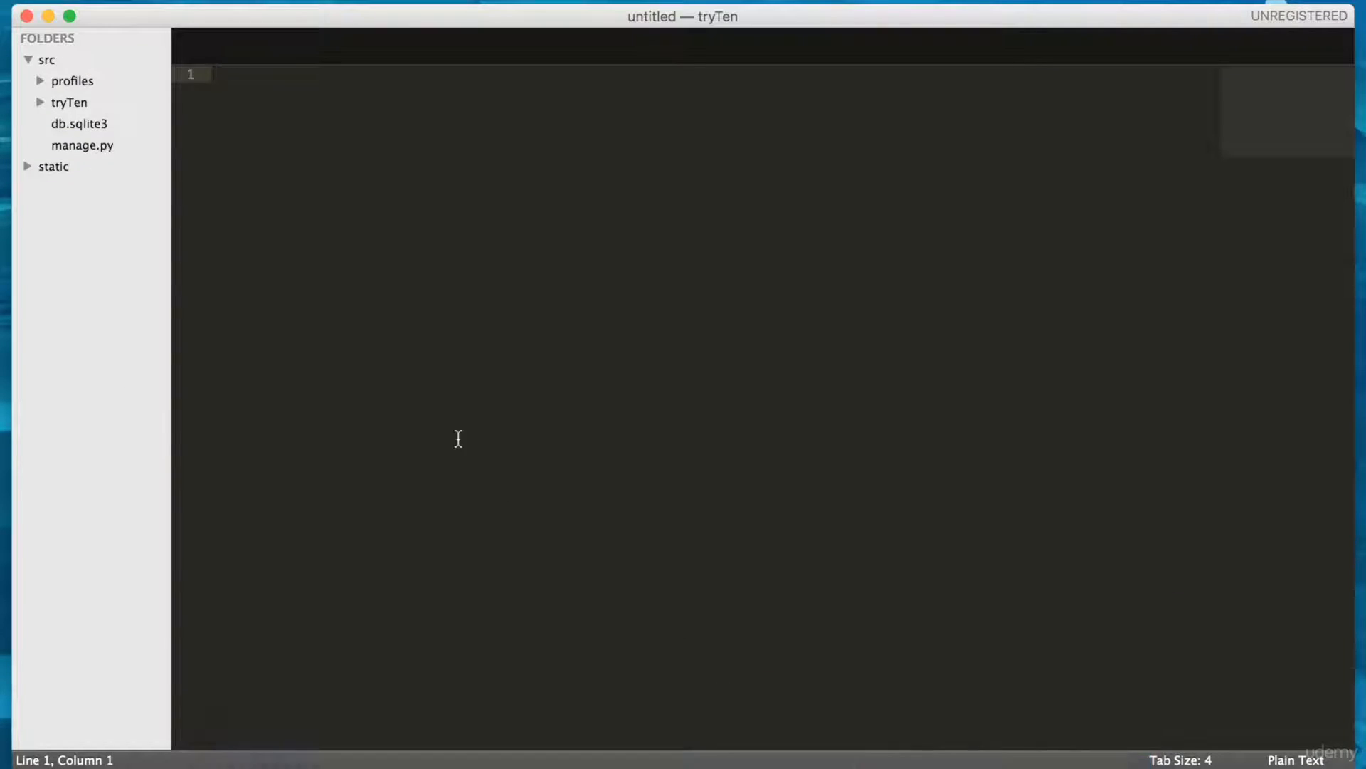
In profiles/models.py, define class profile with name = models.CharField(max_length=120)
{"action": "left_click", "coordinate": [72, 80]}
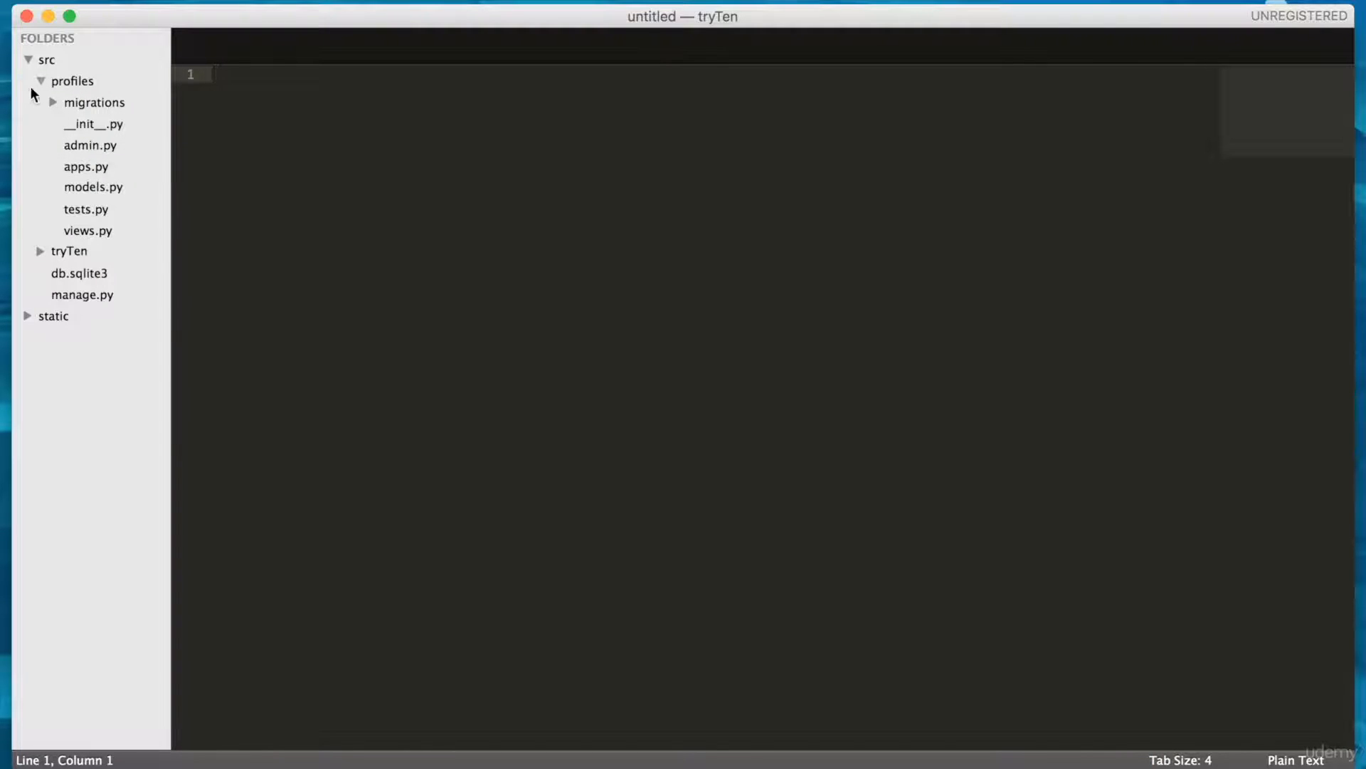
{"action": "mouse_move", "coordinate": [63, 187]}
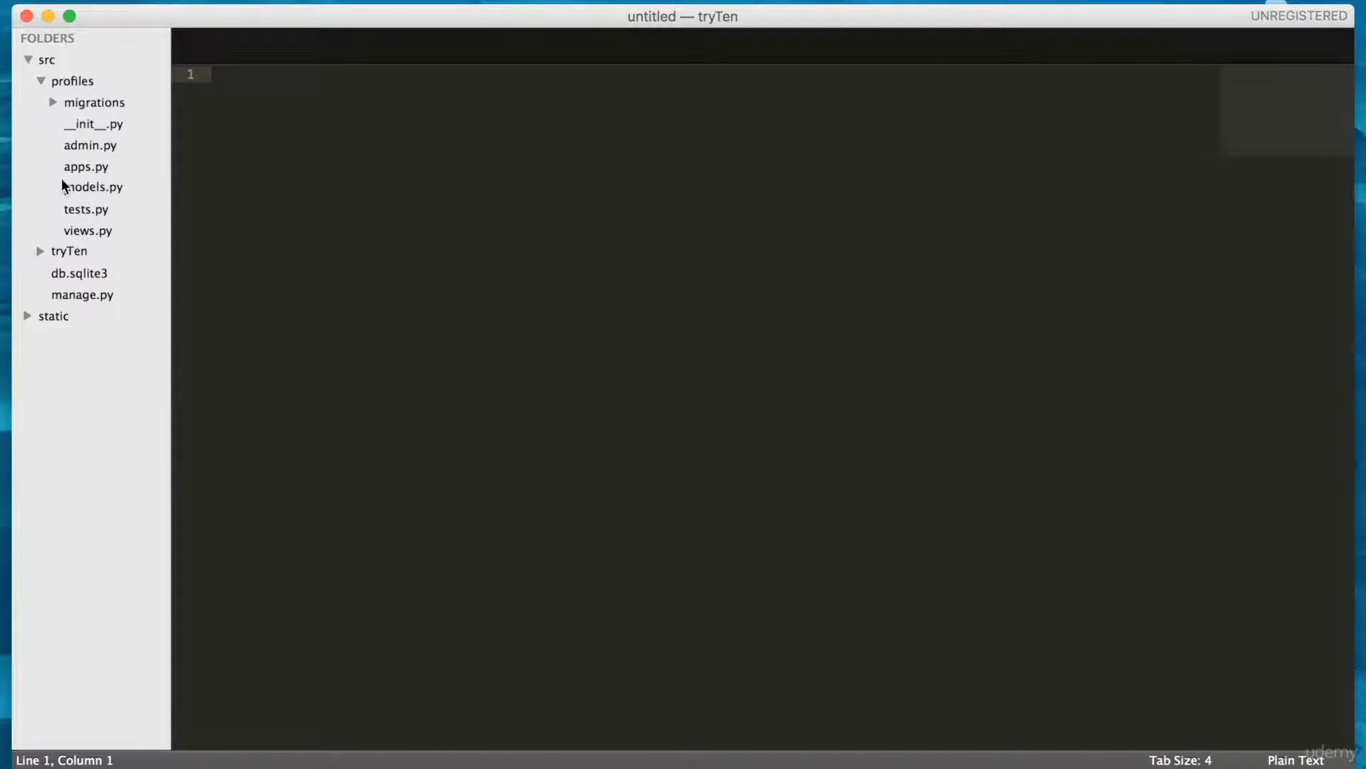
{"action": "double_click", "coordinate": [93, 186]}
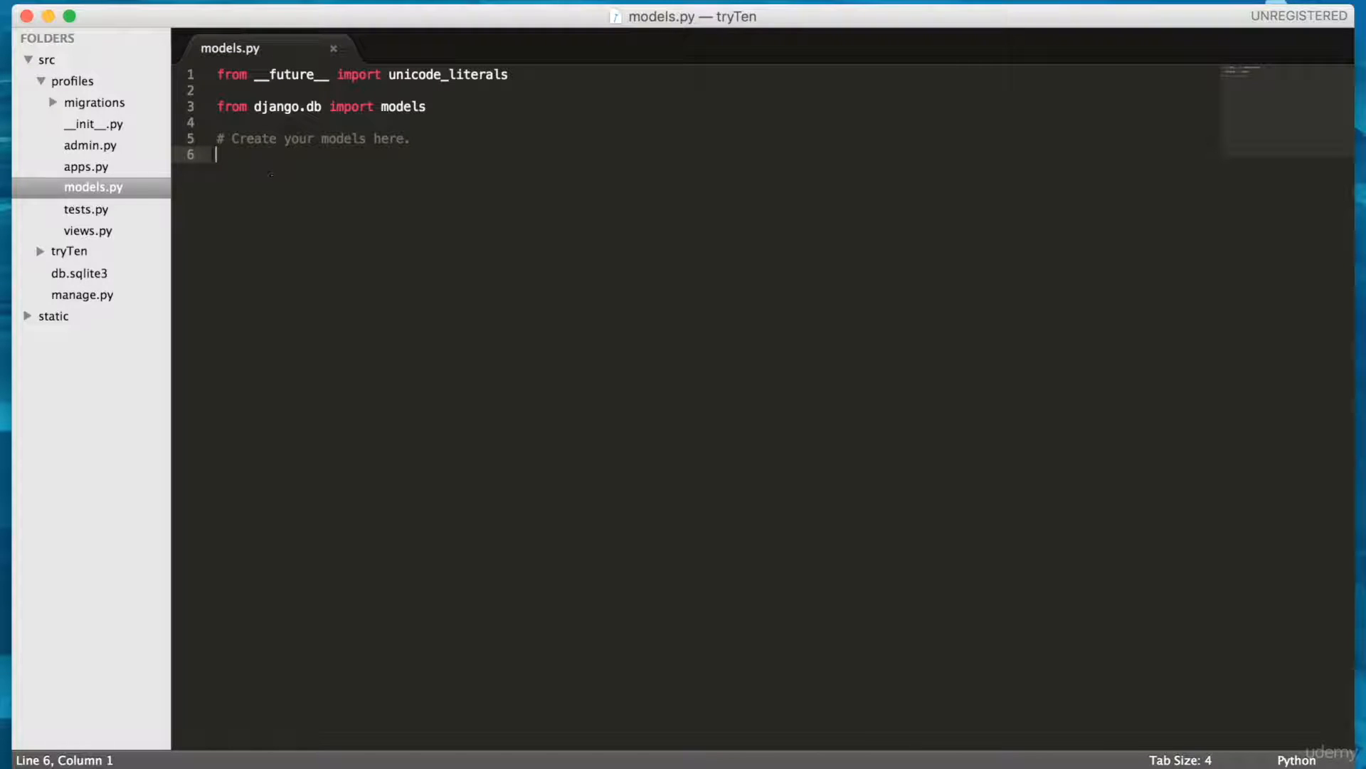
{"action": "type", "text": "class profi"}
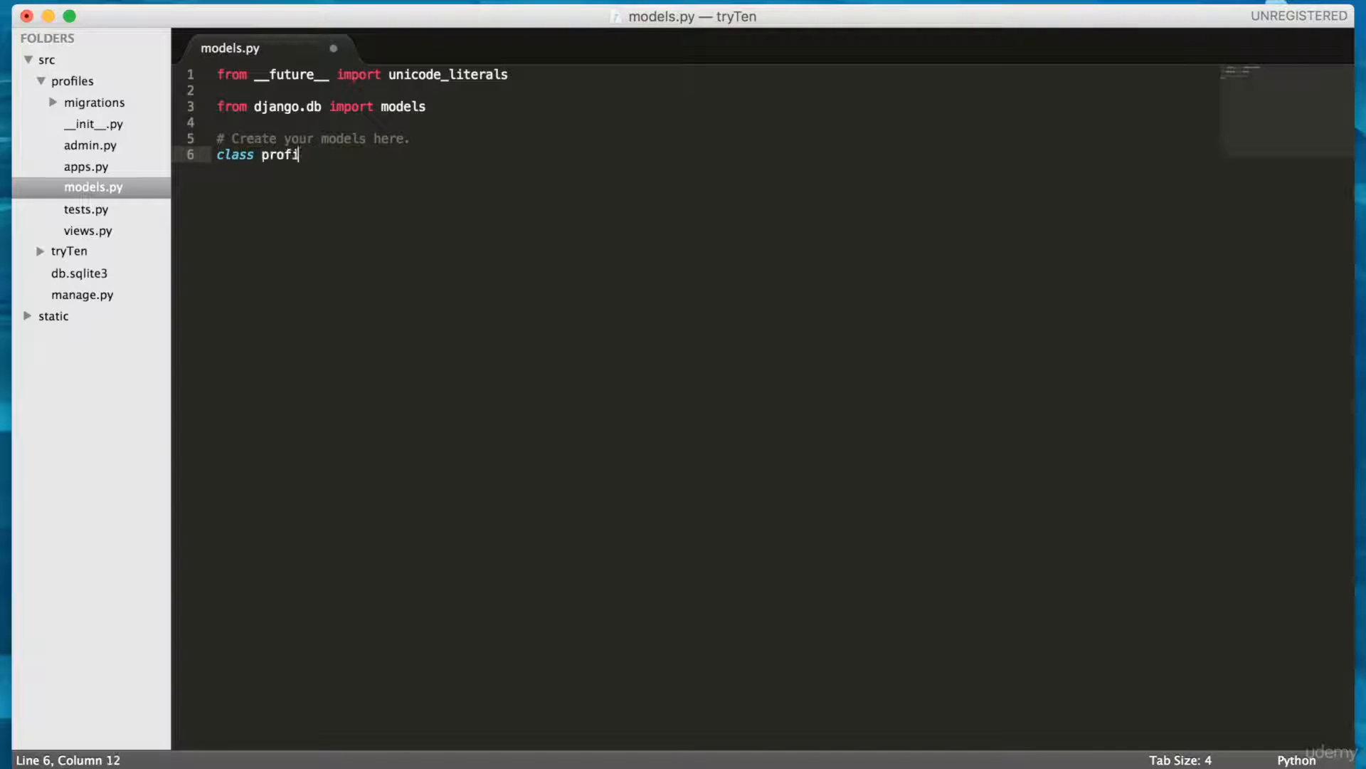
{"action": "type", "text": "le(m"}
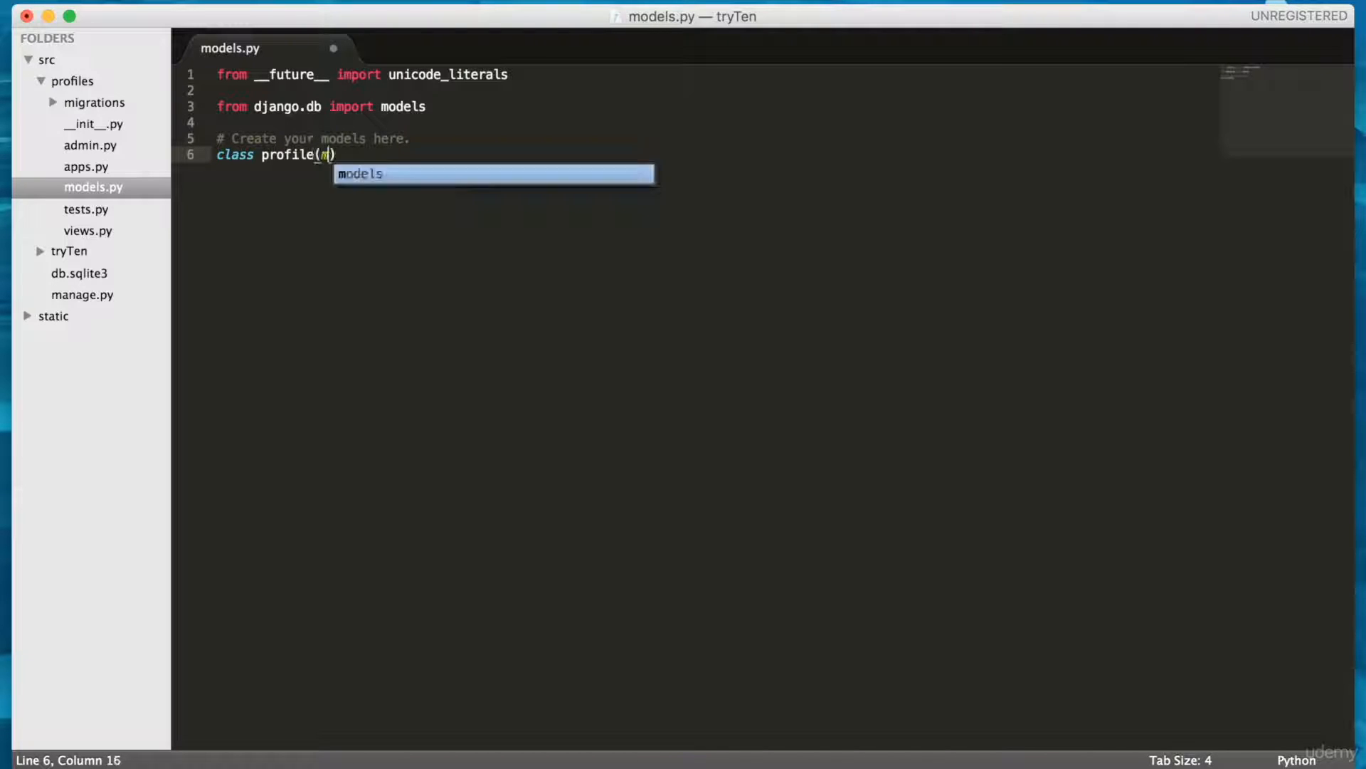
{"action": "type", "text": "odels.Model"}
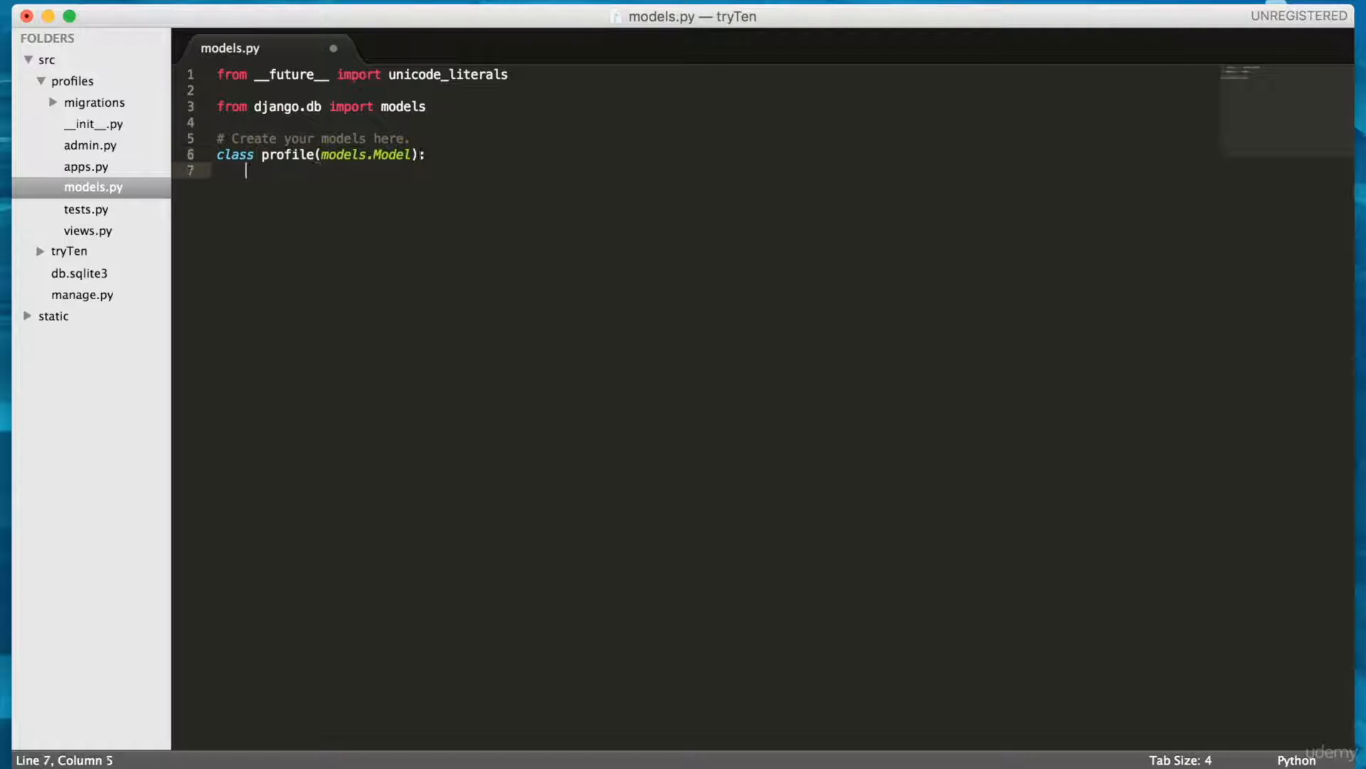
{"action": "type", "text": "name"}
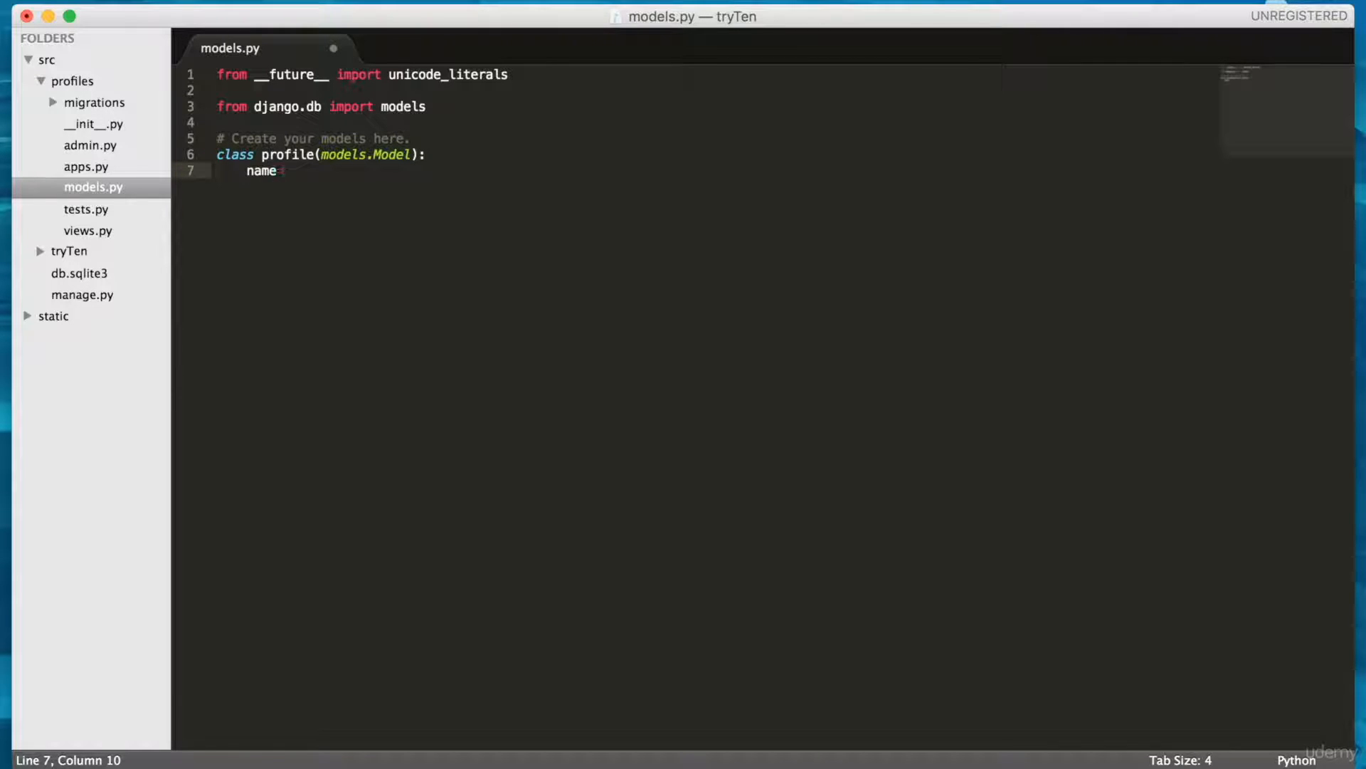
{"action": "type", "text": "= models.CharF"}
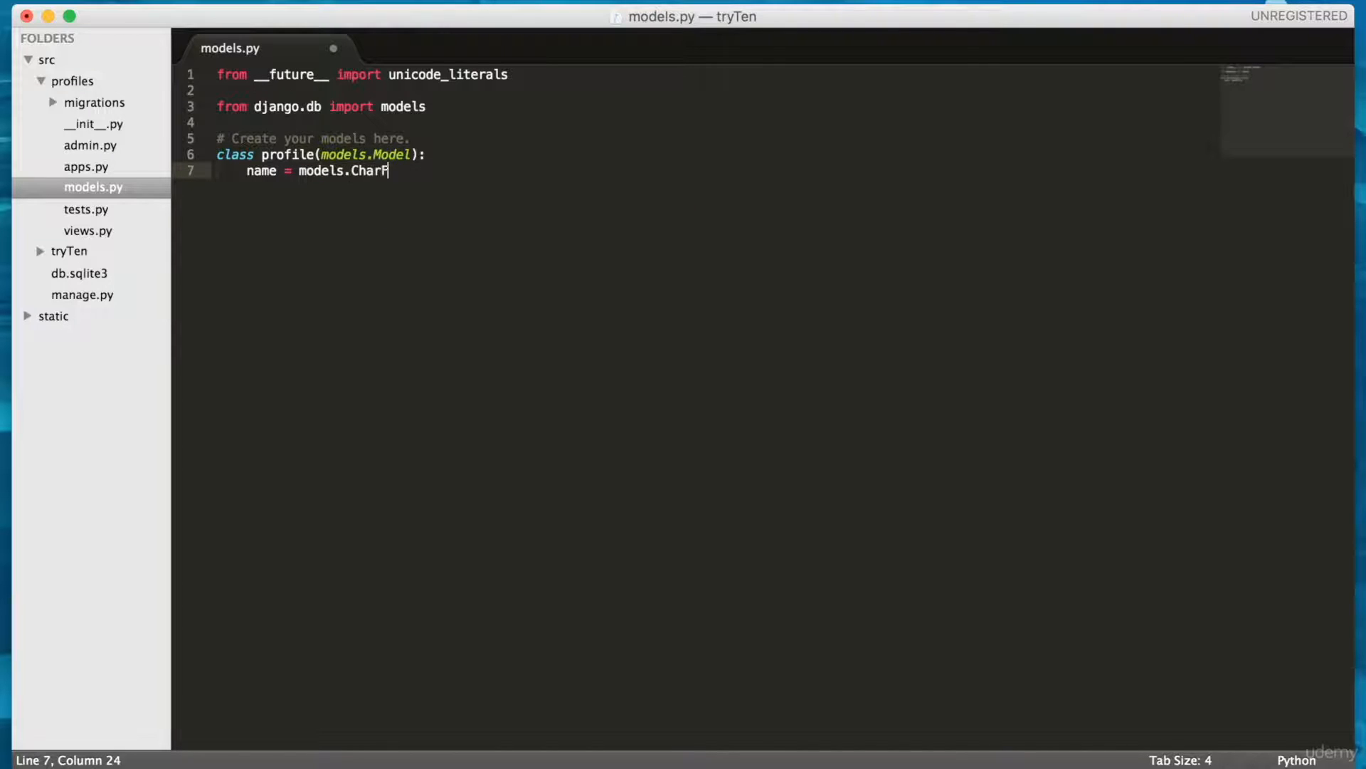
{"action": "type", "text": "ield"}
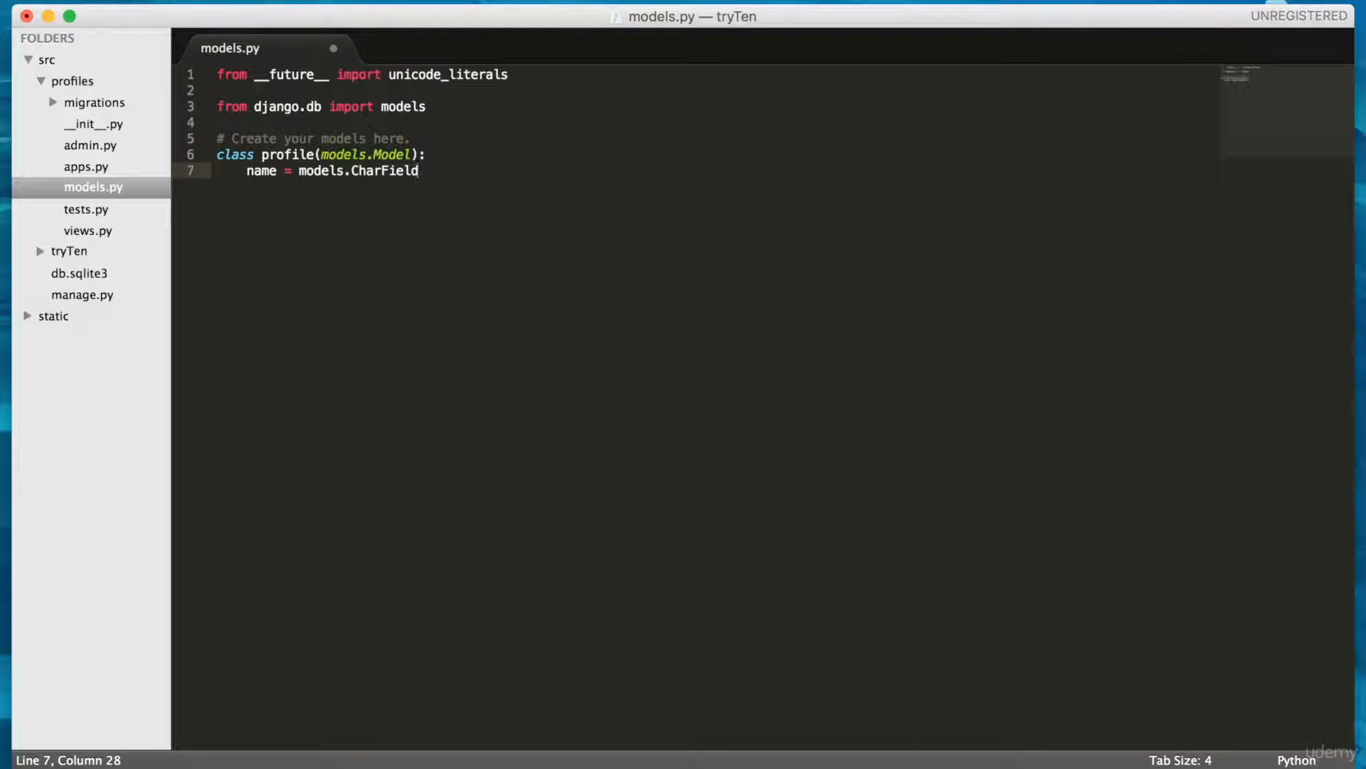
{"action": "type", "text": "()"}
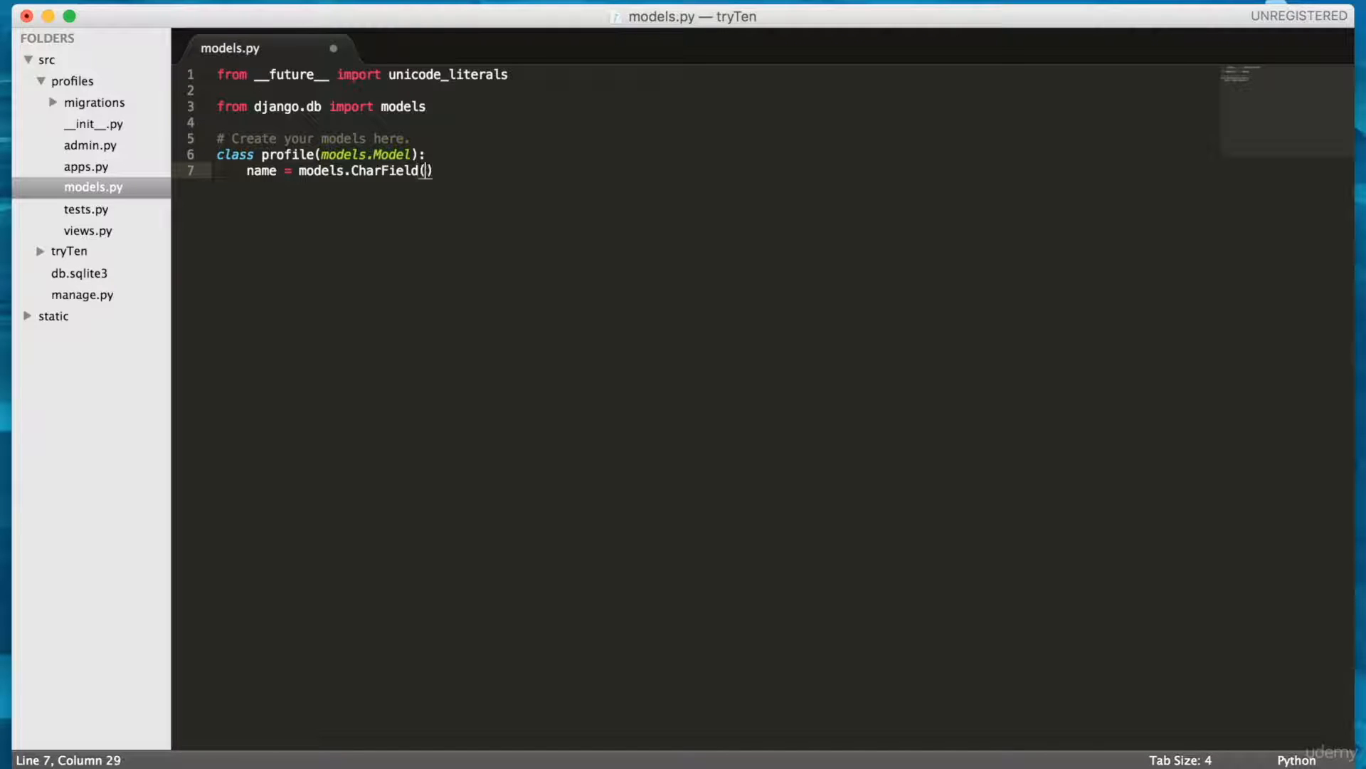
{"action": "type", "text": "max_length"}
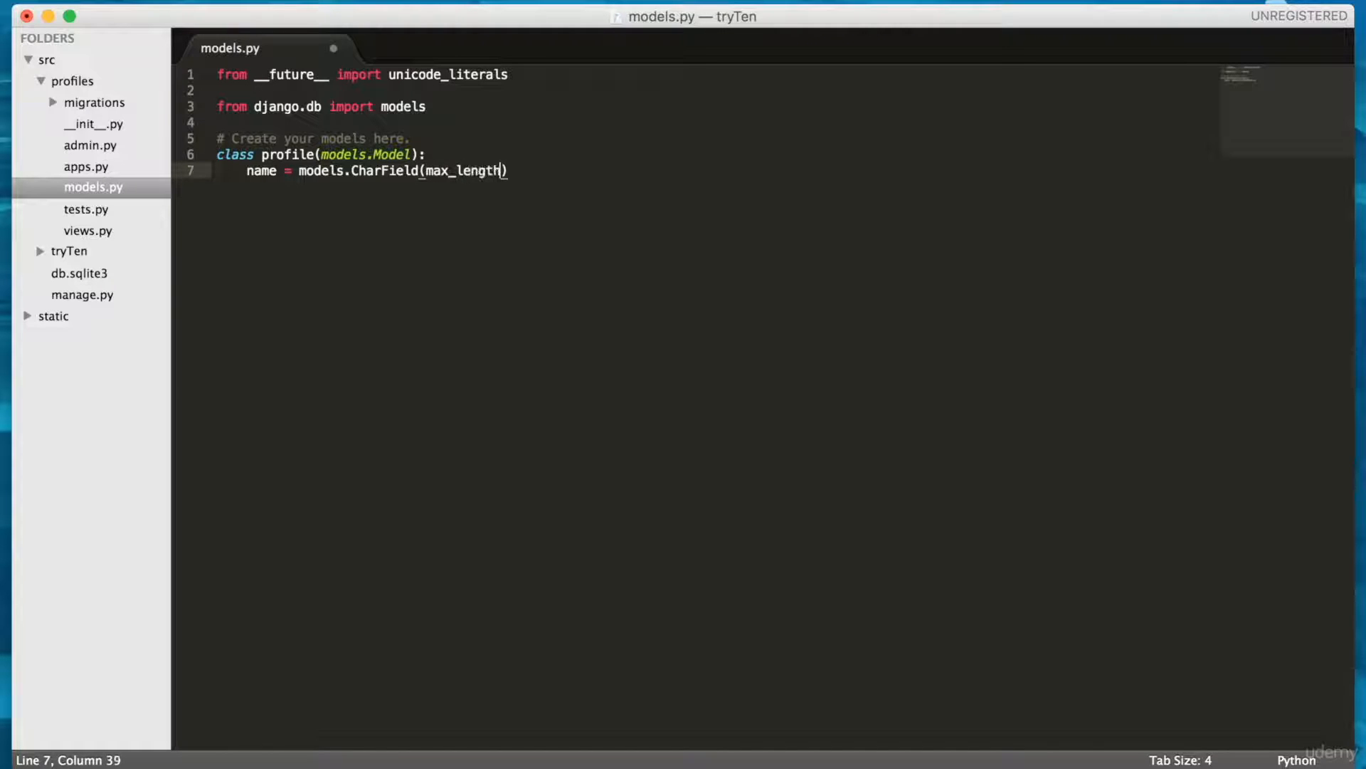
{"action": "type", "text": "=120"}
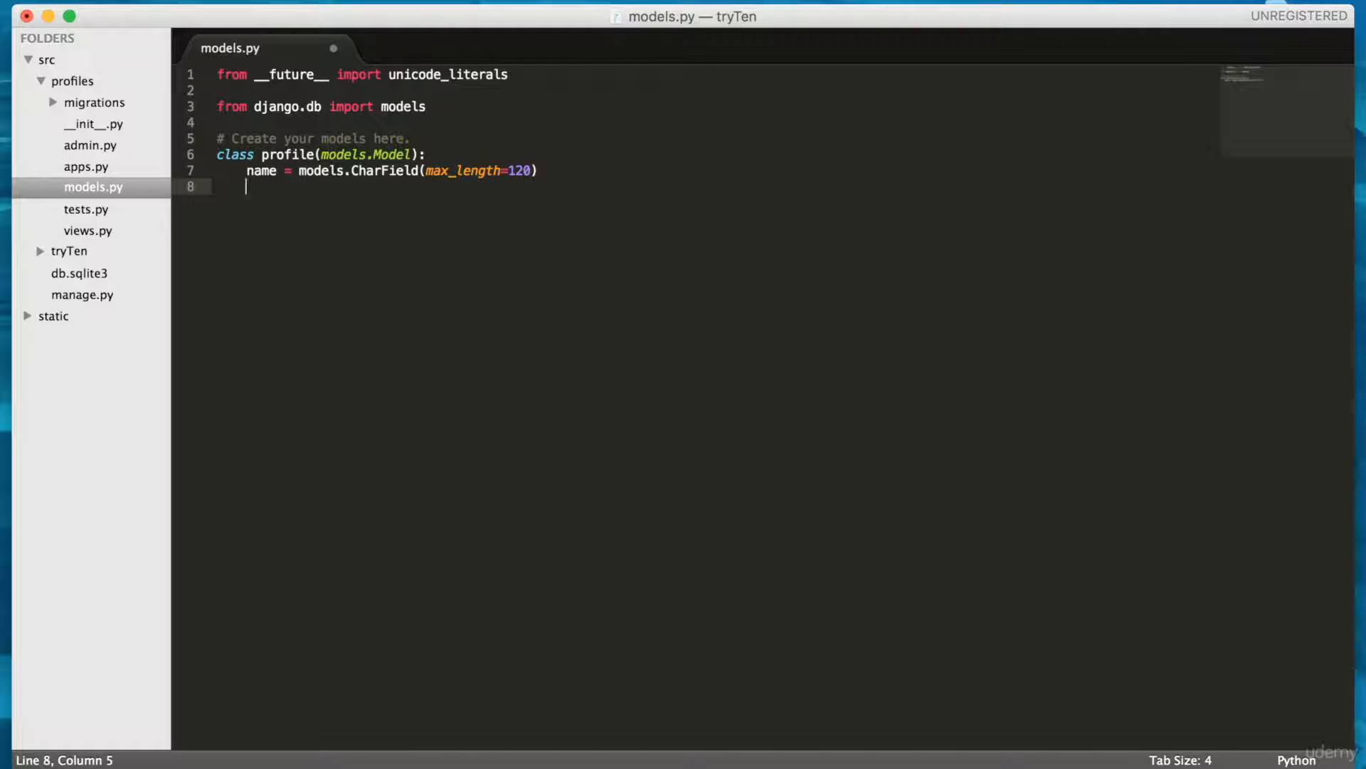
Add a __unicode__(self) method returning self.name to the profile model
{"action": "type", "text": "def __u"}
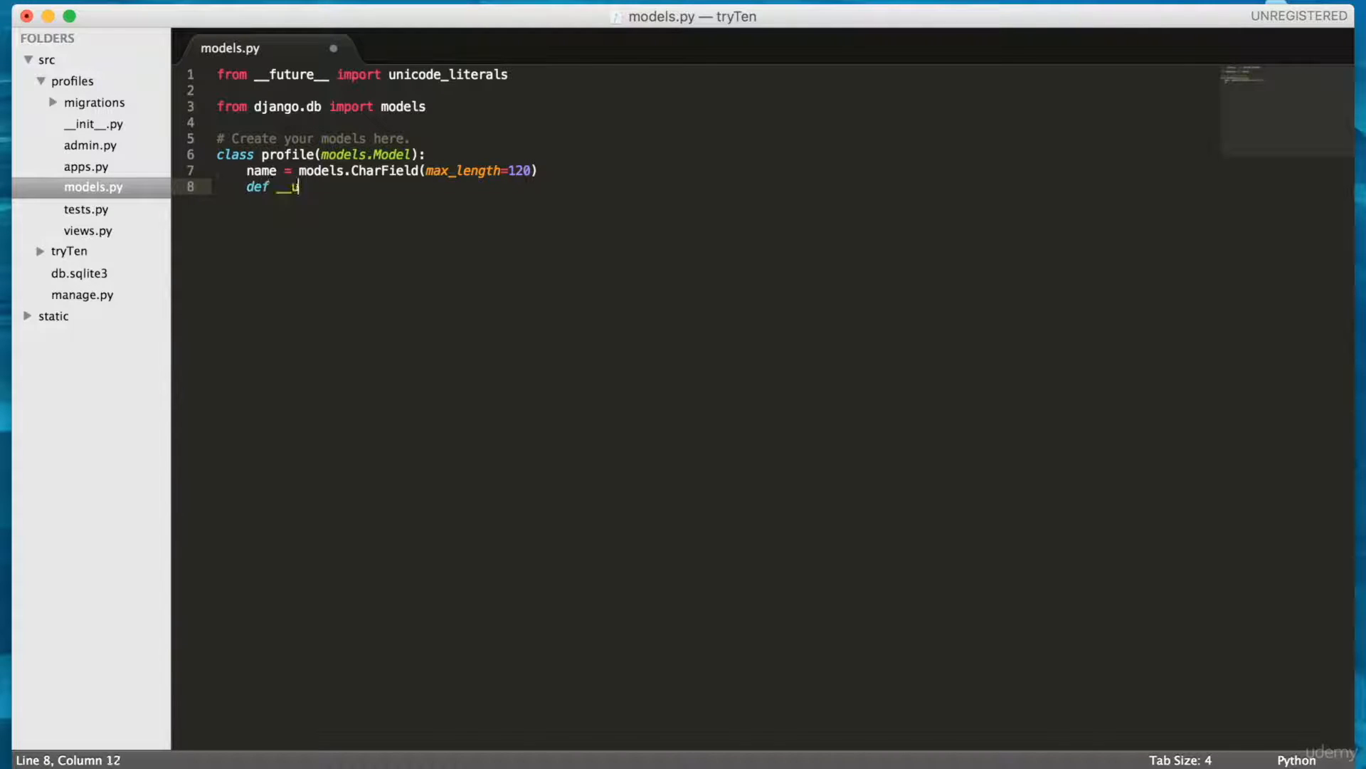
{"action": "type", "text": "nicode__"}
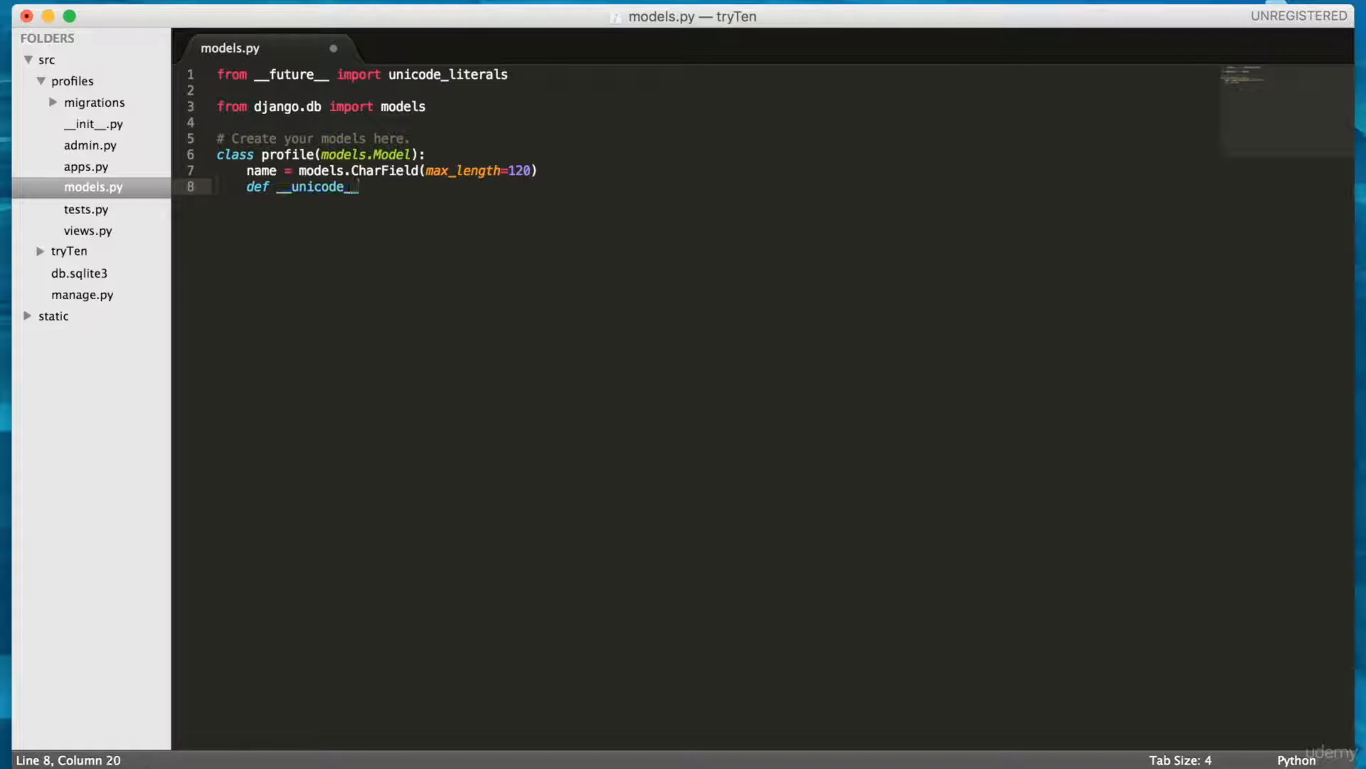
{"action": "type", "text": "()"}
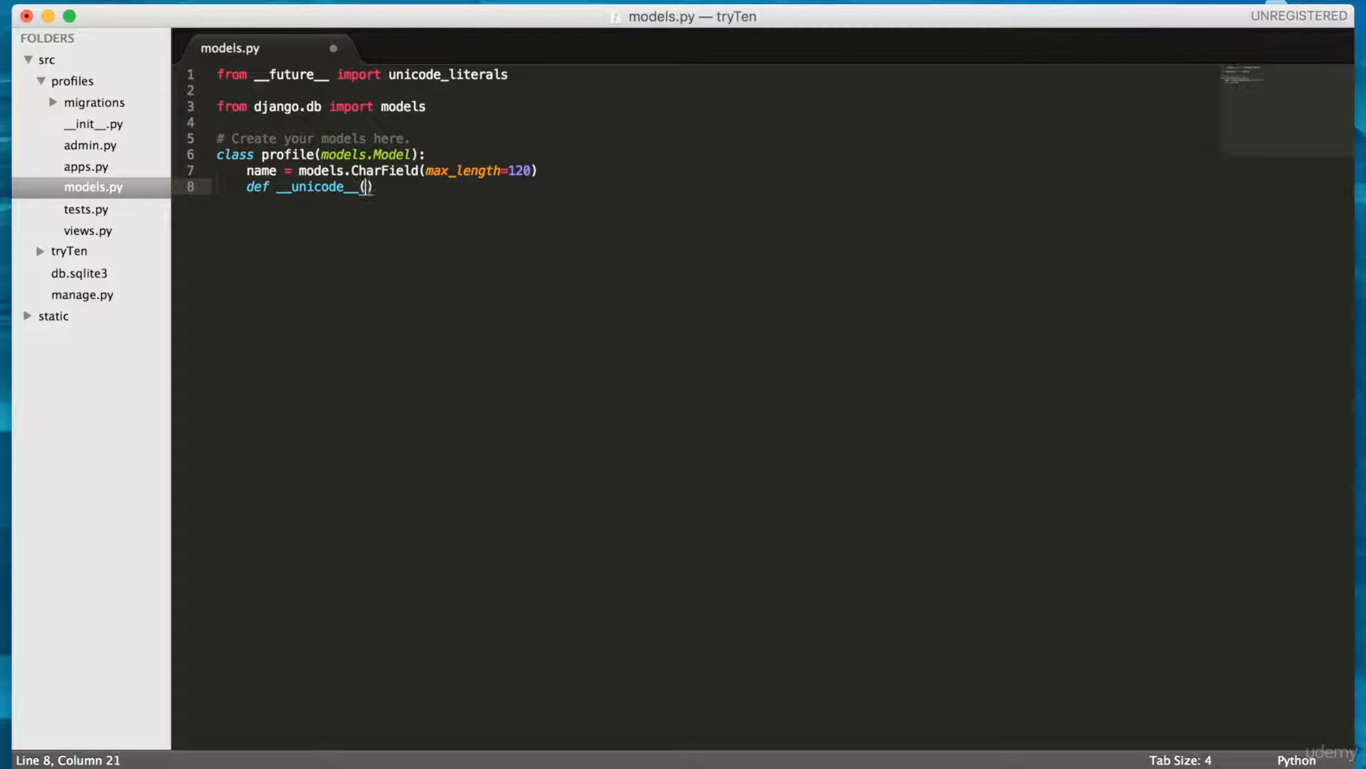
{"action": "type", "text": "self):"}
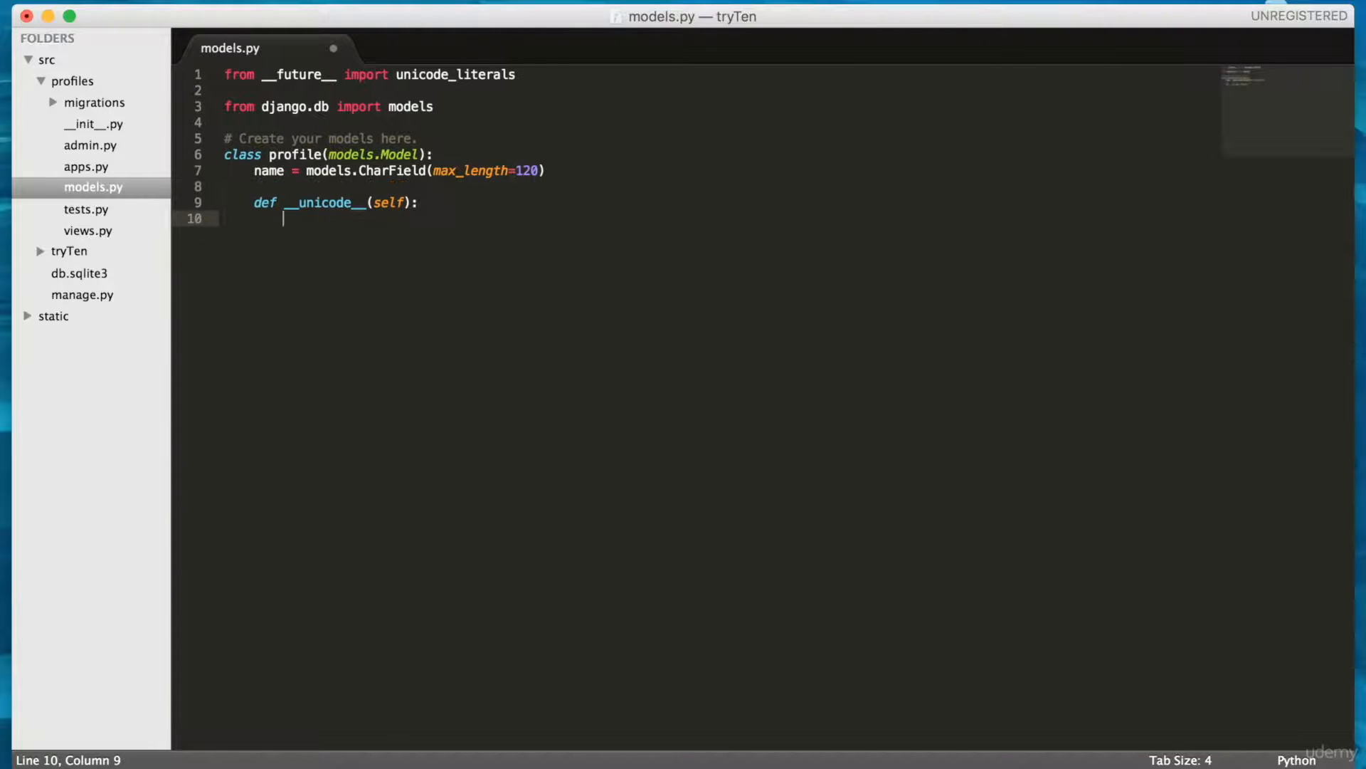
{"action": "type", "text": "return self.name"}
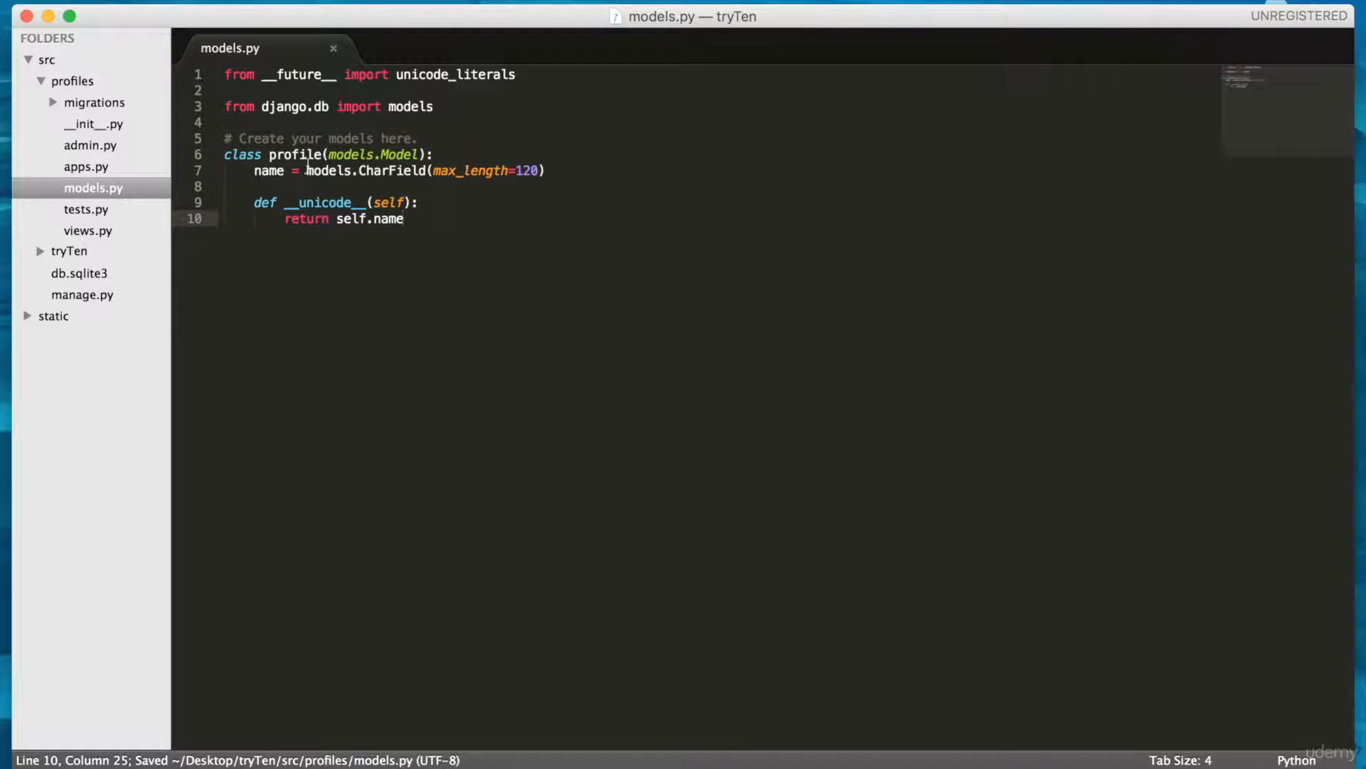
{"action": "double_click", "coordinate": [298, 154]}
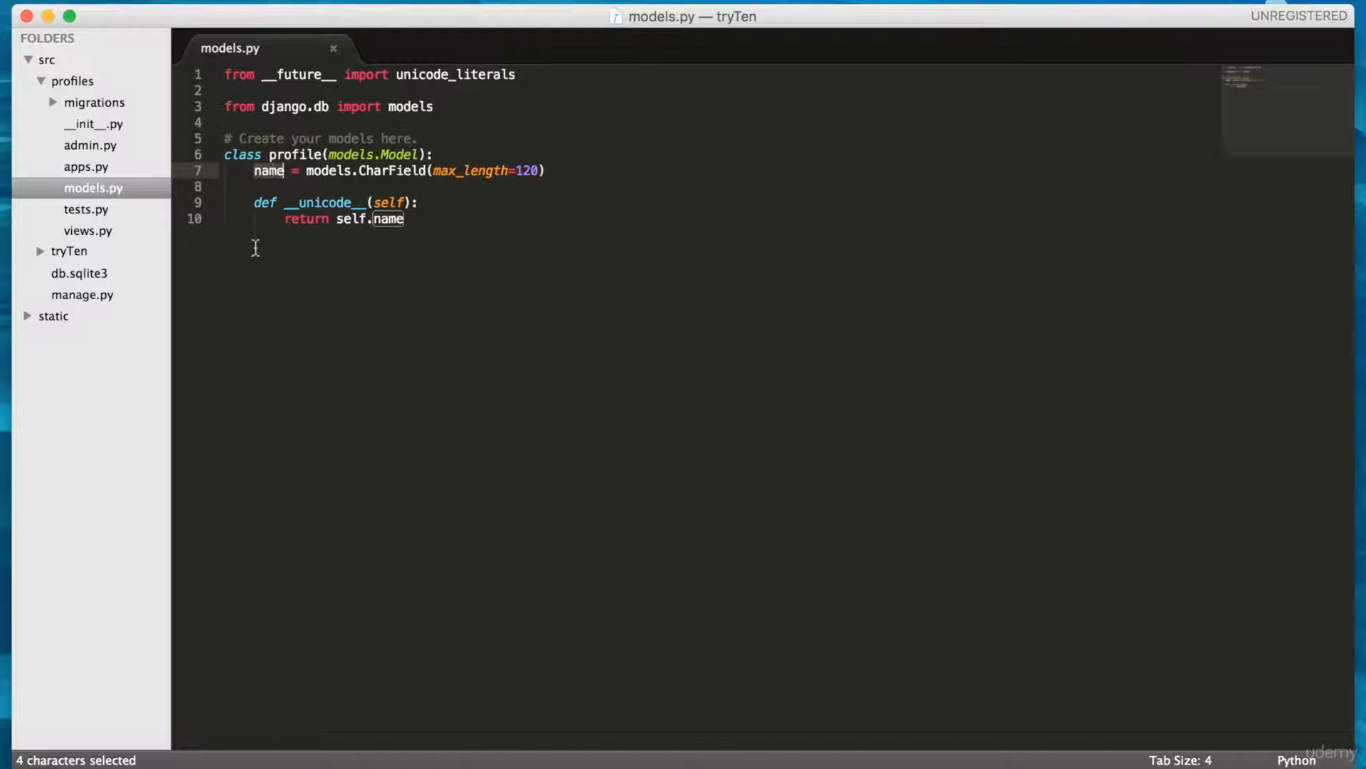
{"action": "mouse_move", "coordinate": [390, 219]}
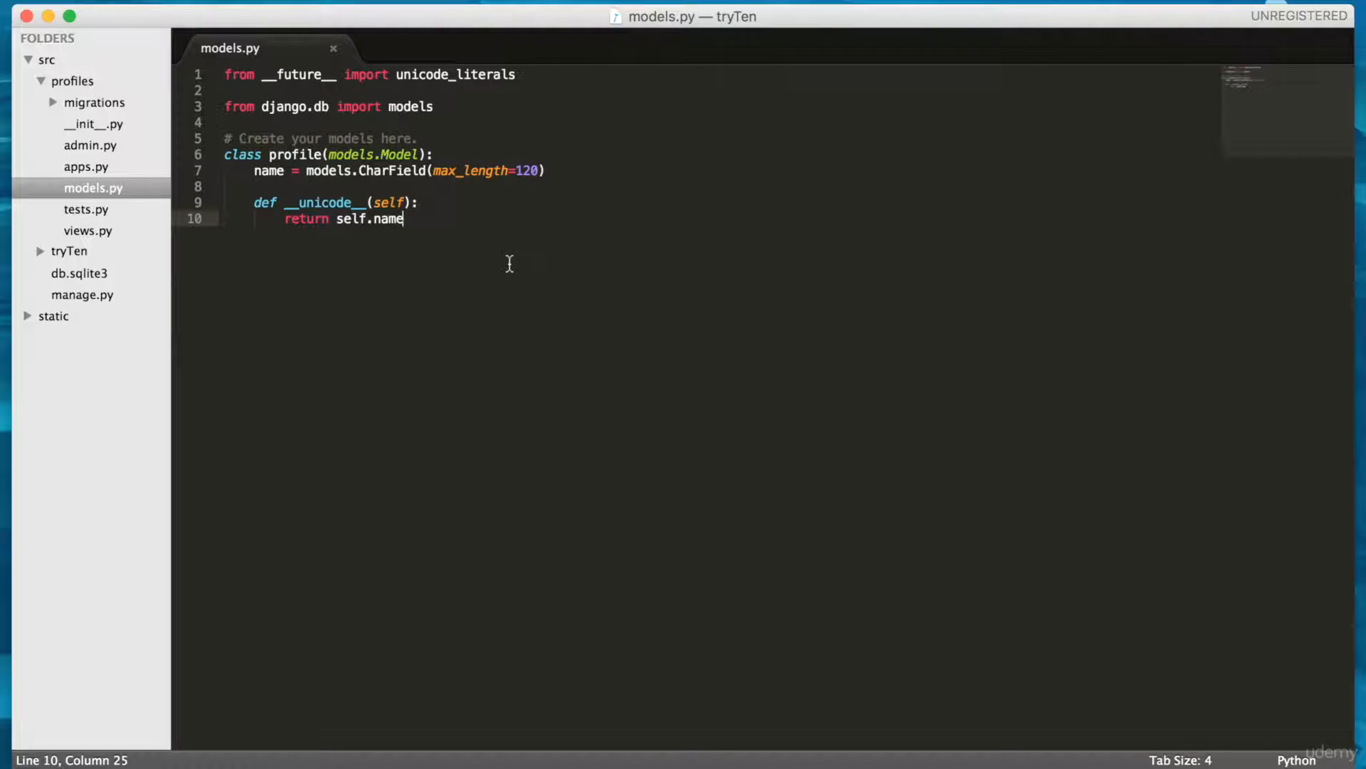
Open settings.py from the tryTen package in the sidebar, alongside models.py
{"action": "left_click", "coordinate": [68, 251]}
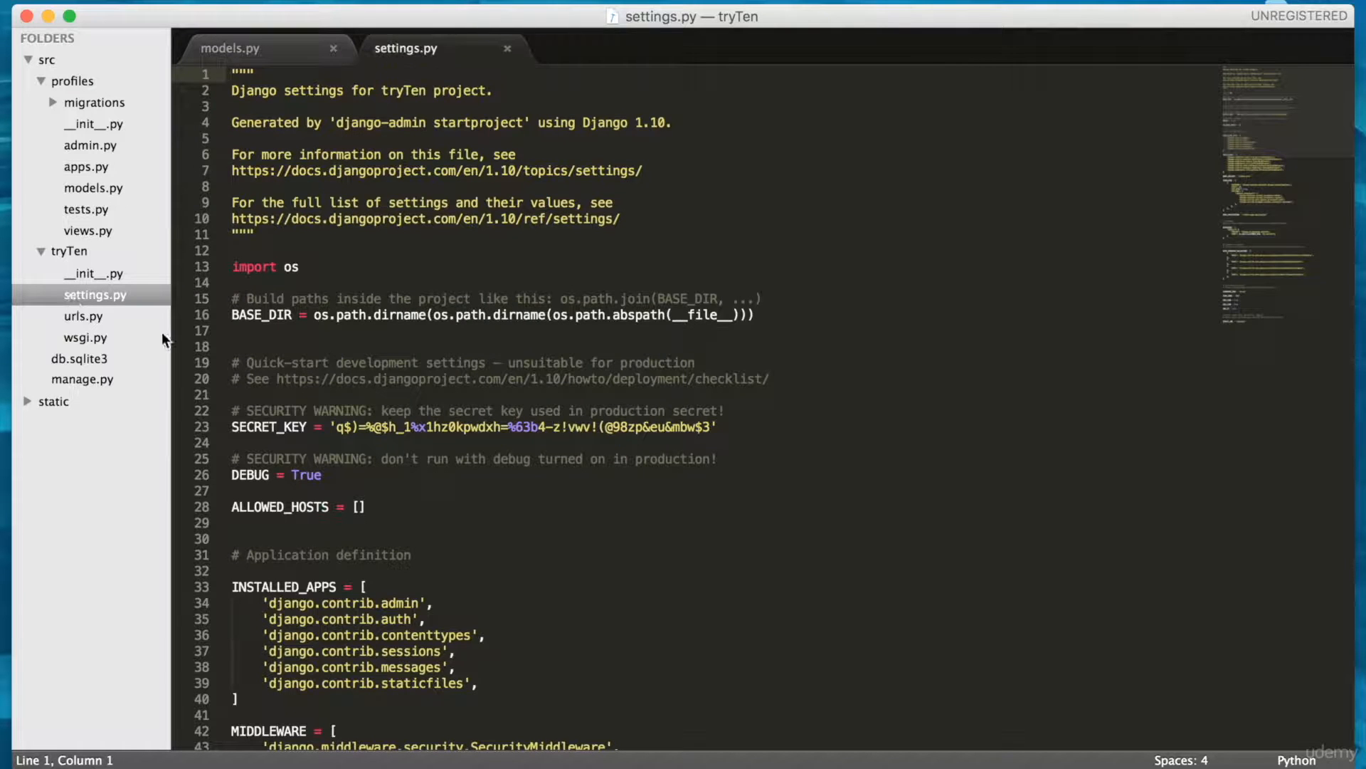
{"action": "mouse_move", "coordinate": [744, 341]}
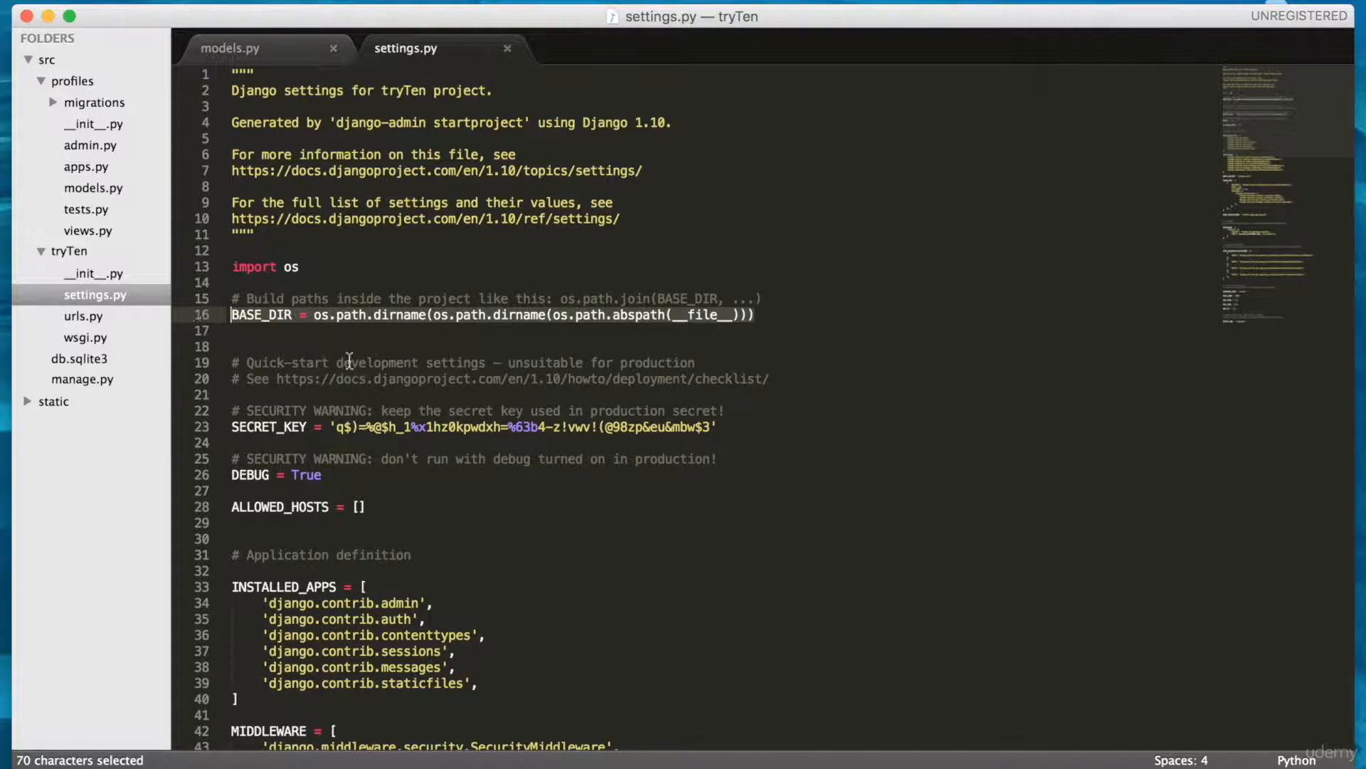
{"action": "mouse_move", "coordinate": [324, 357]}
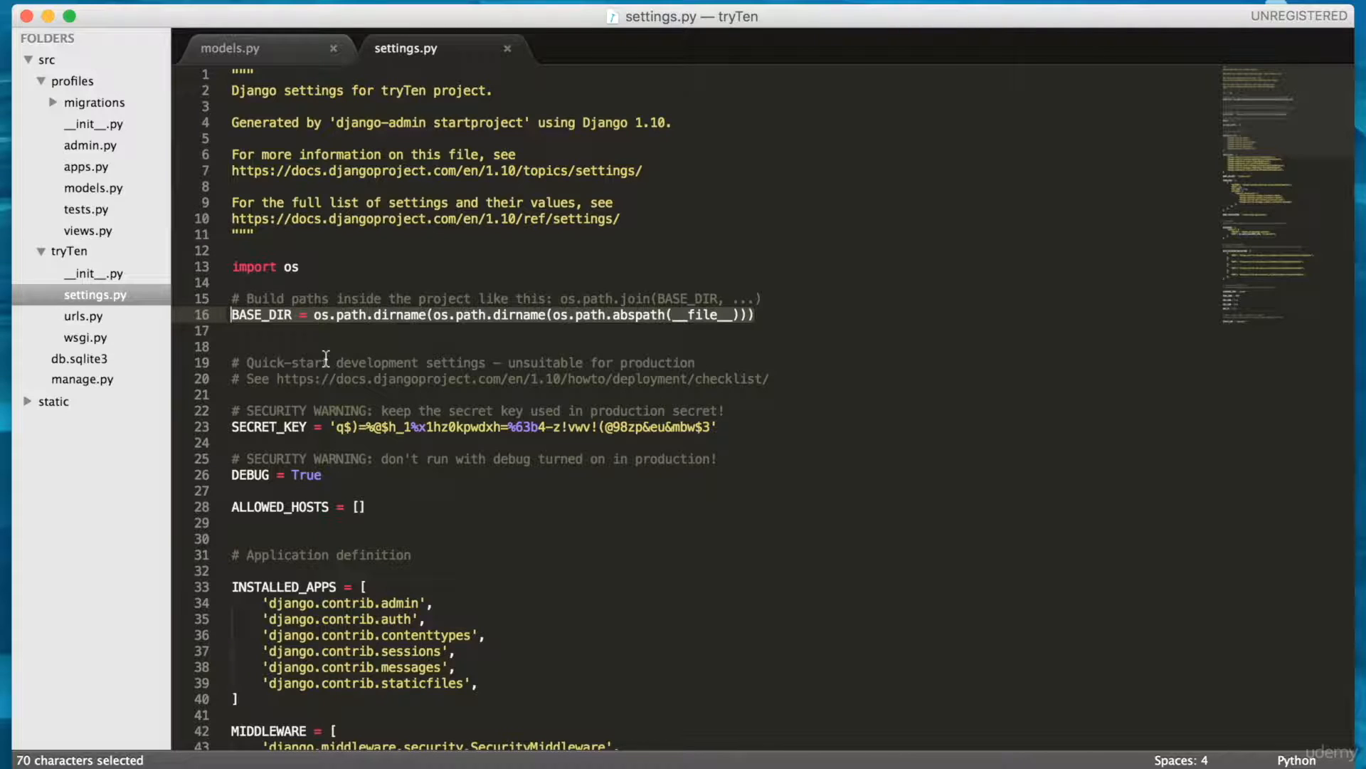
{"action": "mouse_move", "coordinate": [320, 353]}
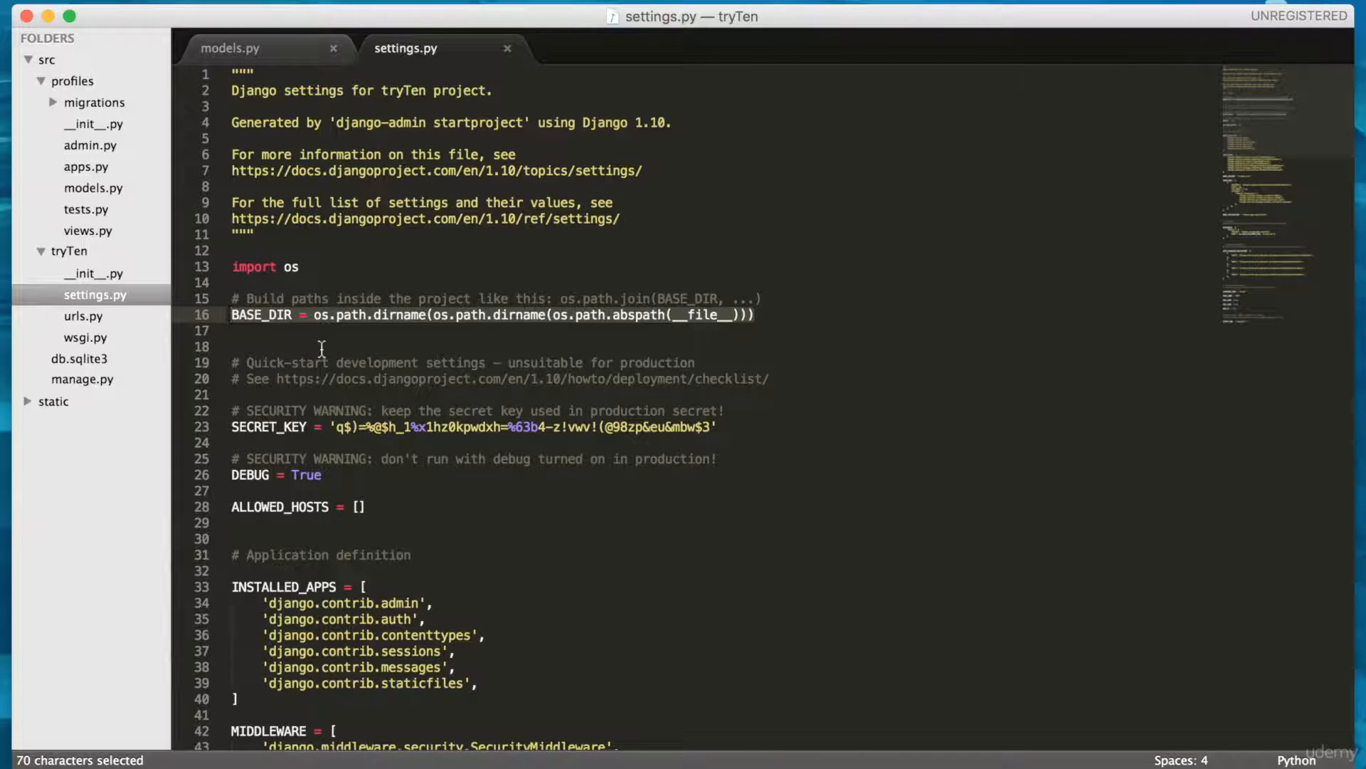
{"action": "left_click", "coordinate": [680, 333]}
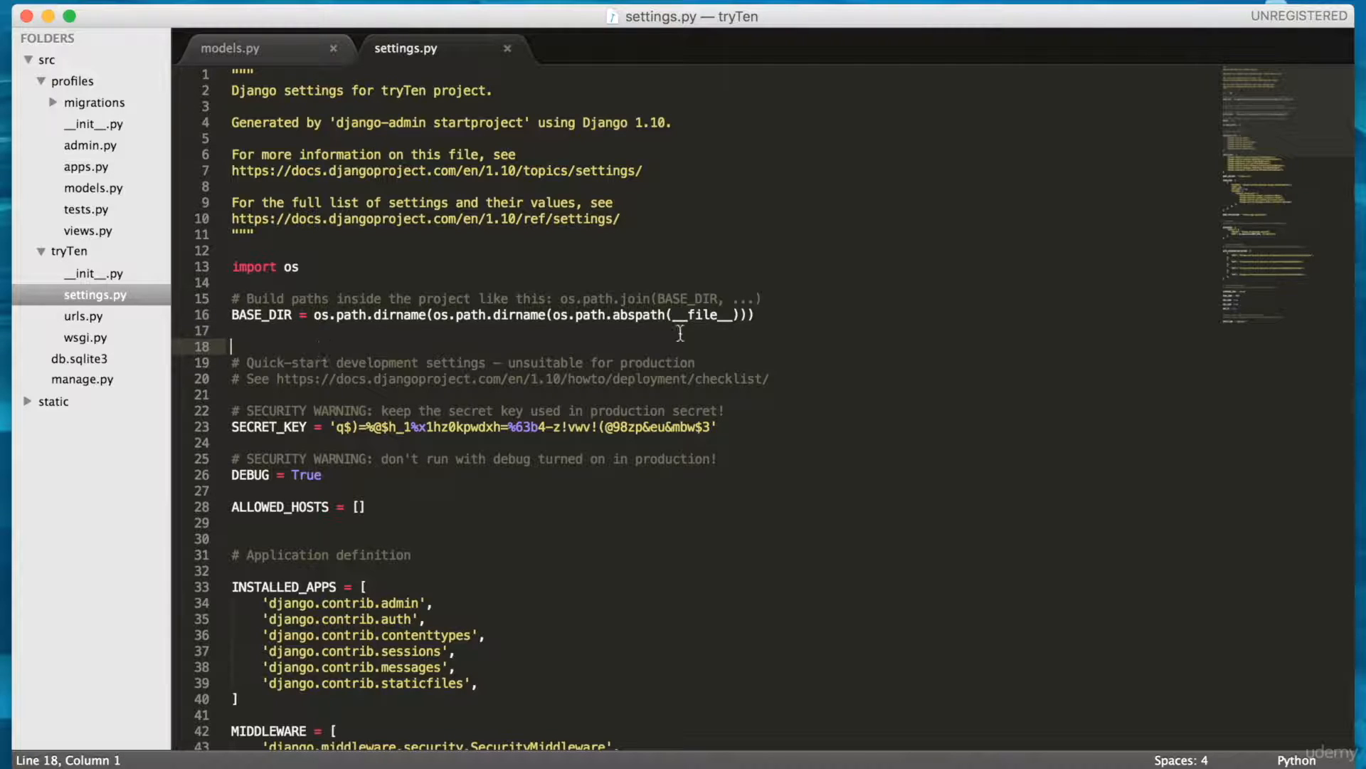
{"action": "mouse_move", "coordinate": [531, 302]}
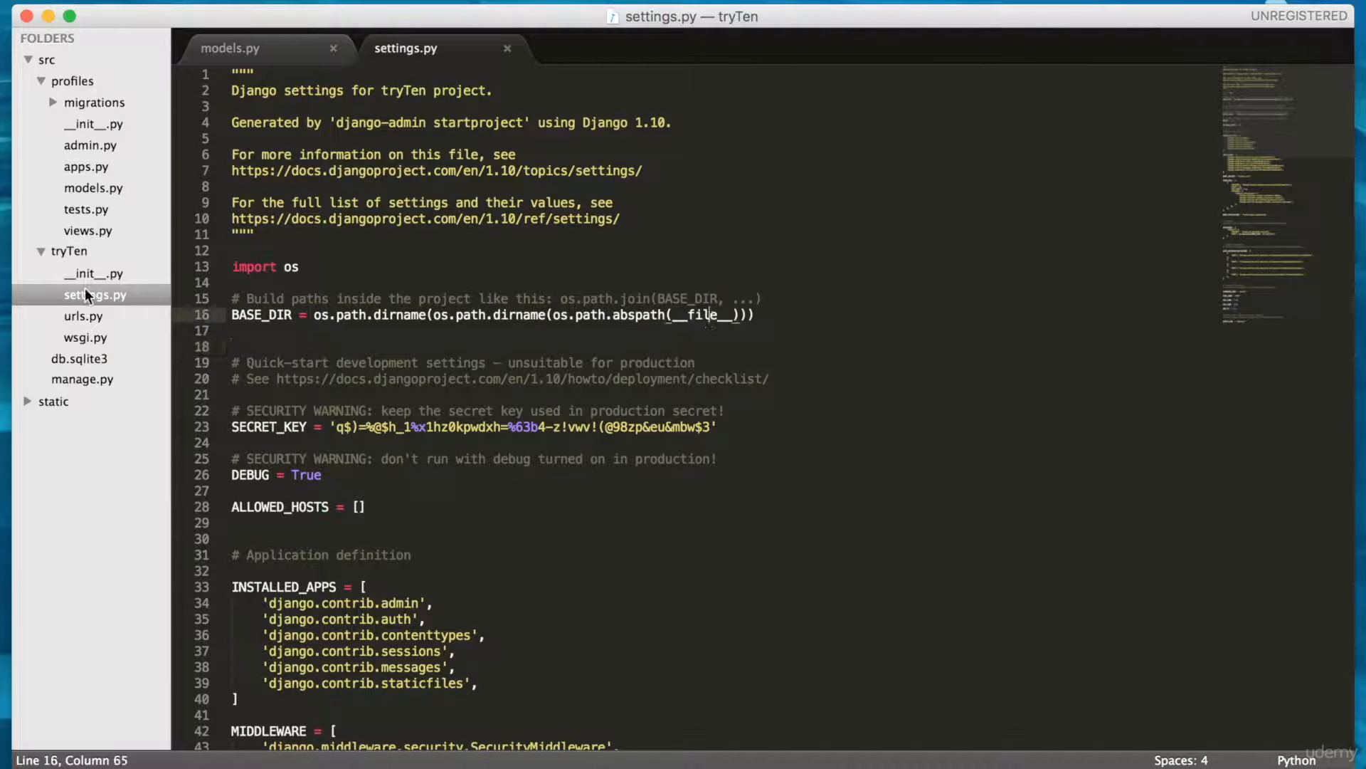
{"action": "mouse_move", "coordinate": [132, 301]}
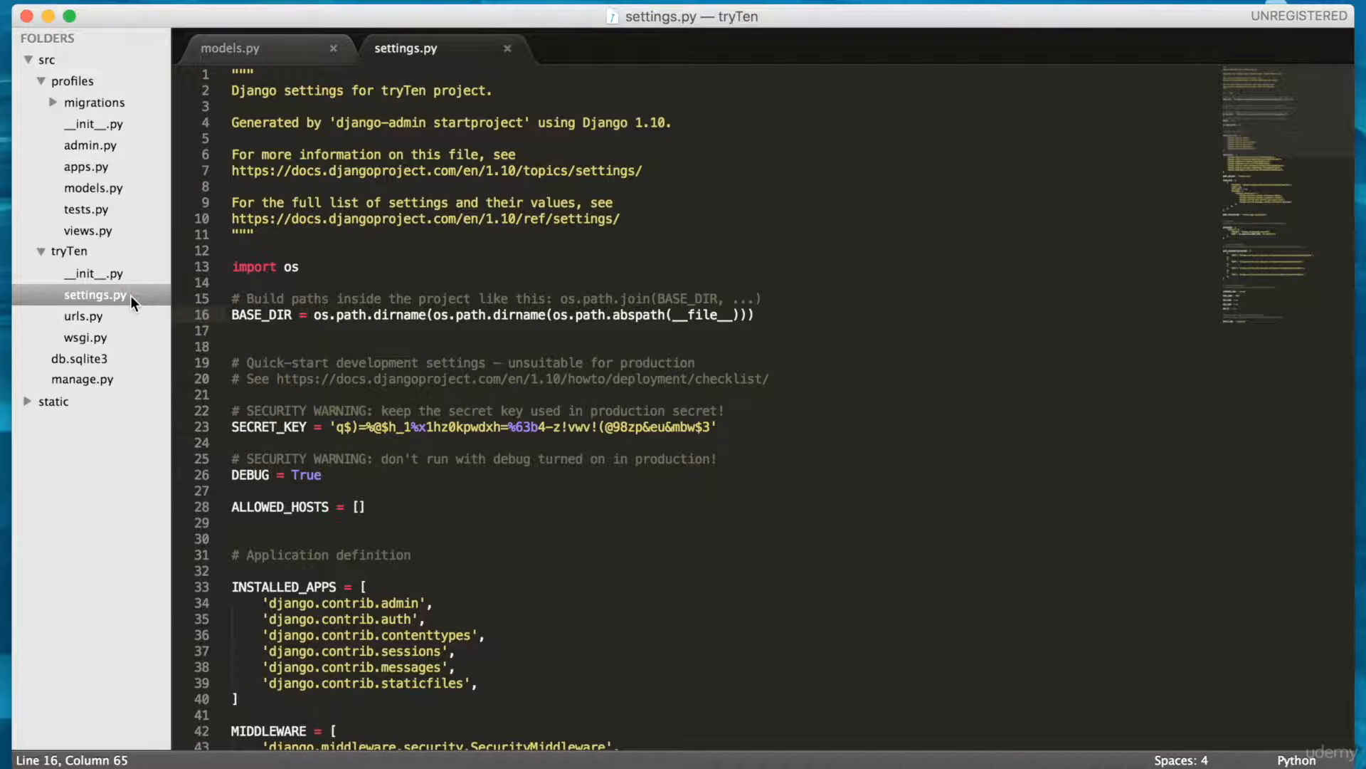
{"action": "mouse_move", "coordinate": [522, 314]}
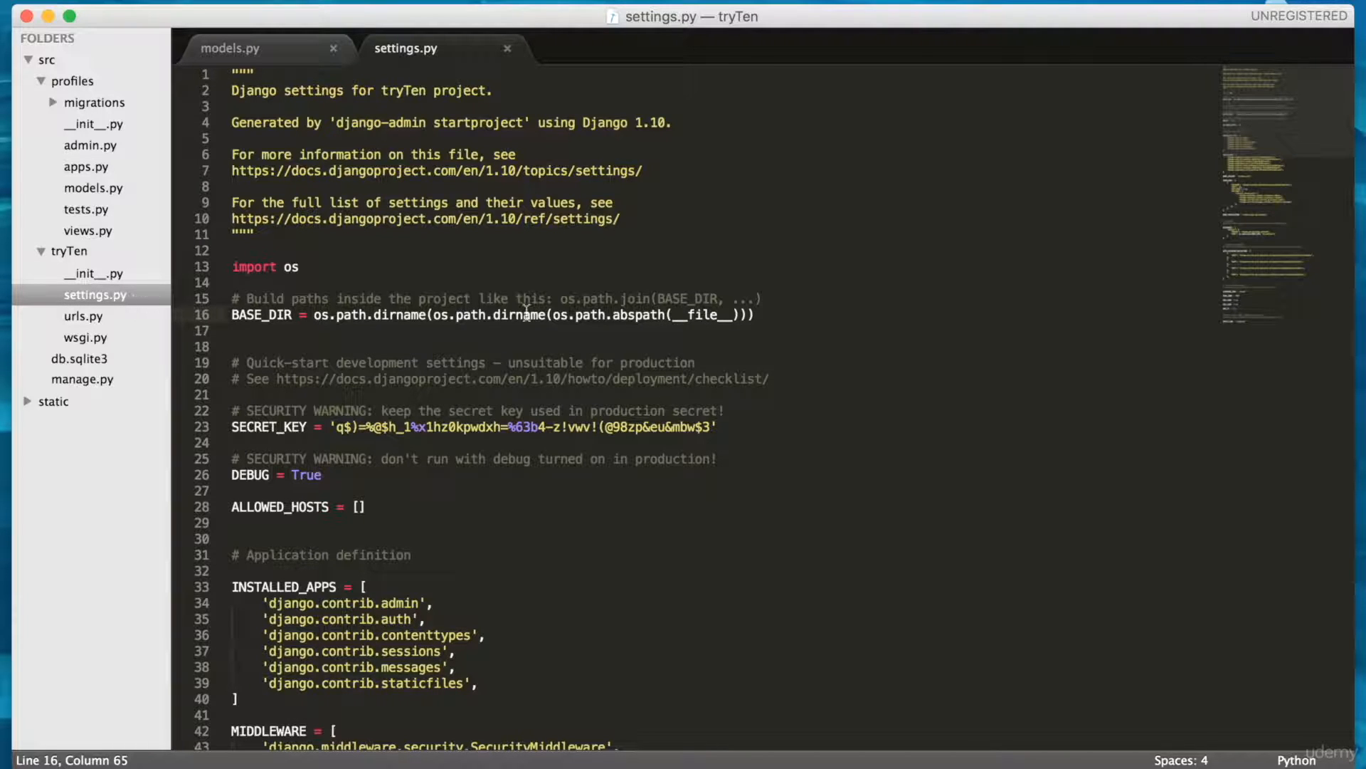
{"action": "double_click", "coordinate": [510, 315]}
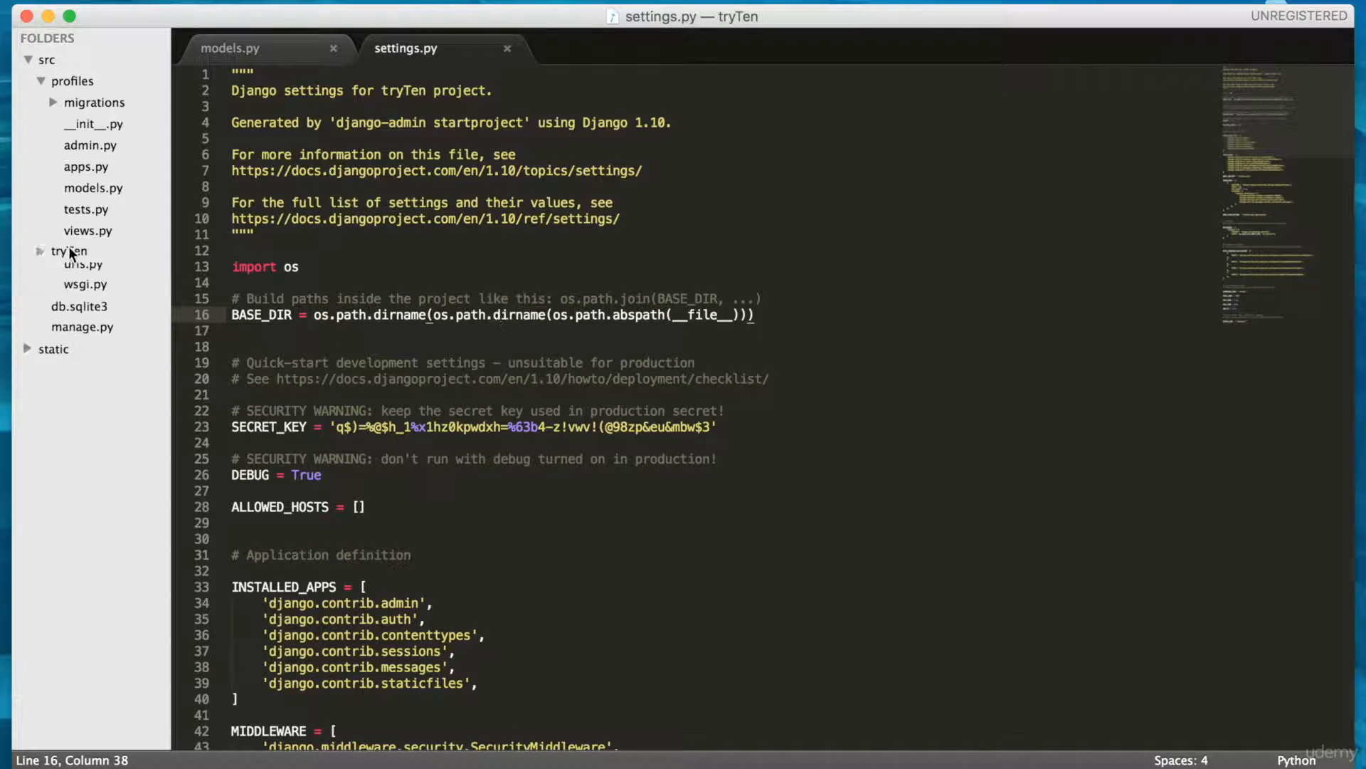
{"action": "left_click", "coordinate": [68, 251]}
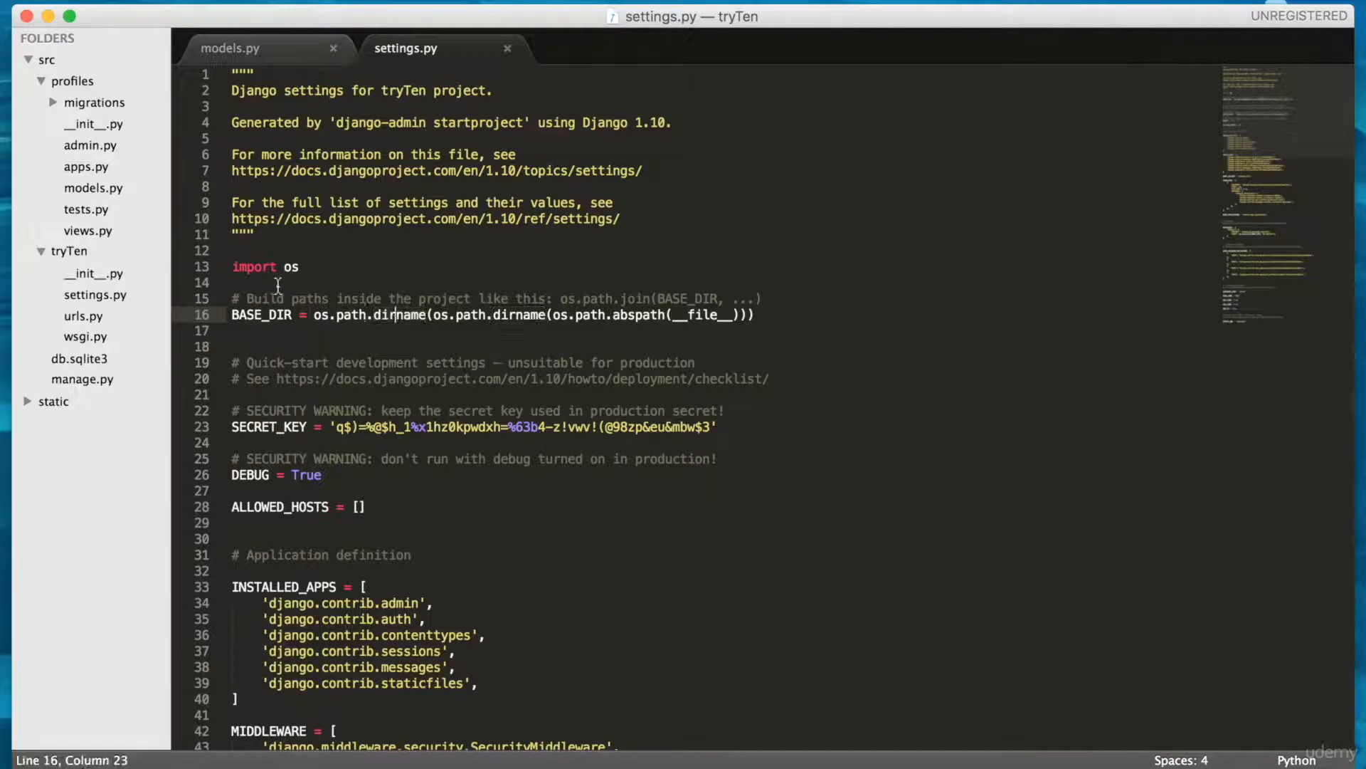
{"action": "mouse_move", "coordinate": [45, 60]}
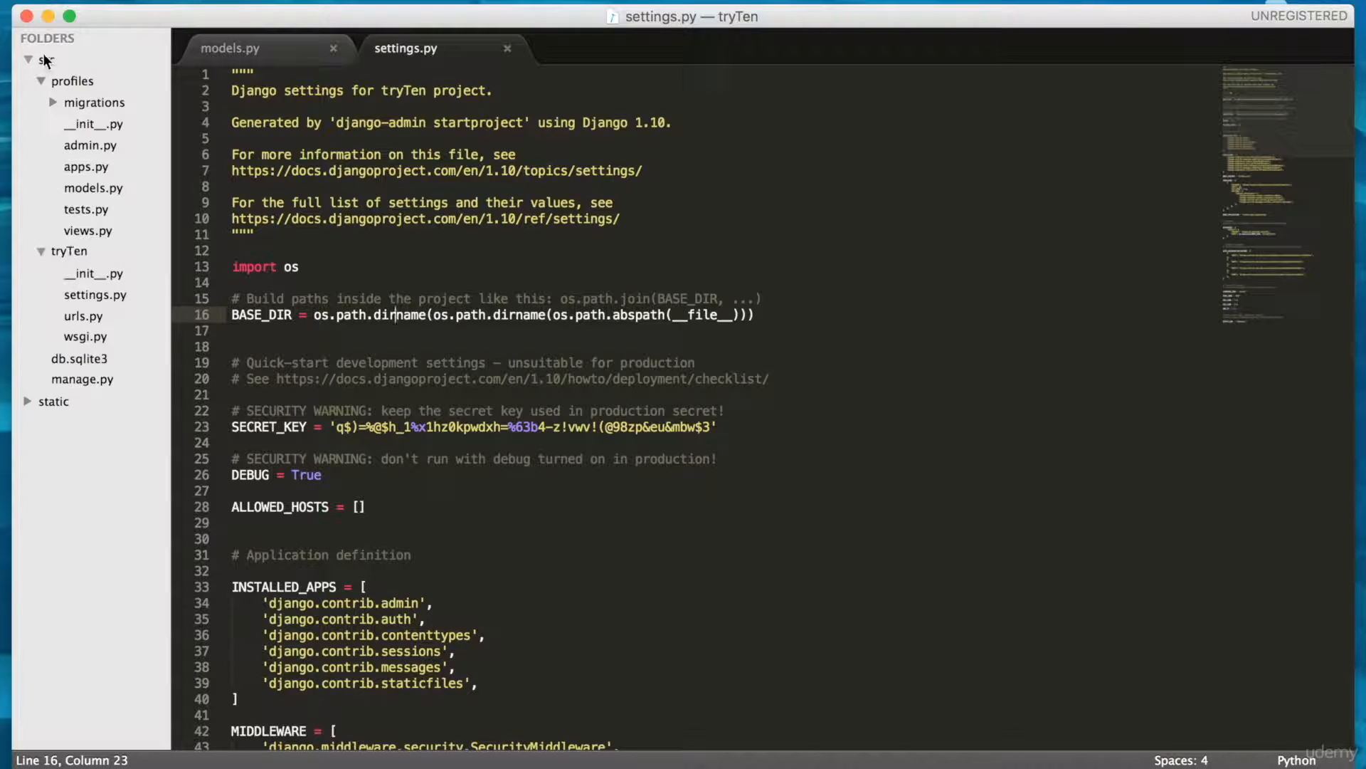
{"action": "mouse_move", "coordinate": [825, 61]}
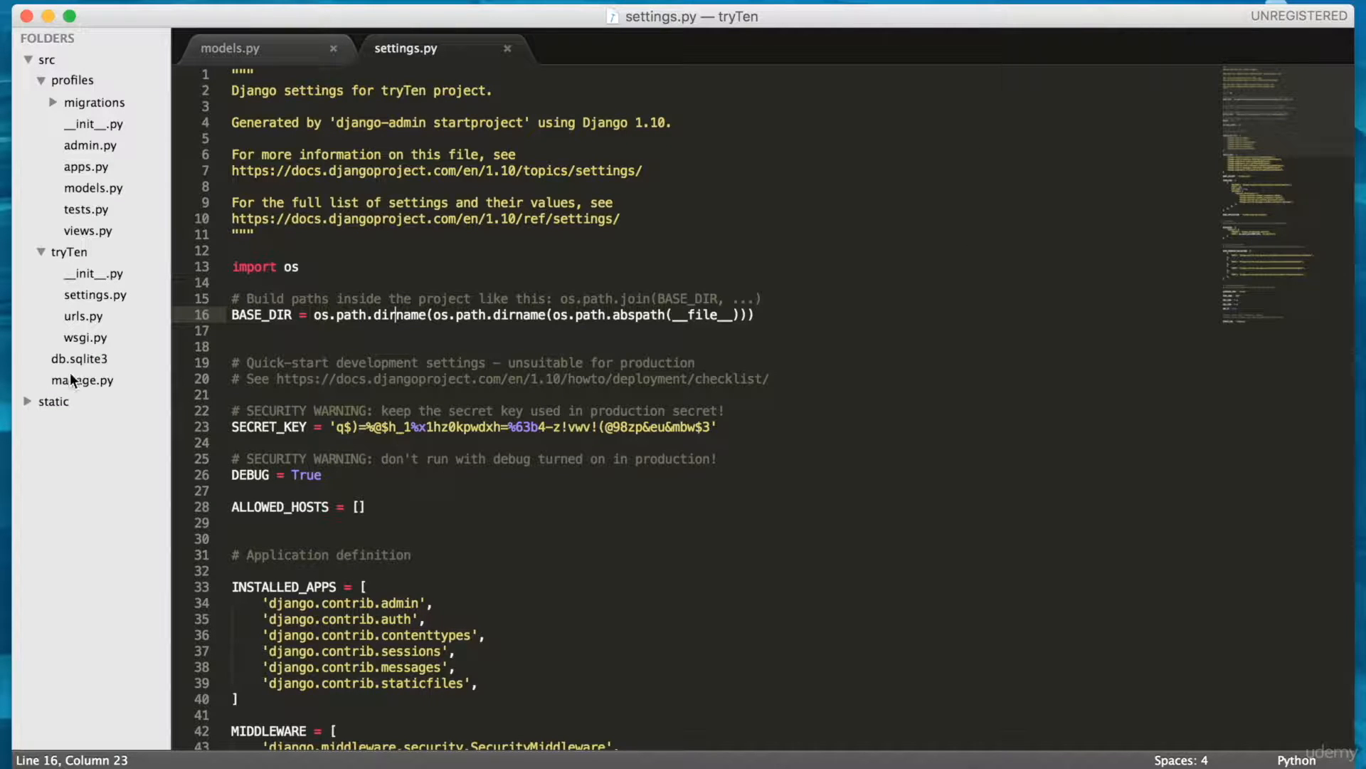
{"action": "left_click", "coordinate": [229, 49]}
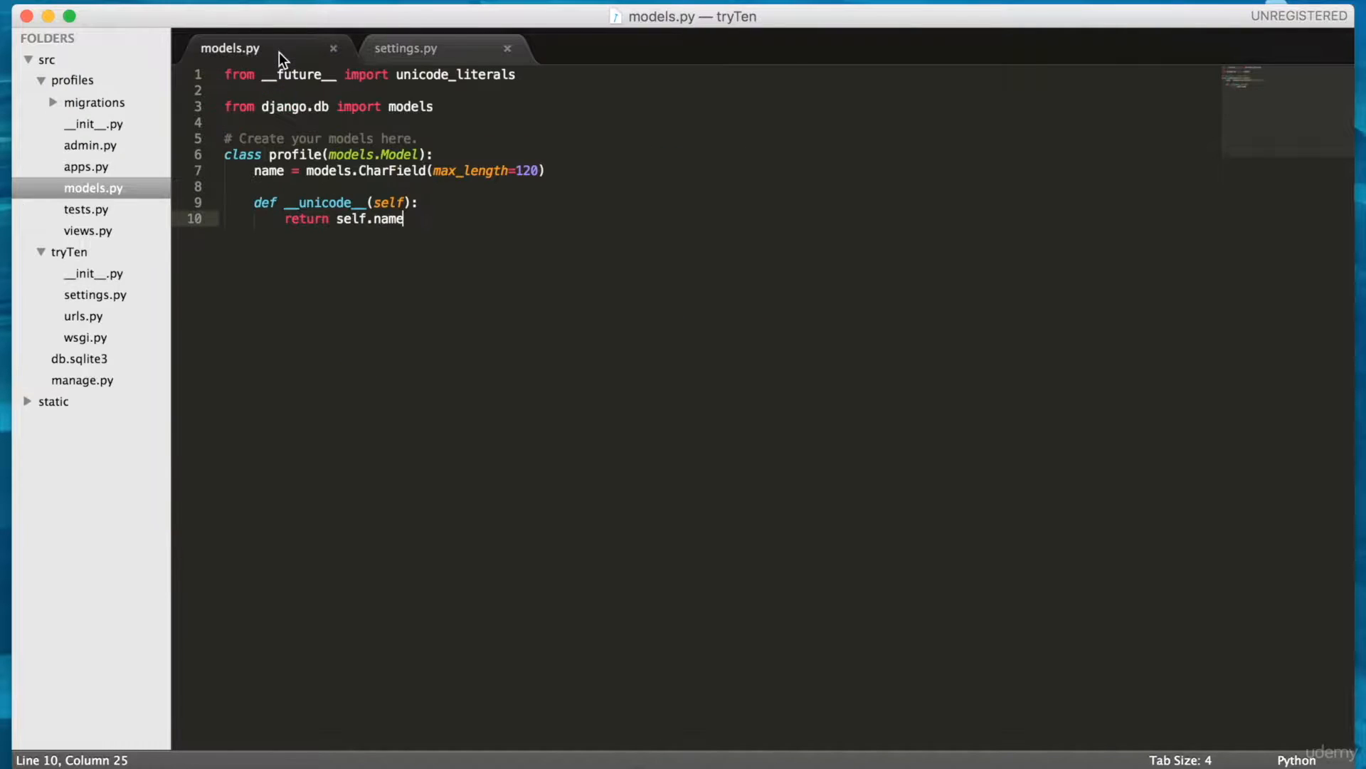
{"action": "left_click", "coordinate": [406, 48]}
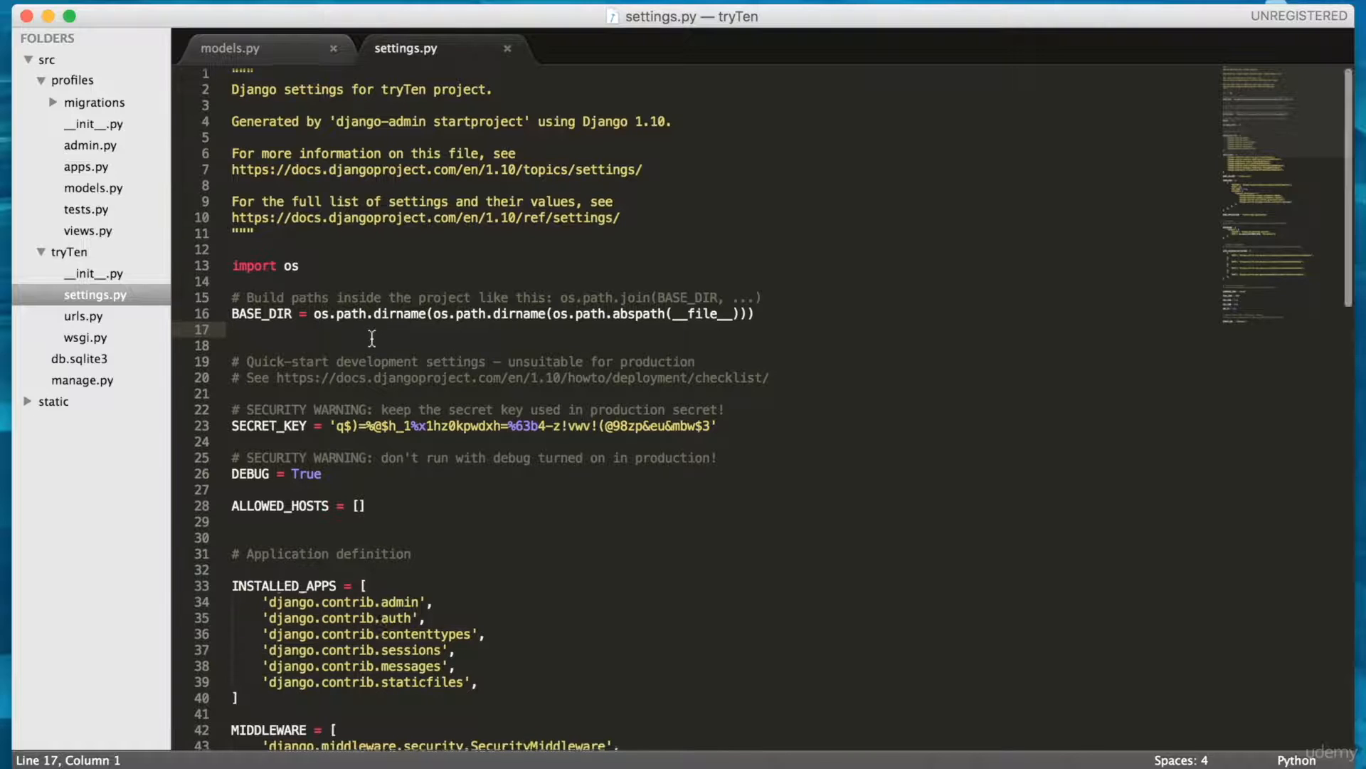
{"action": "scroll", "scroll_direction": "down", "scroll_amount": 3}
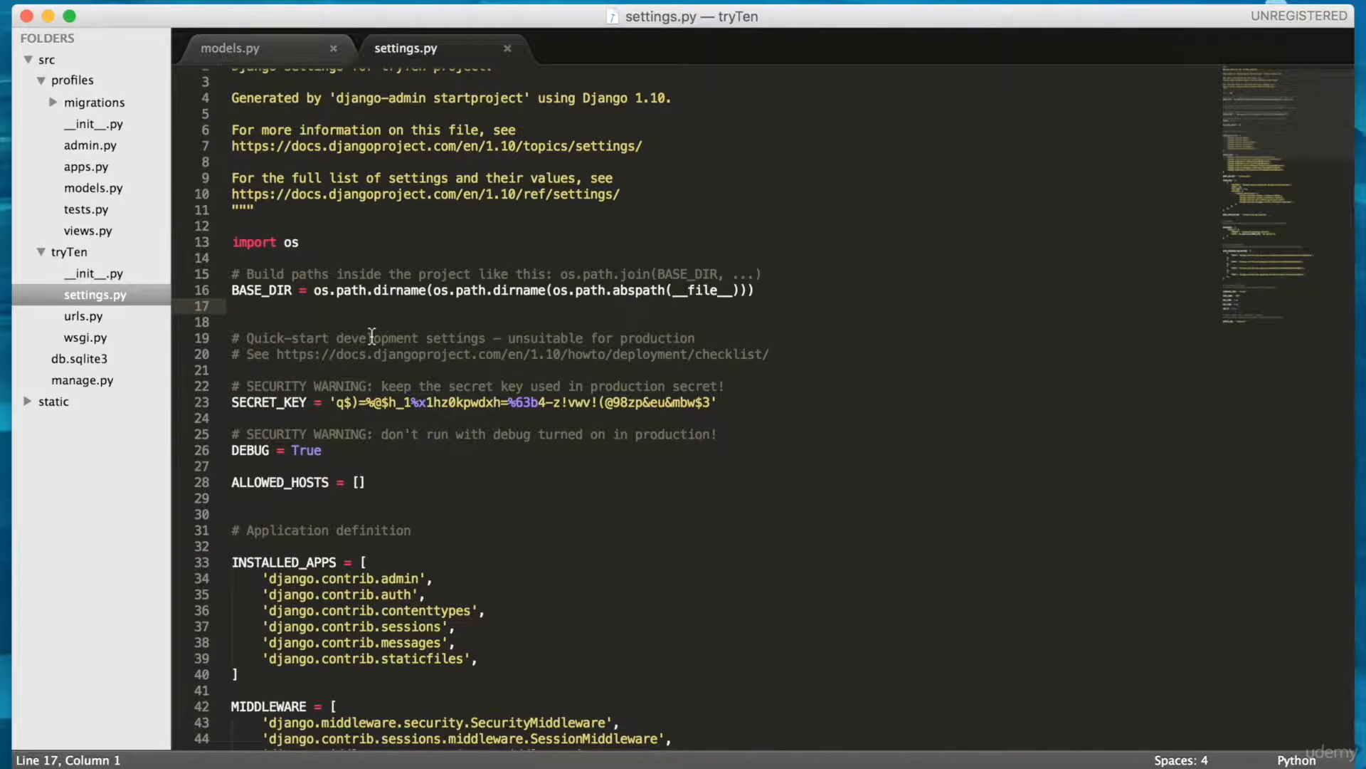
{"action": "scroll", "scroll_direction": "down", "scroll_amount": 3}
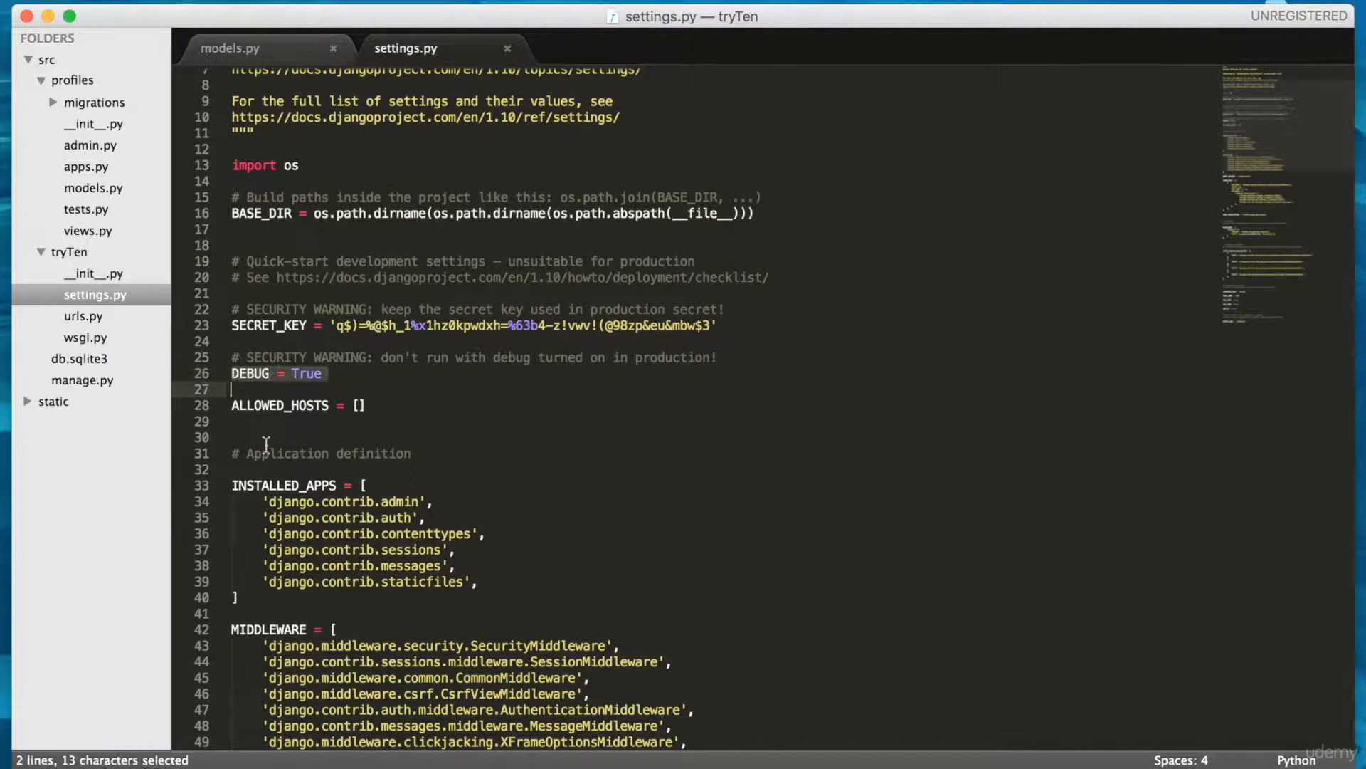
{"action": "left_click", "coordinate": [394, 383]}
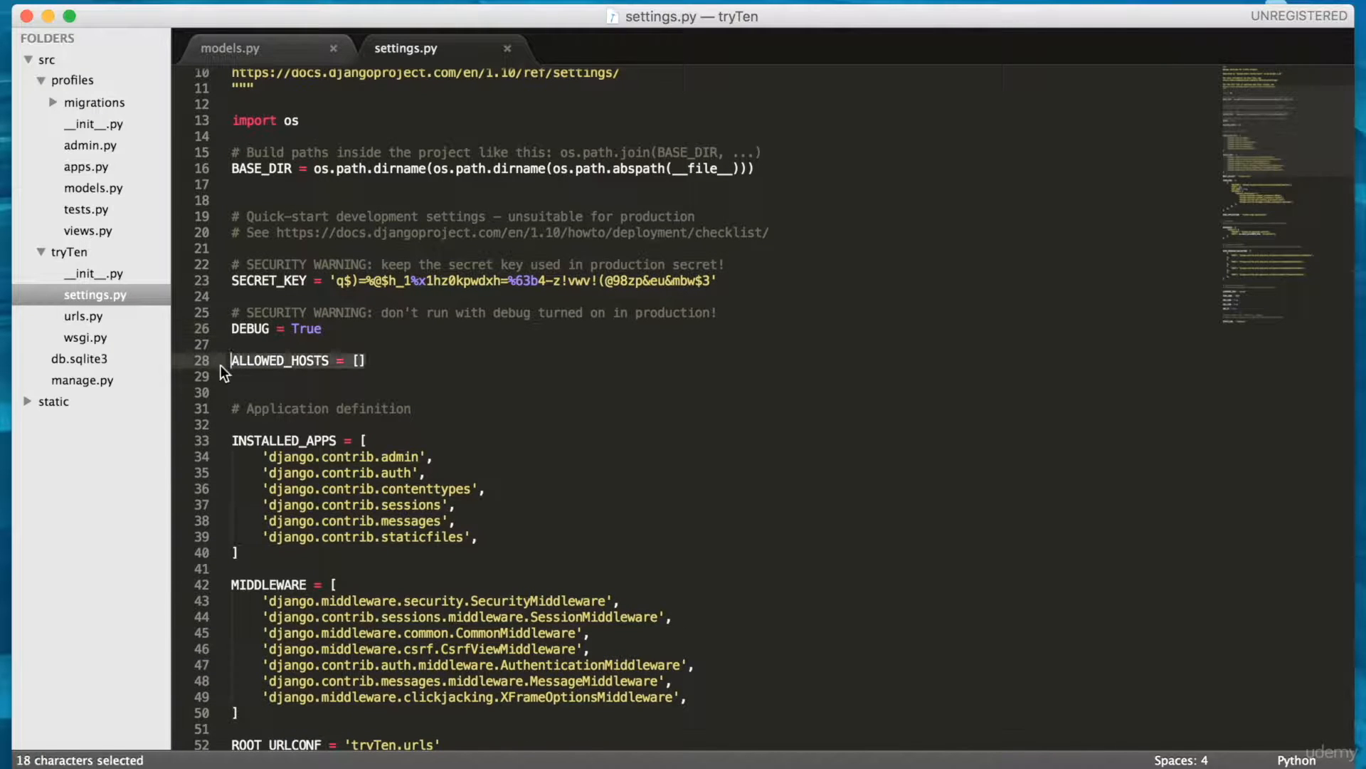
{"action": "mouse_move", "coordinate": [413, 365]}
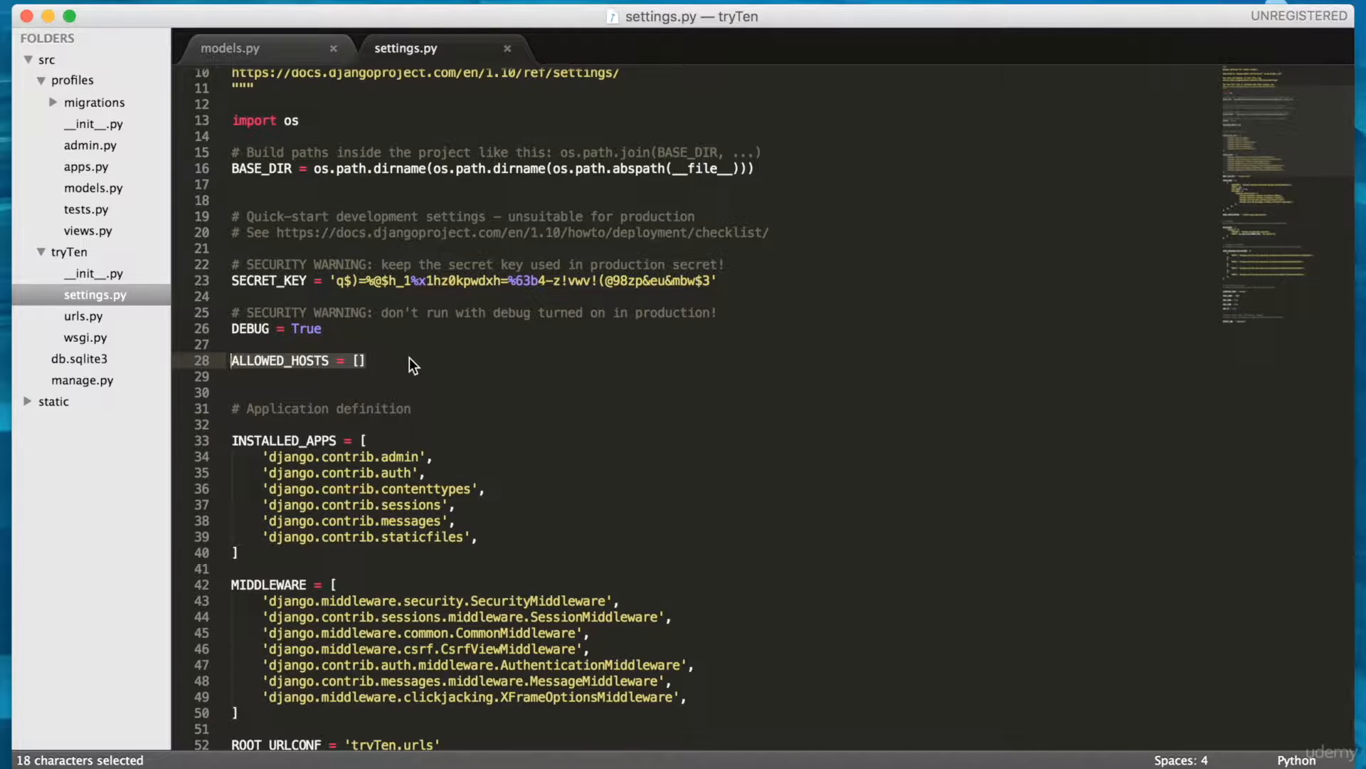
{"action": "left_click", "coordinate": [357, 360]}
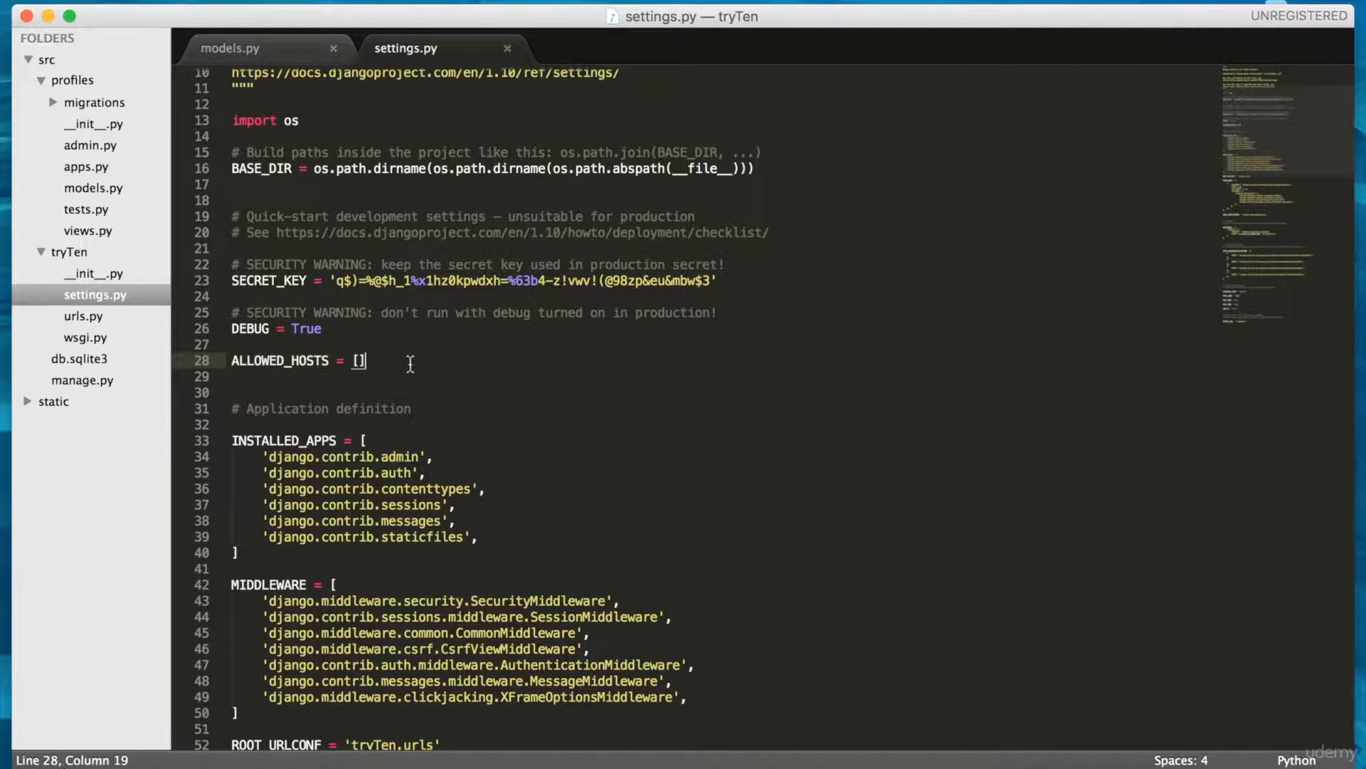
{"action": "double_click", "coordinate": [282, 390]}
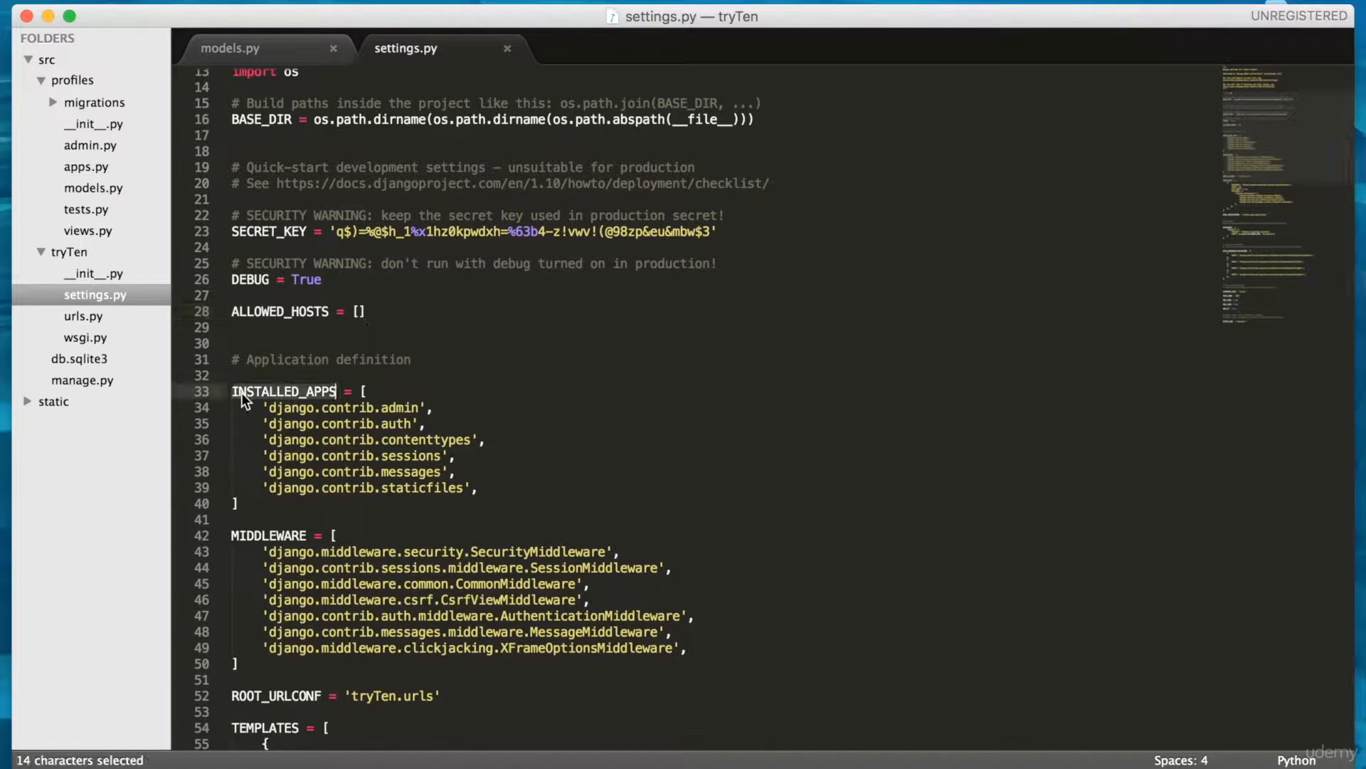
Add 'profiles', after 'django.contrib.staticfiles' in the INSTALLED_APPS list
{"action": "left_click", "coordinate": [479, 488]}
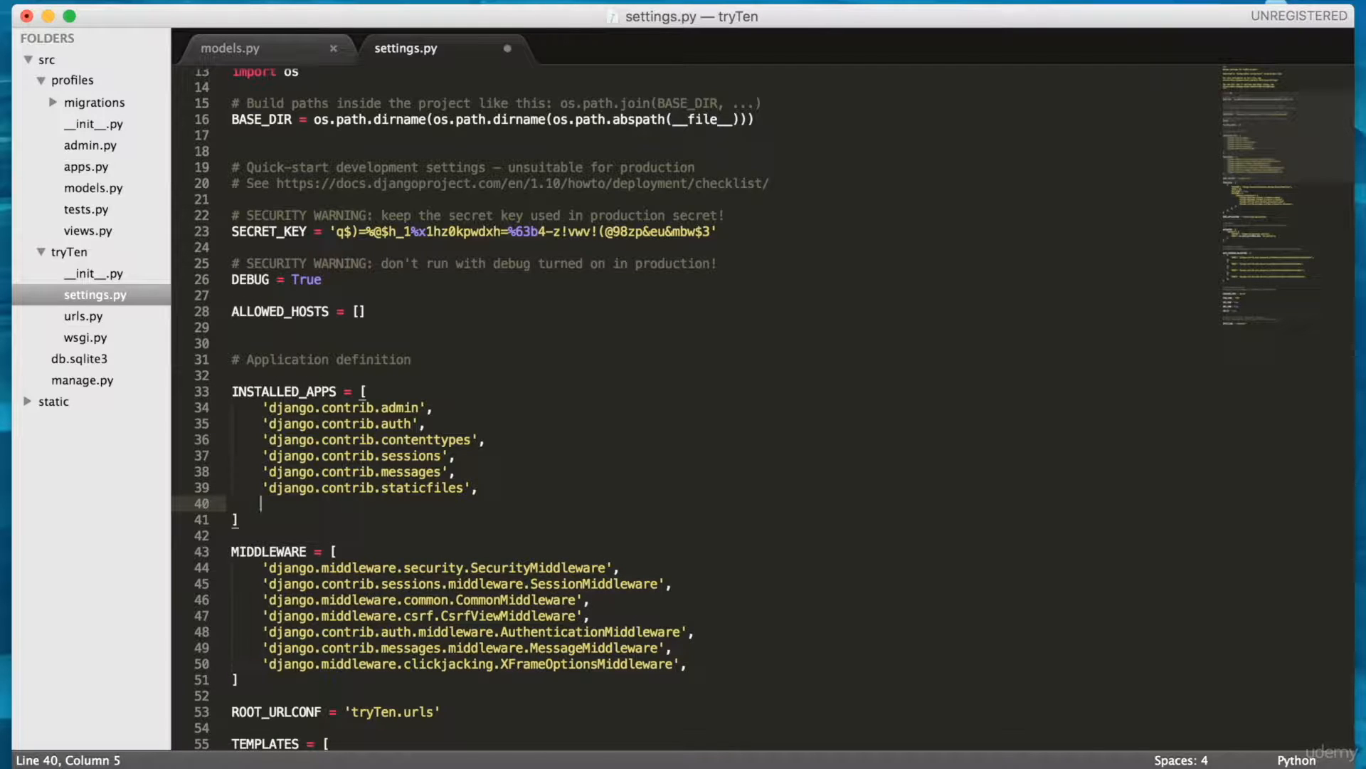
{"action": "type", "text": "''"}
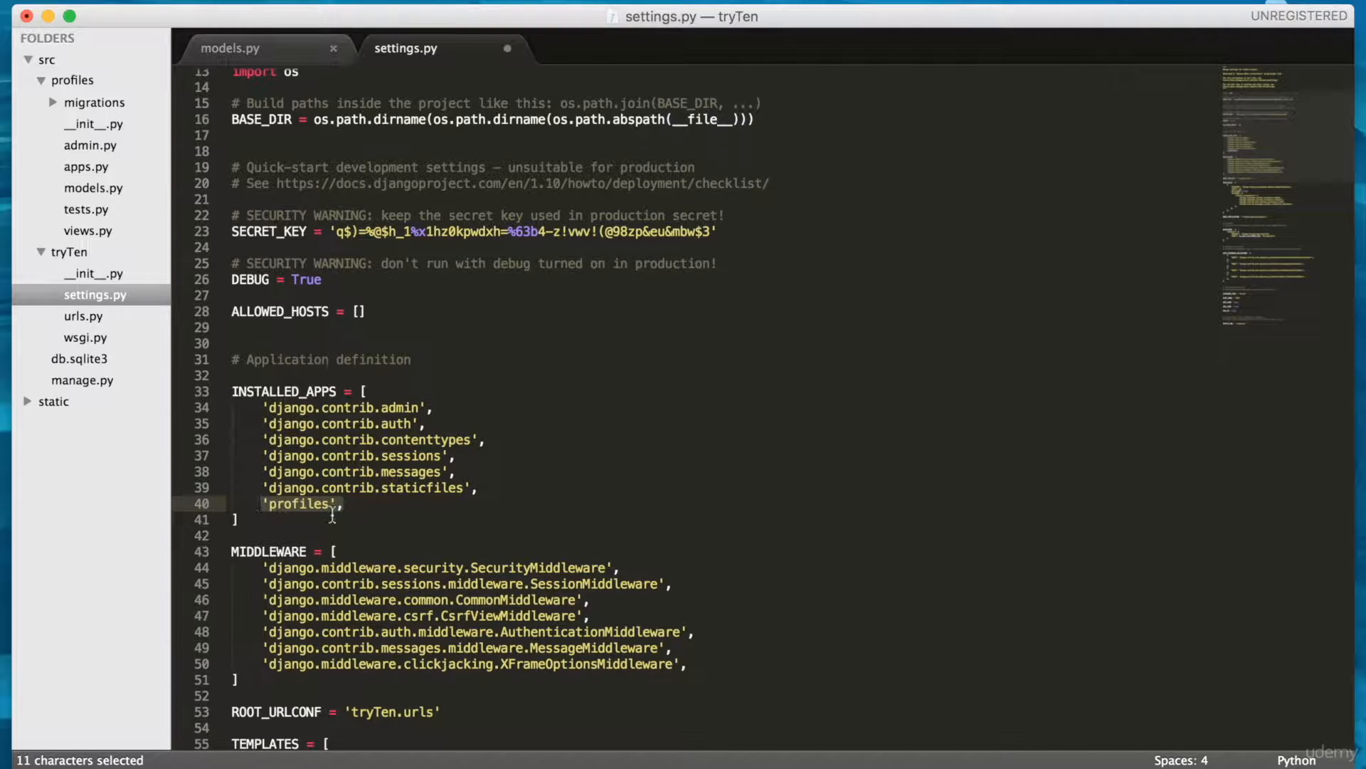
{"action": "left_click", "coordinate": [239, 519]}
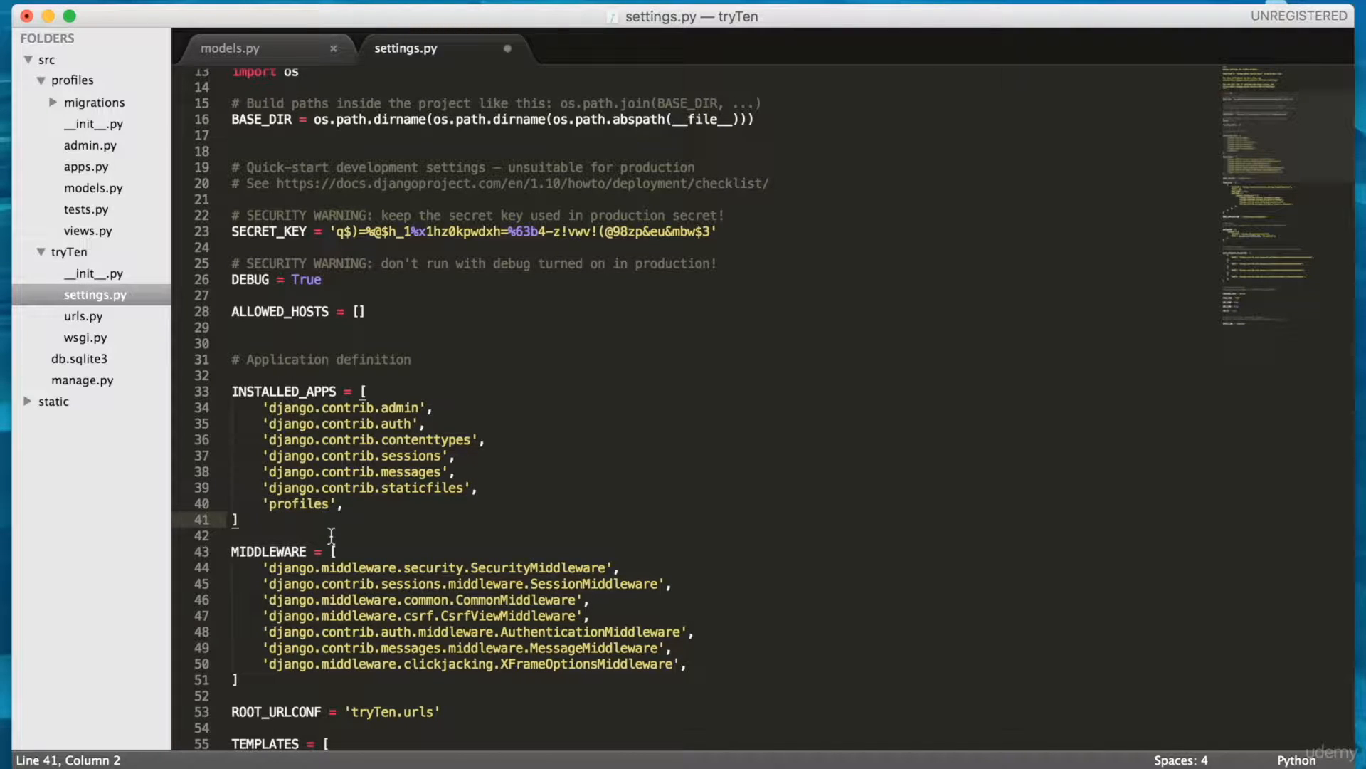
{"action": "left_click", "coordinate": [287, 504]}
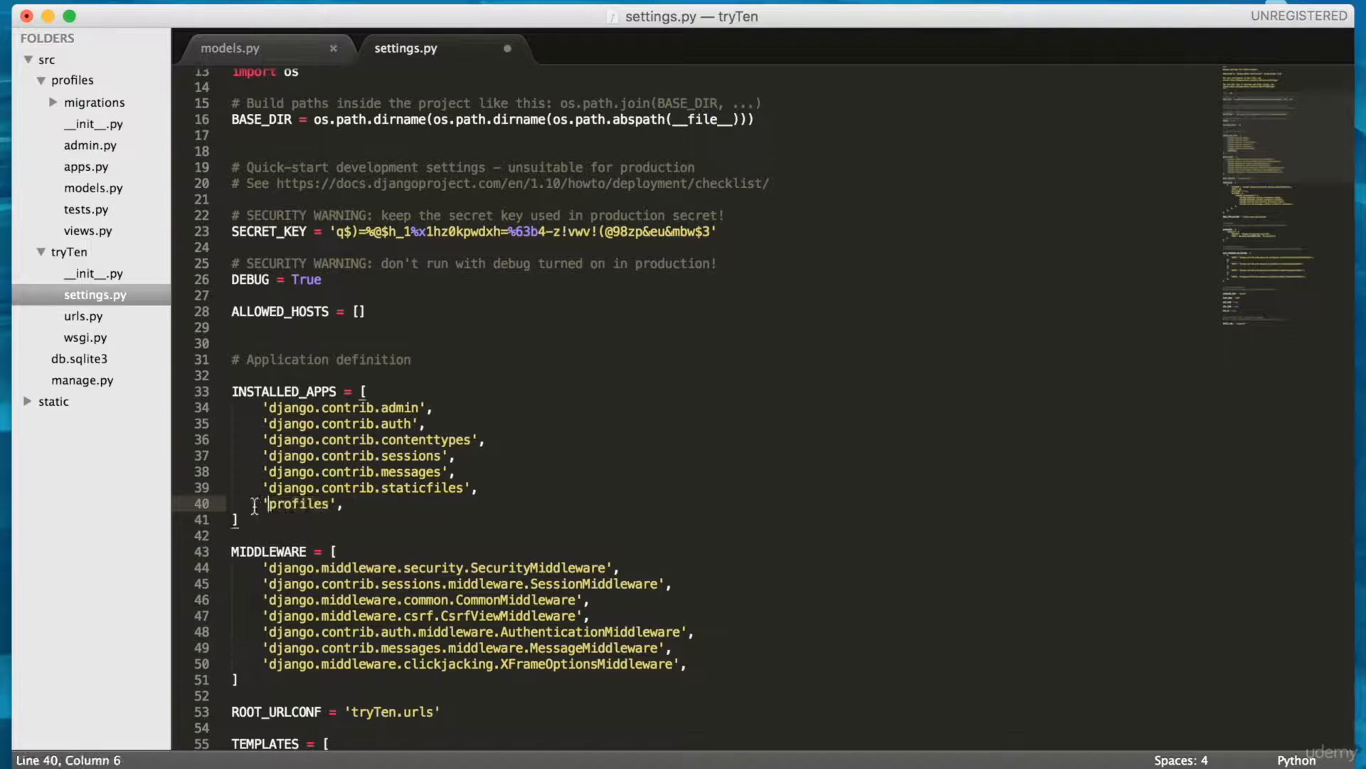
{"action": "double_click", "coordinate": [302, 504]}
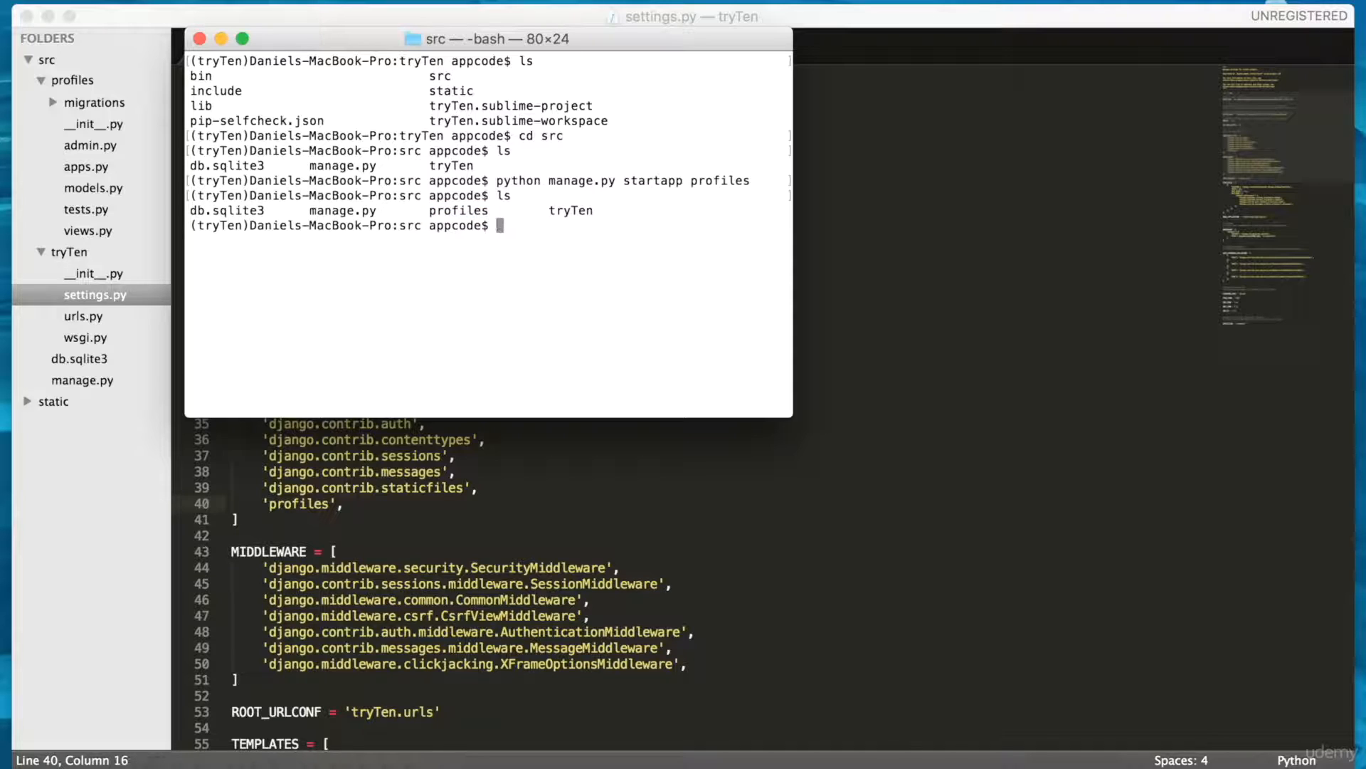
Run python manage.py makemigrations to create the profiles 0001_initial migration
{"action": "type", "text": "python manage.py makem"}
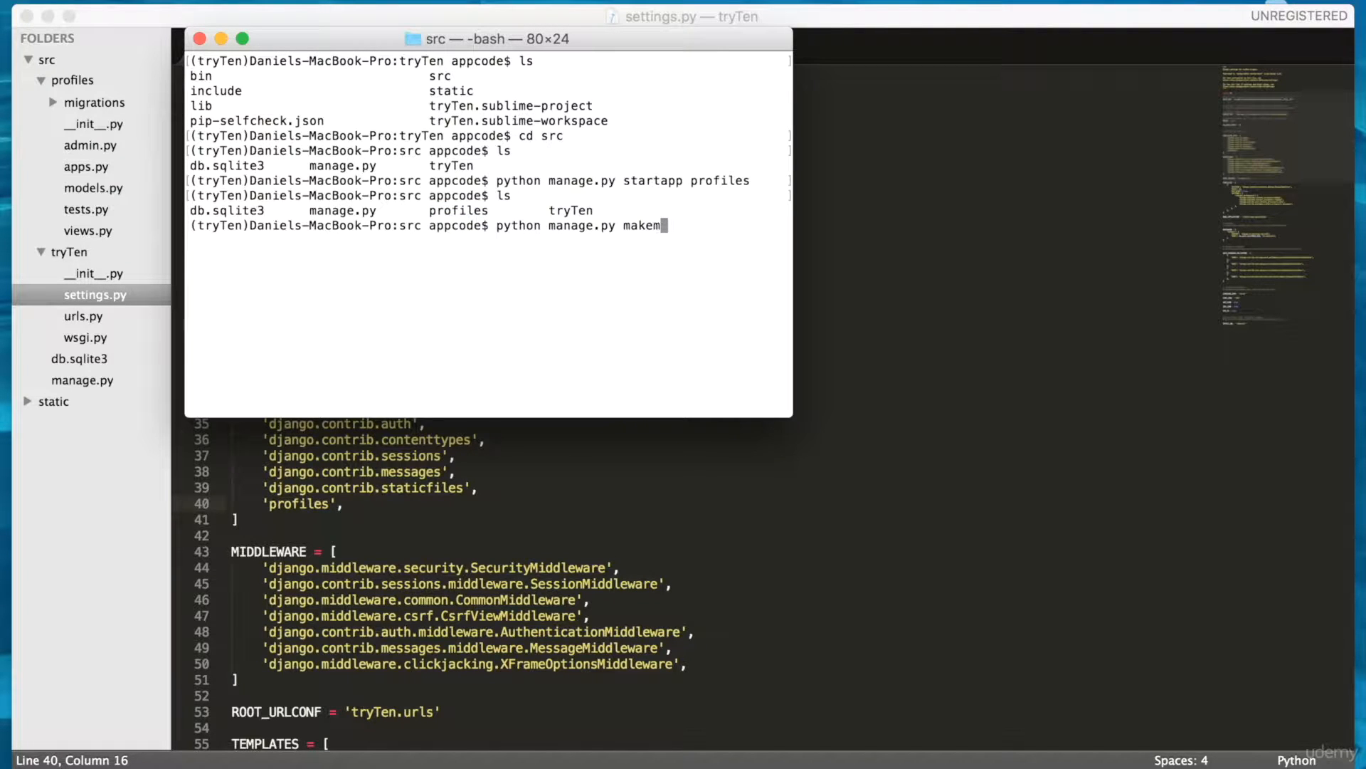
{"action": "type", "text": "i"}
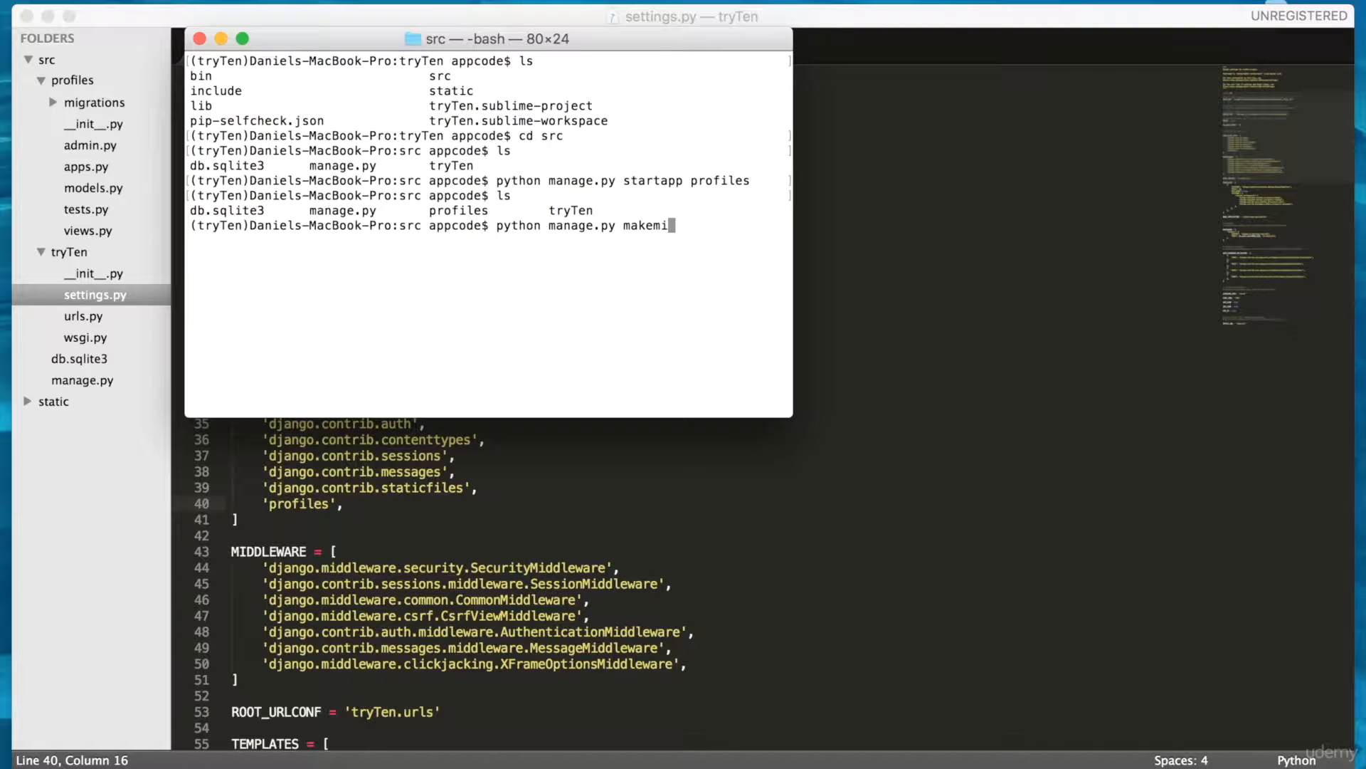
{"action": "type", "text": "gra"}
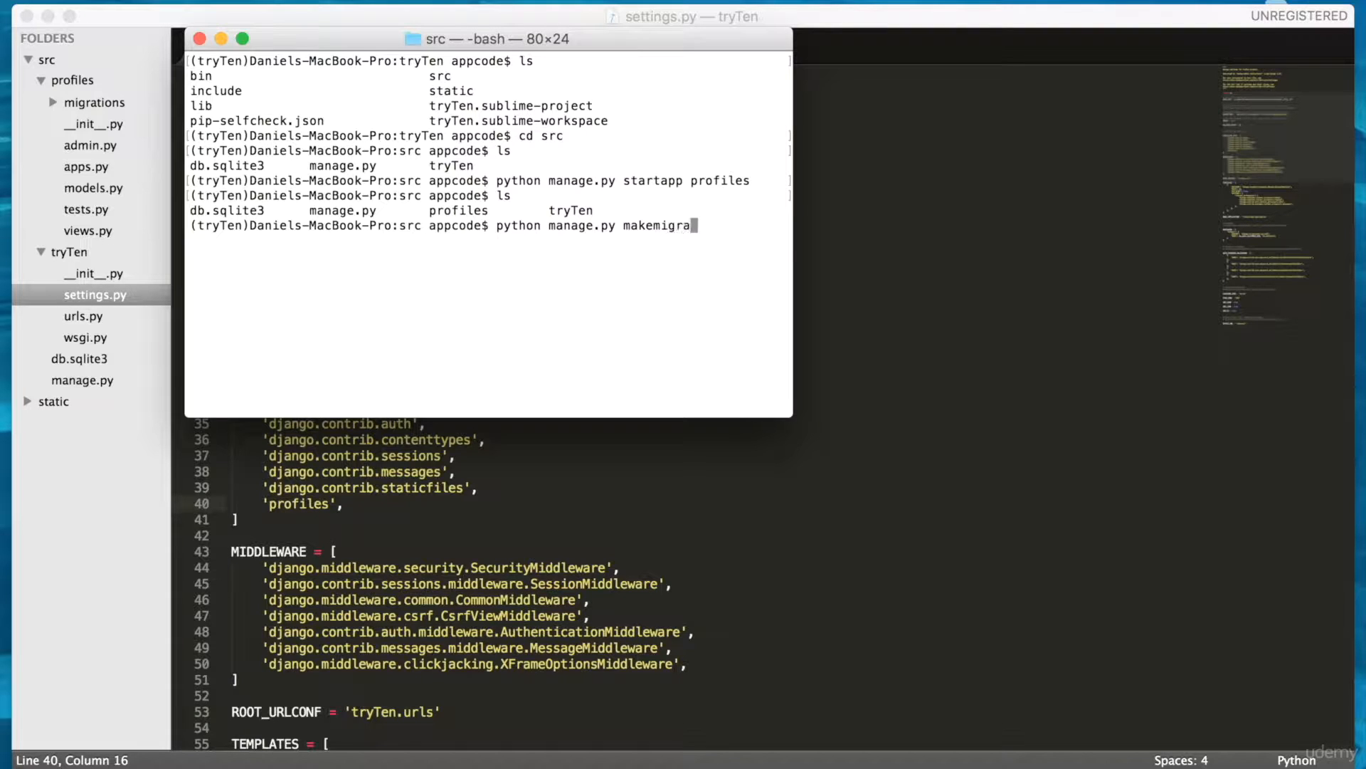
{"action": "key", "text": "Return"}
{"action": "type", "text": "python"}
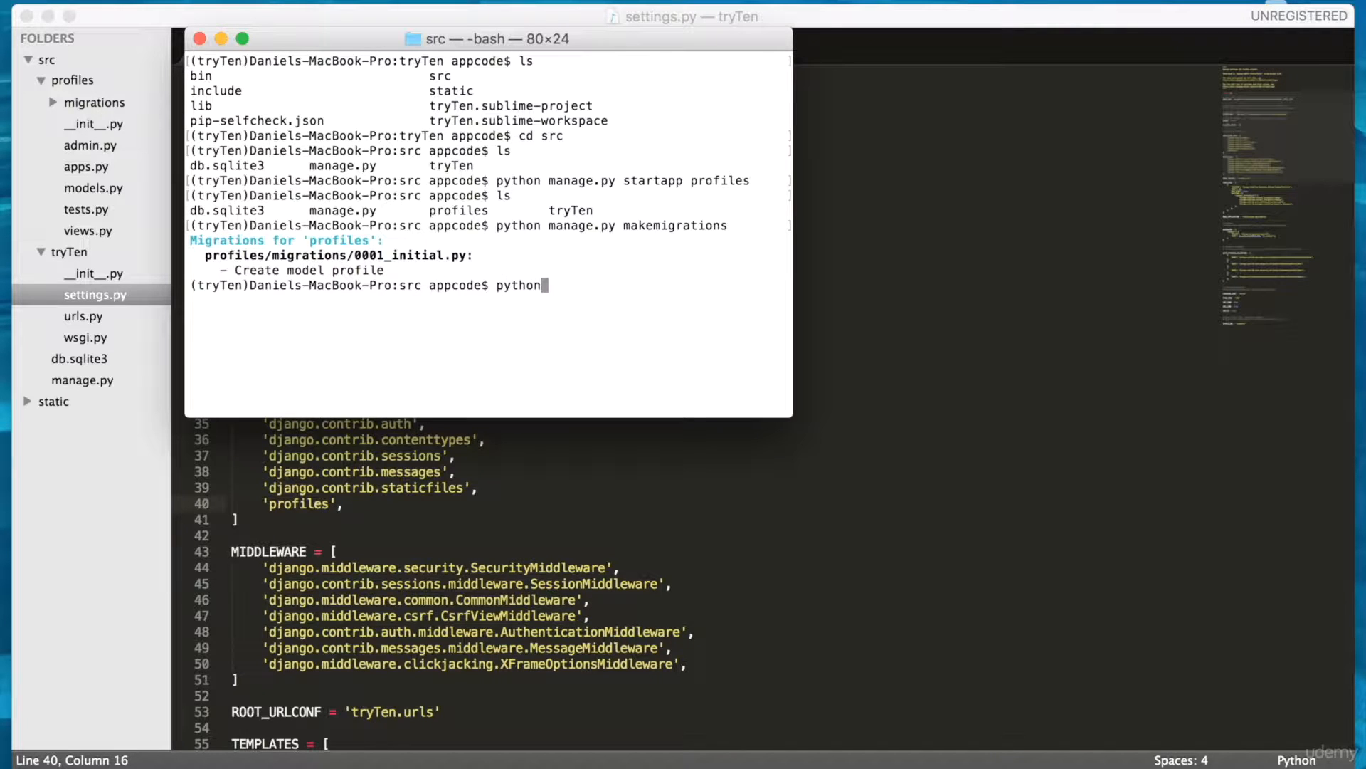
Run python manage.py migrate to apply the migration, then rerun the command
{"action": "type", "text": "manage.py migrate"}
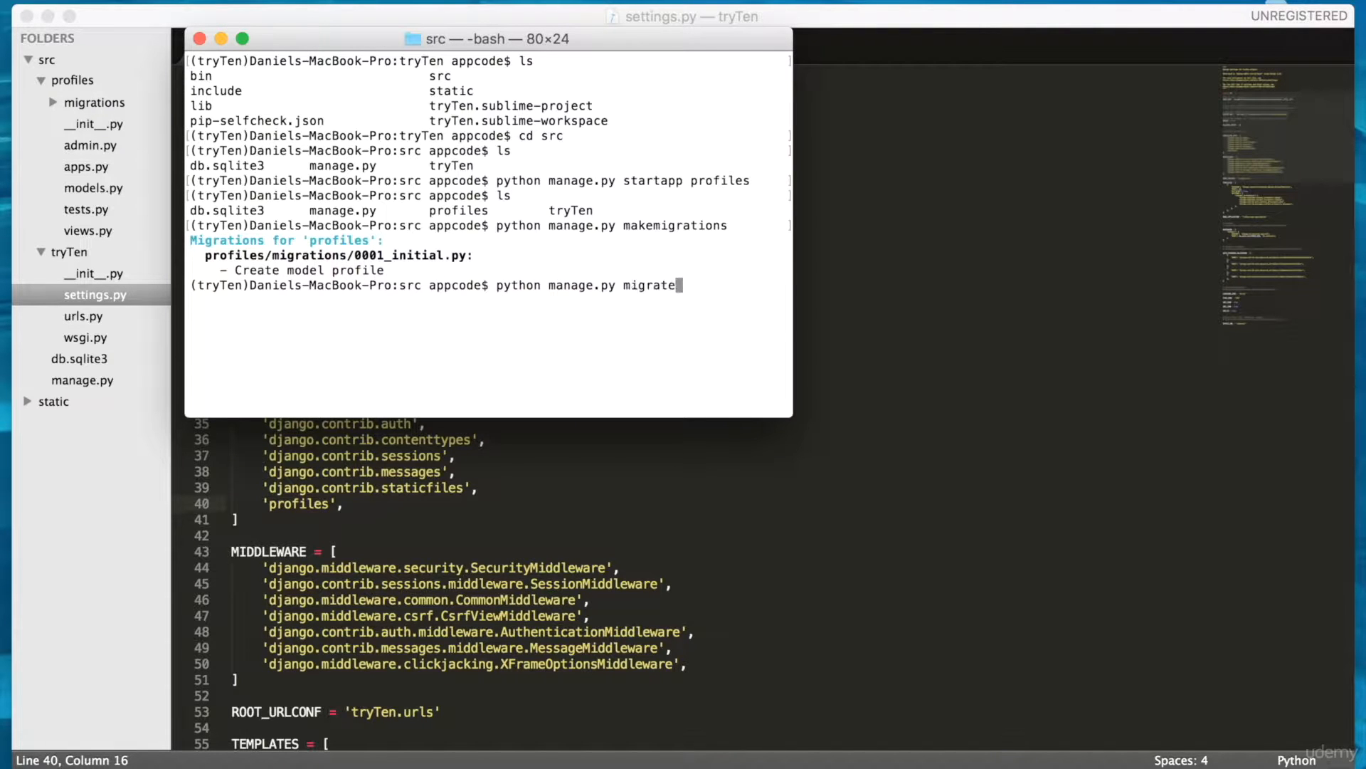
{"action": "key", "text": "Return"}
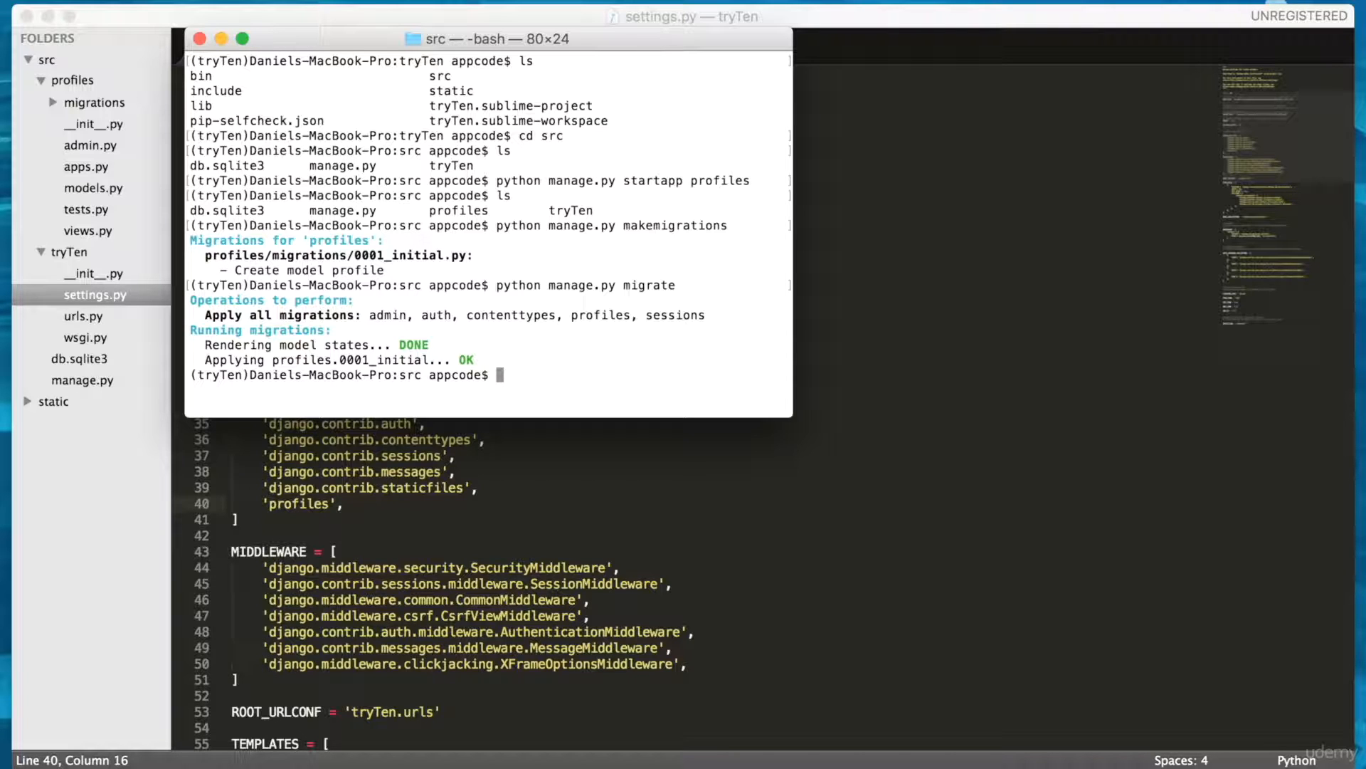
{"action": "type", "text": "python manage.py migrate"}
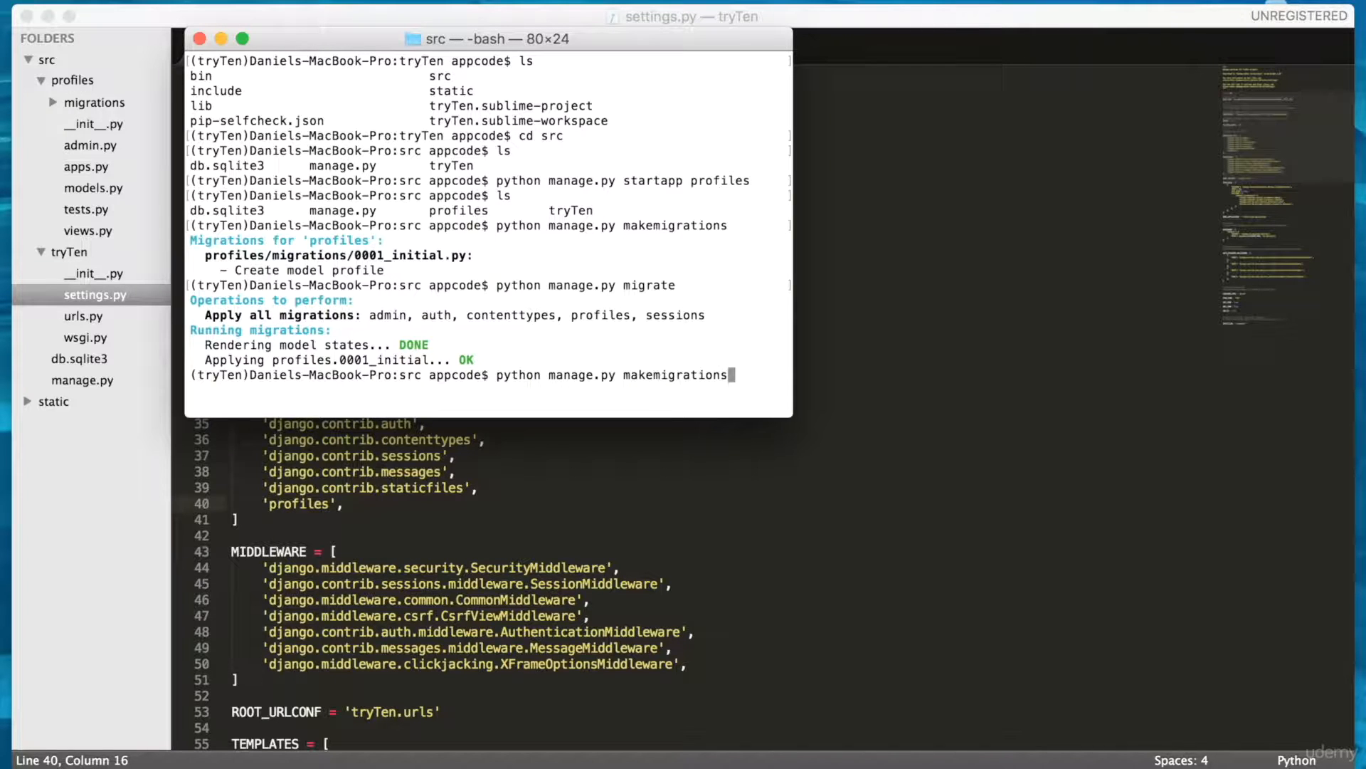
{"action": "key", "text": "Return"}
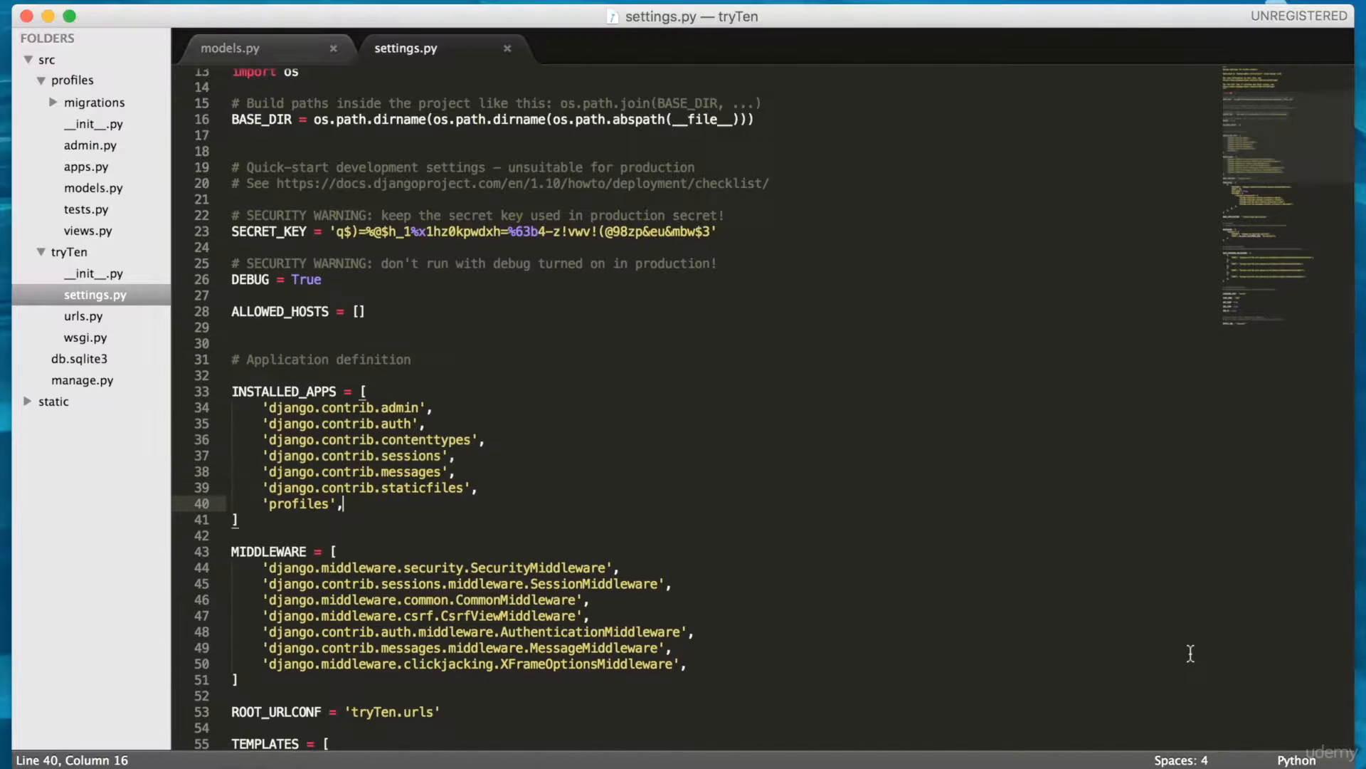
{"action": "mouse_move", "coordinate": [130, 172]}
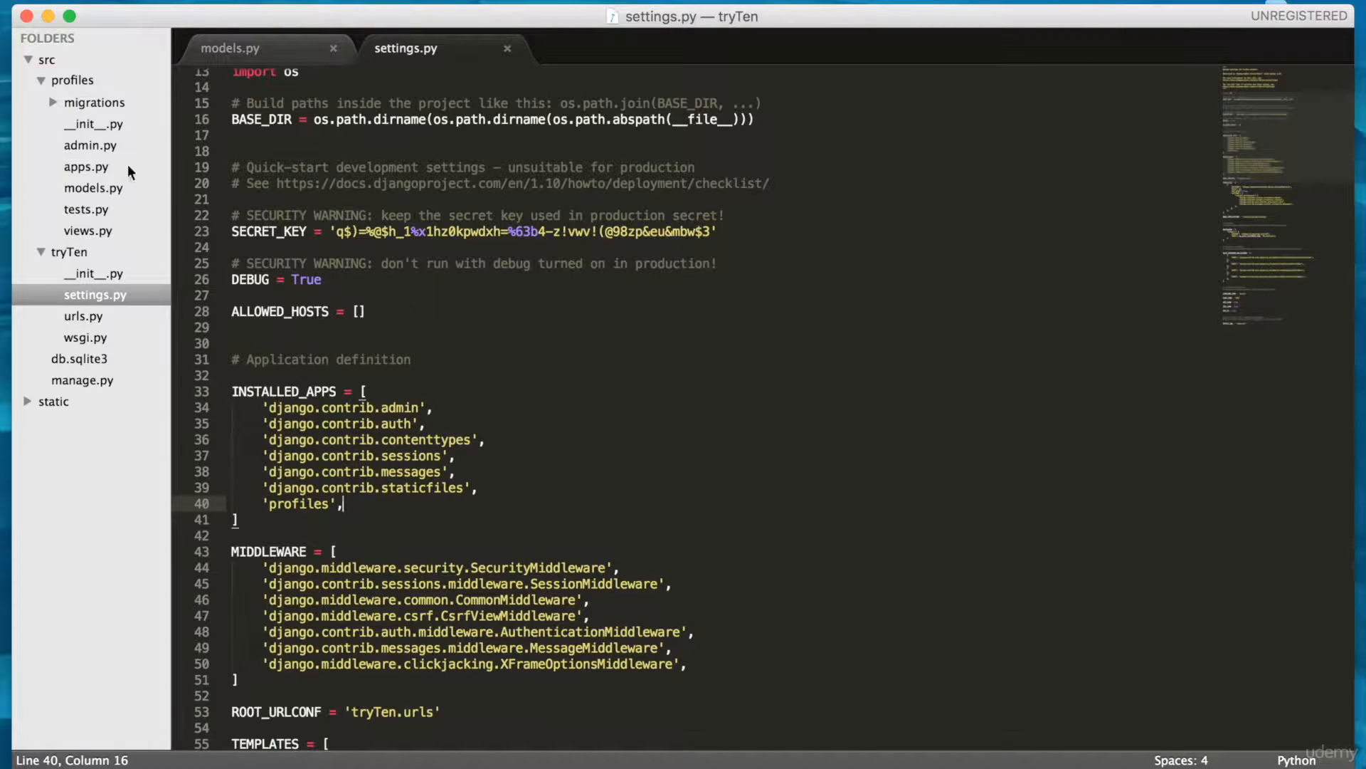
Add description = models.TextField() below the name field in the profile model
{"action": "left_click", "coordinate": [229, 49]}
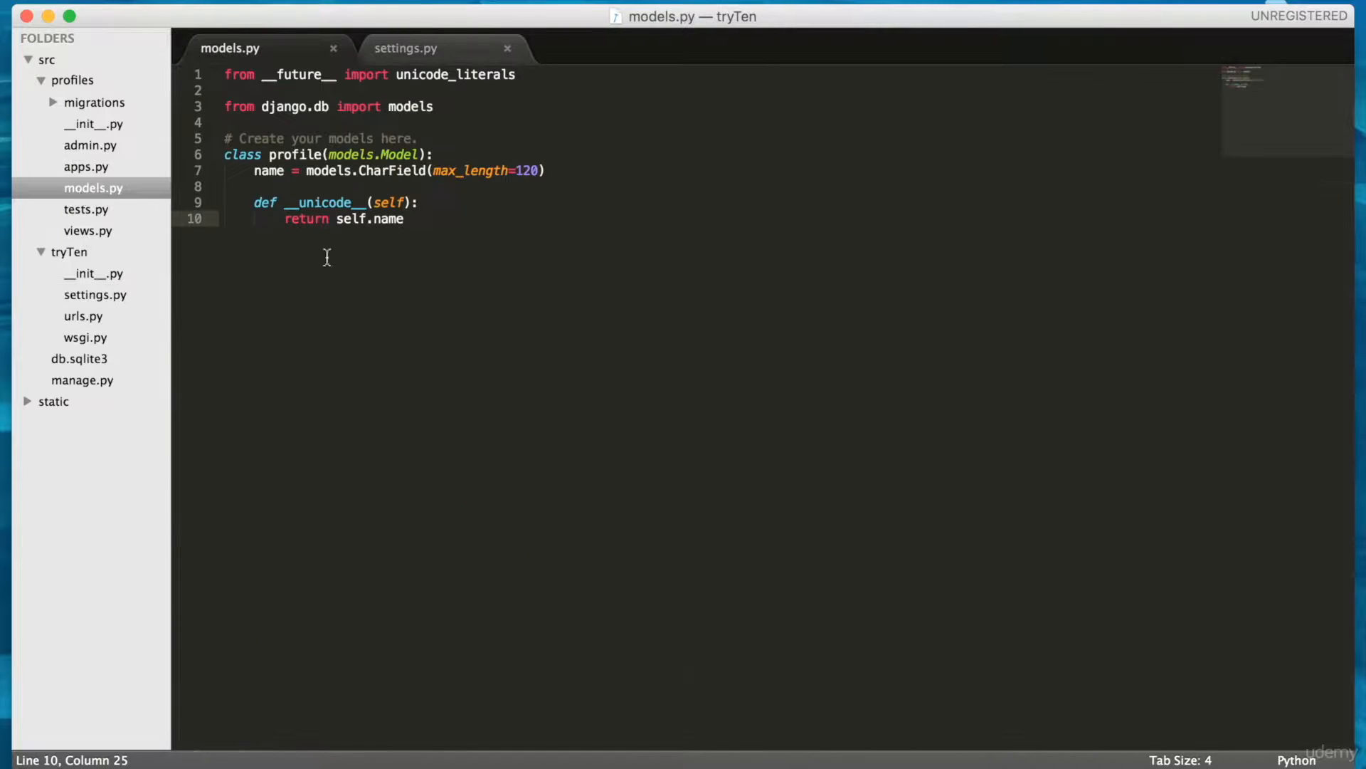
{"action": "left_click", "coordinate": [545, 171]}
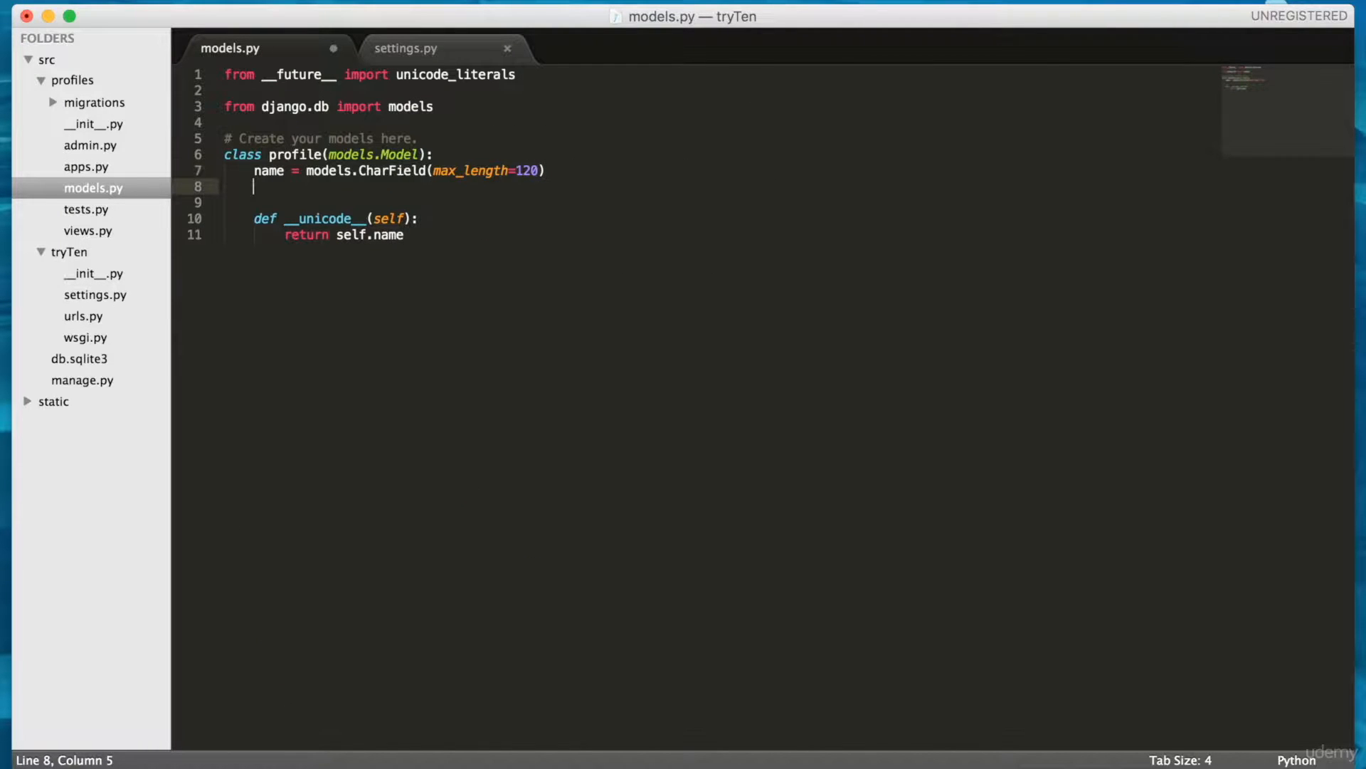
{"action": "type", "text": "description"}
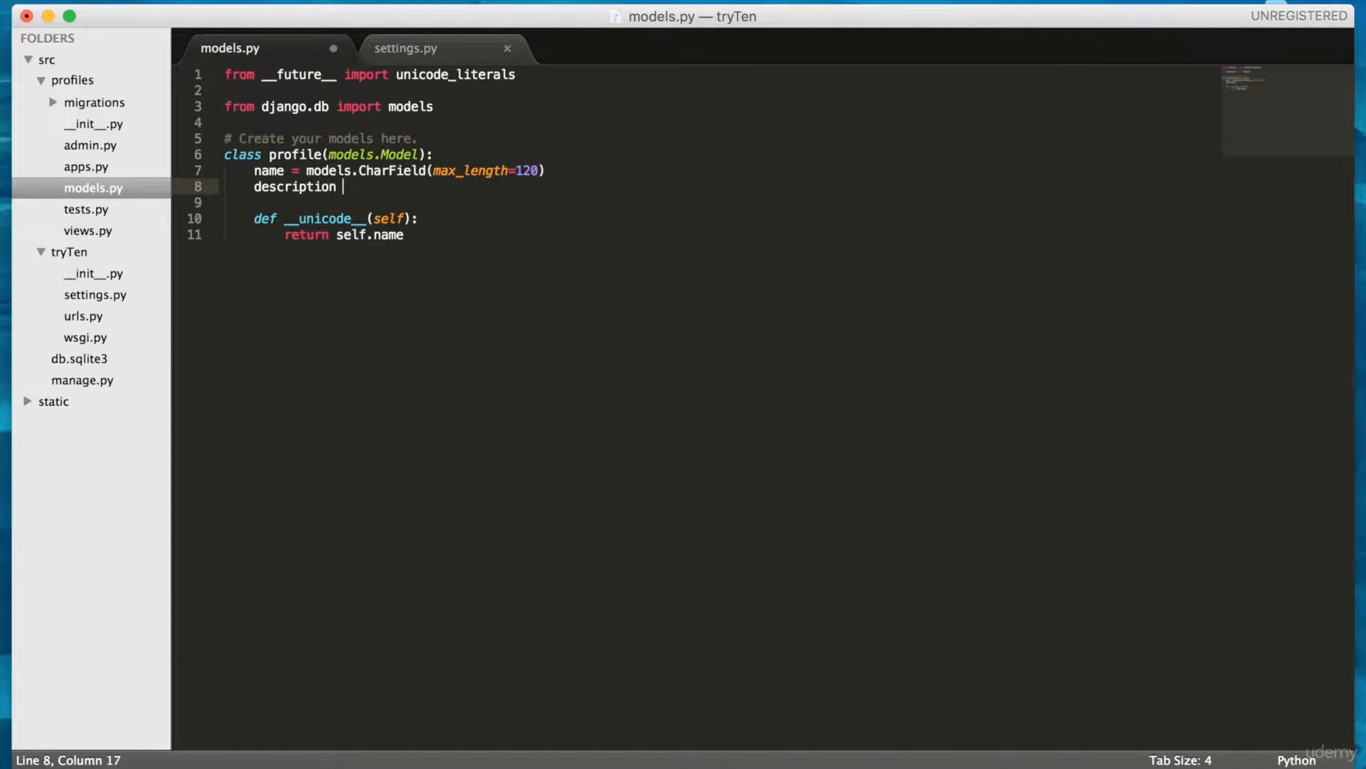
{"action": "type", "text": "= models."}
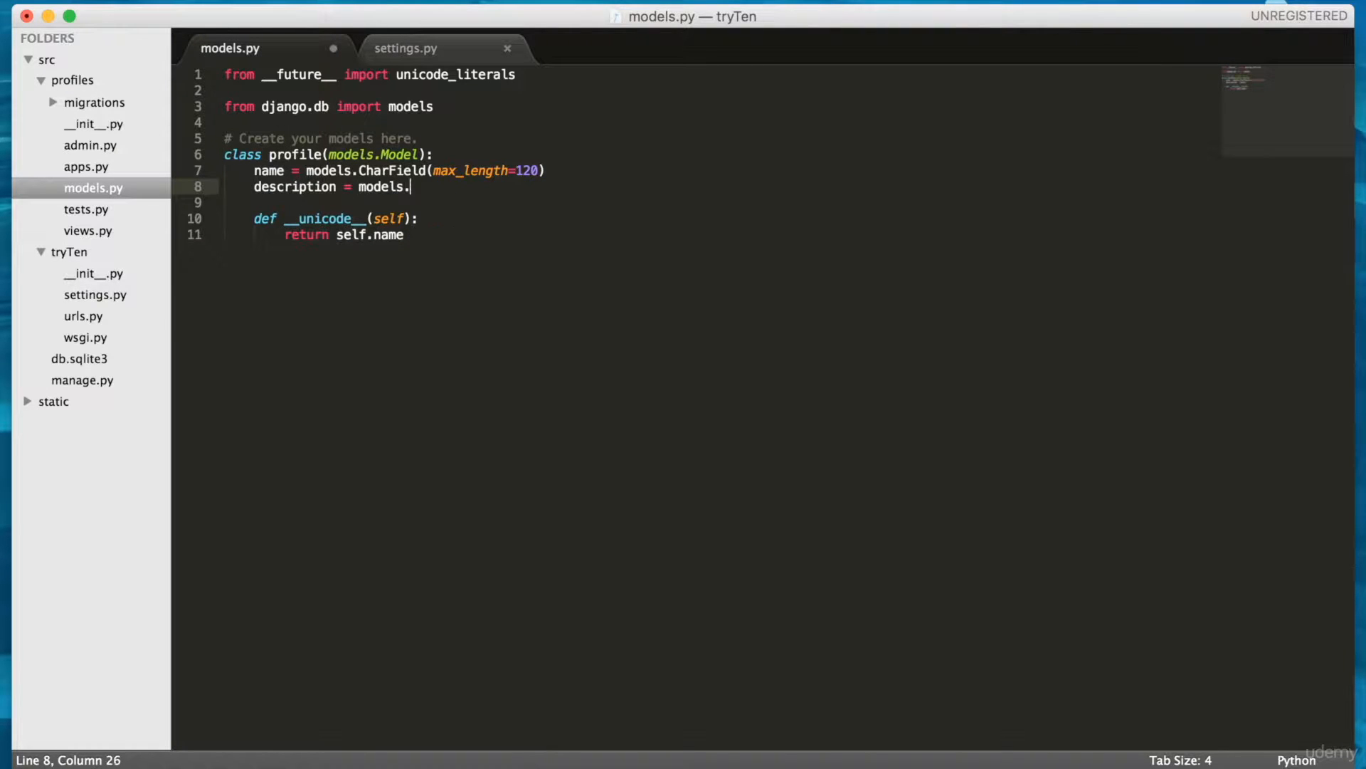
{"action": "type", "text": "TextField"}
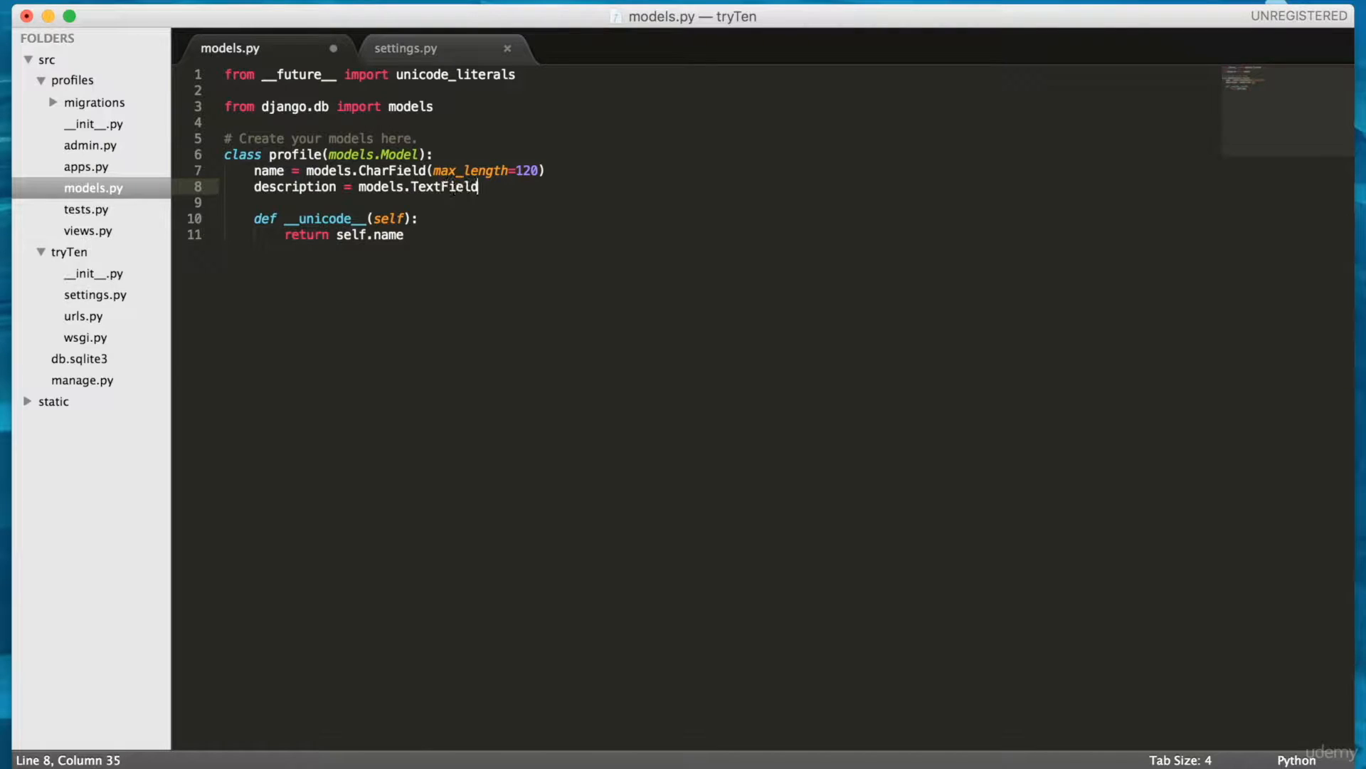
{"action": "type", "text": "()"}
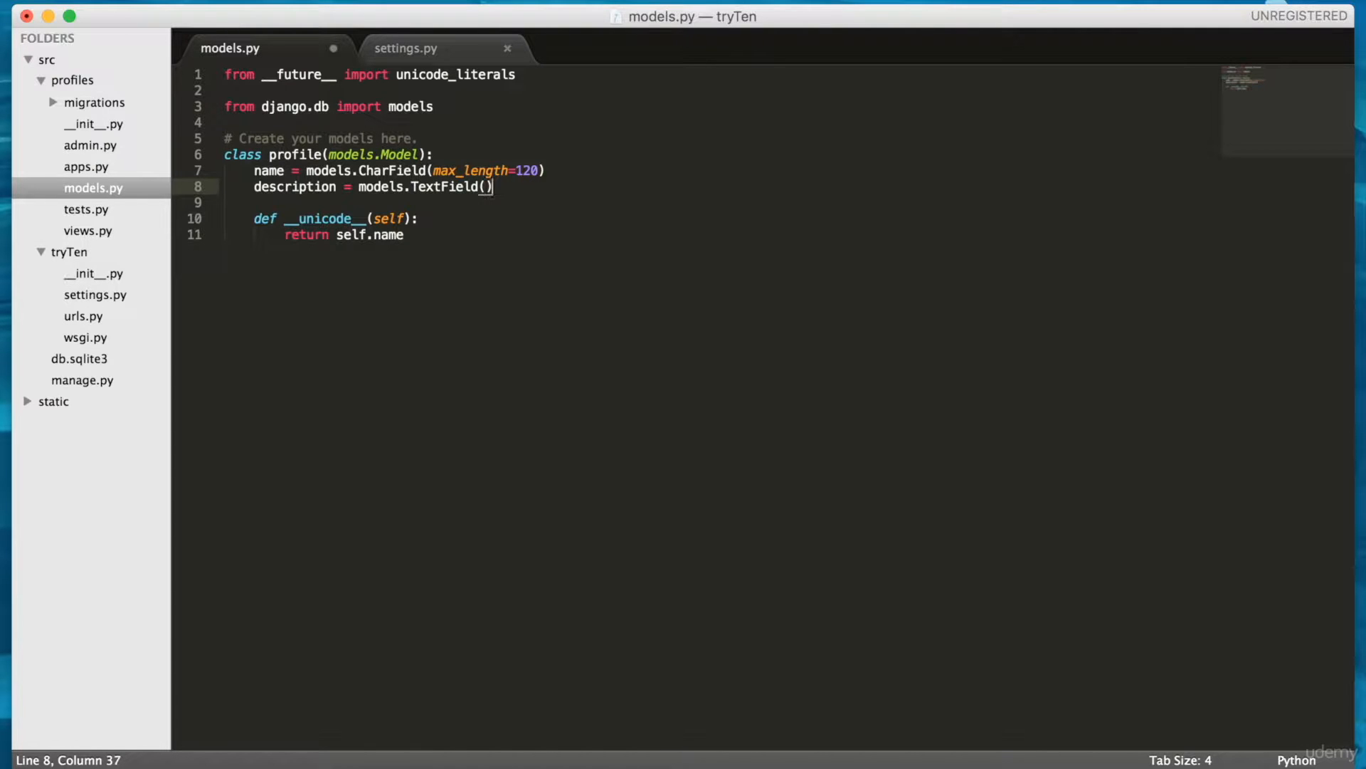
{"action": "mouse_move", "coordinate": [422, 202]}
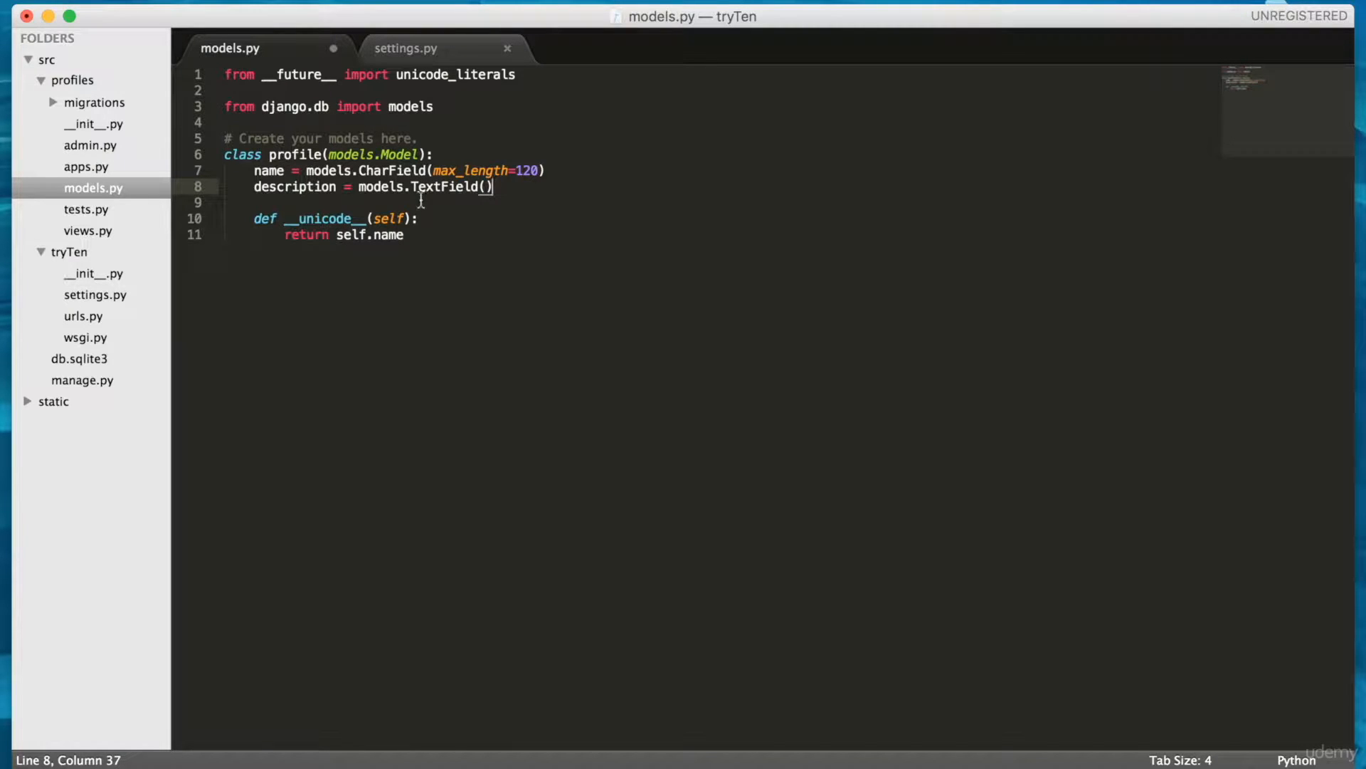
{"action": "mouse_move", "coordinate": [401, 313]}
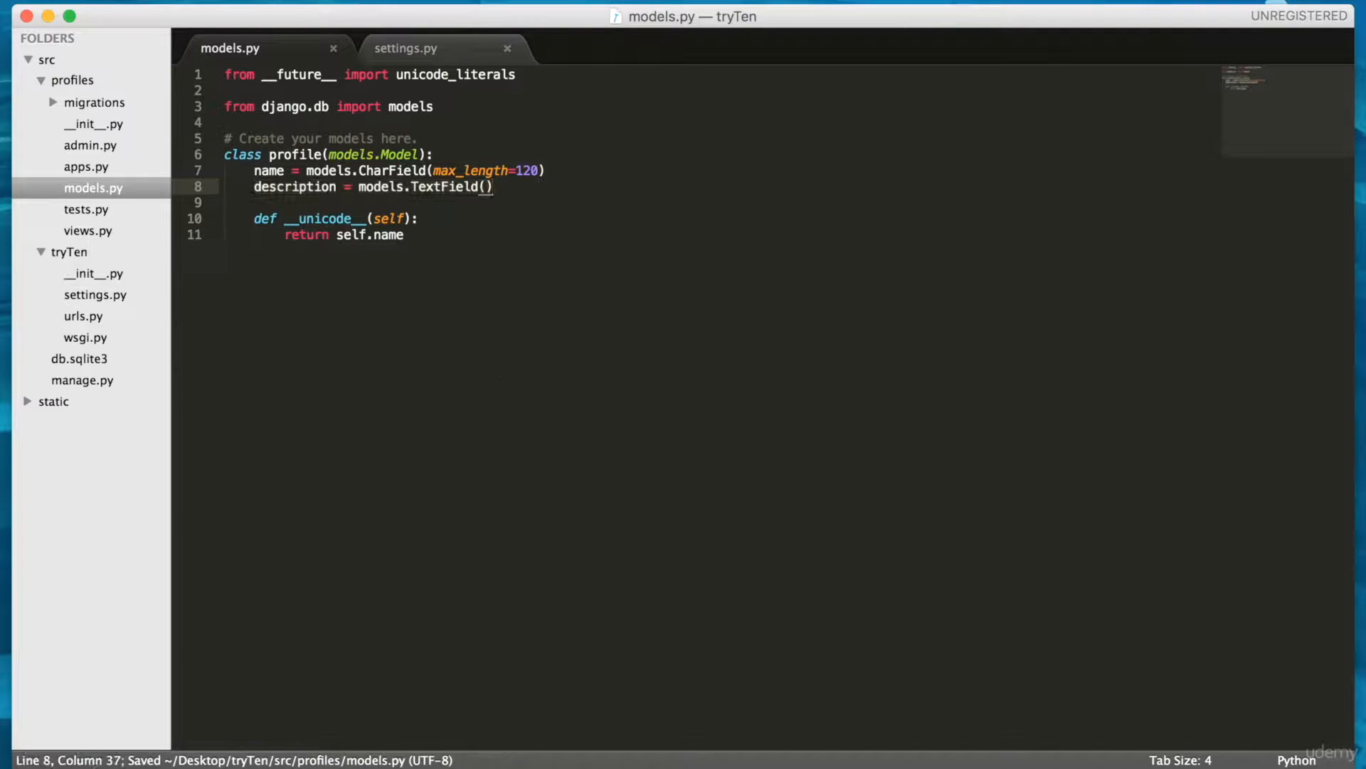
{"action": "mouse_move", "coordinate": [907, 756]}
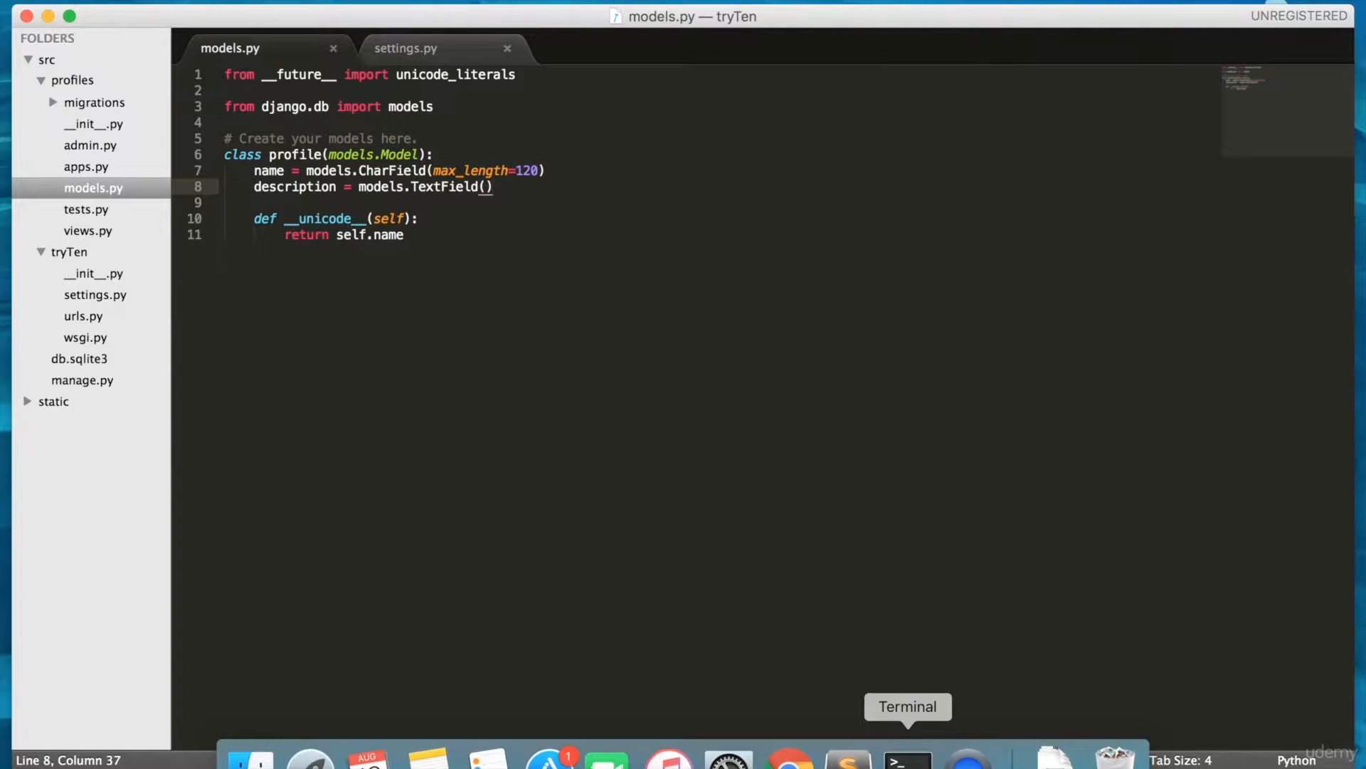
Run 'python manage.py makemigrations' and answer 2 to quit at the non-nullable description prompt
{"action": "left_click", "coordinate": [907, 759]}
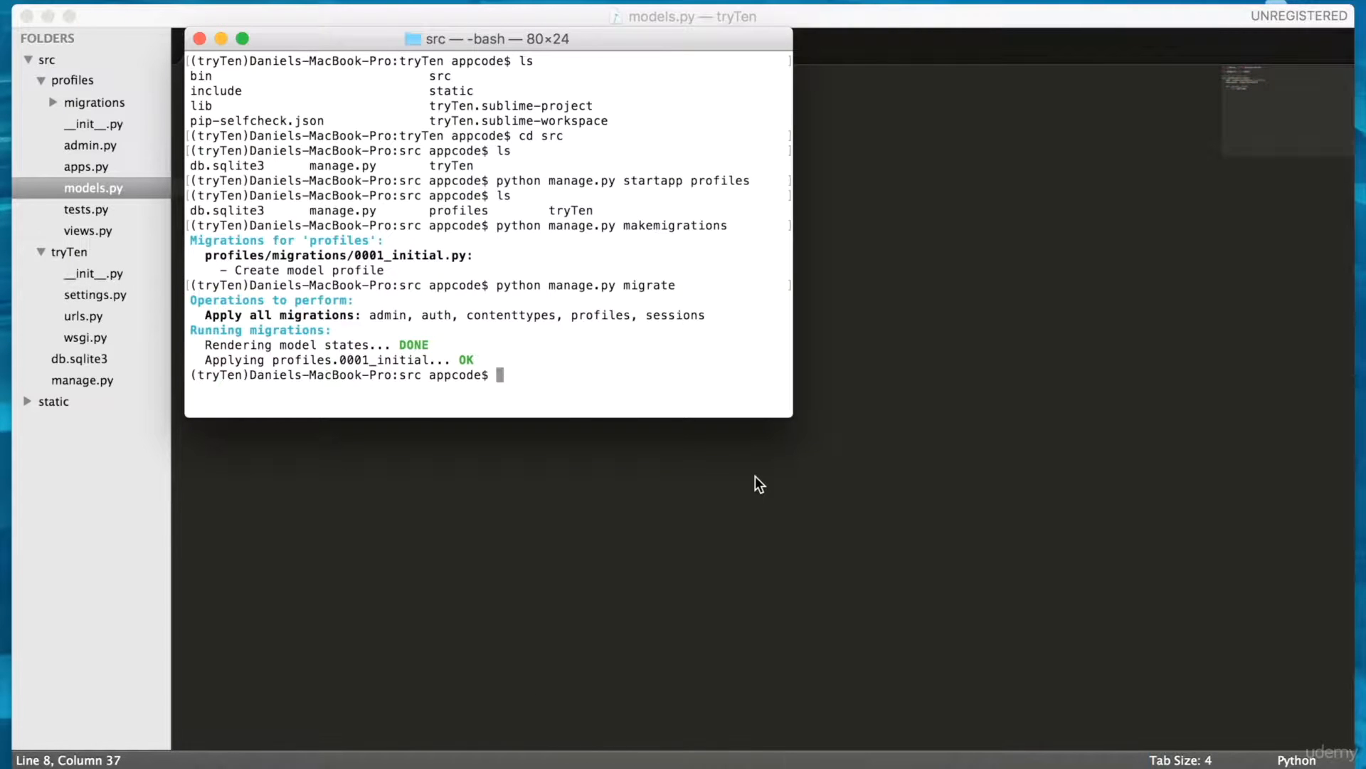
{"action": "type", "text": "python manage.py migrate"}
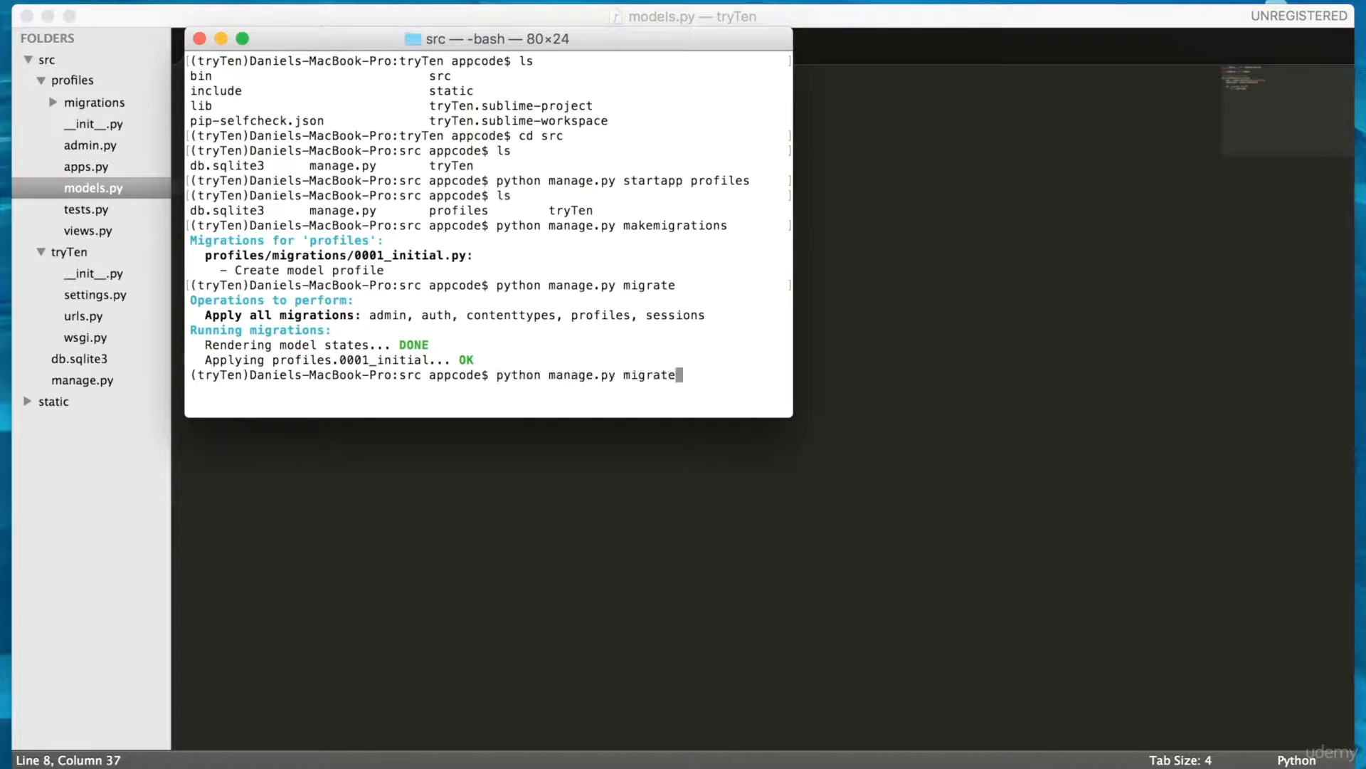
{"action": "type", "text": "makemigrations"}
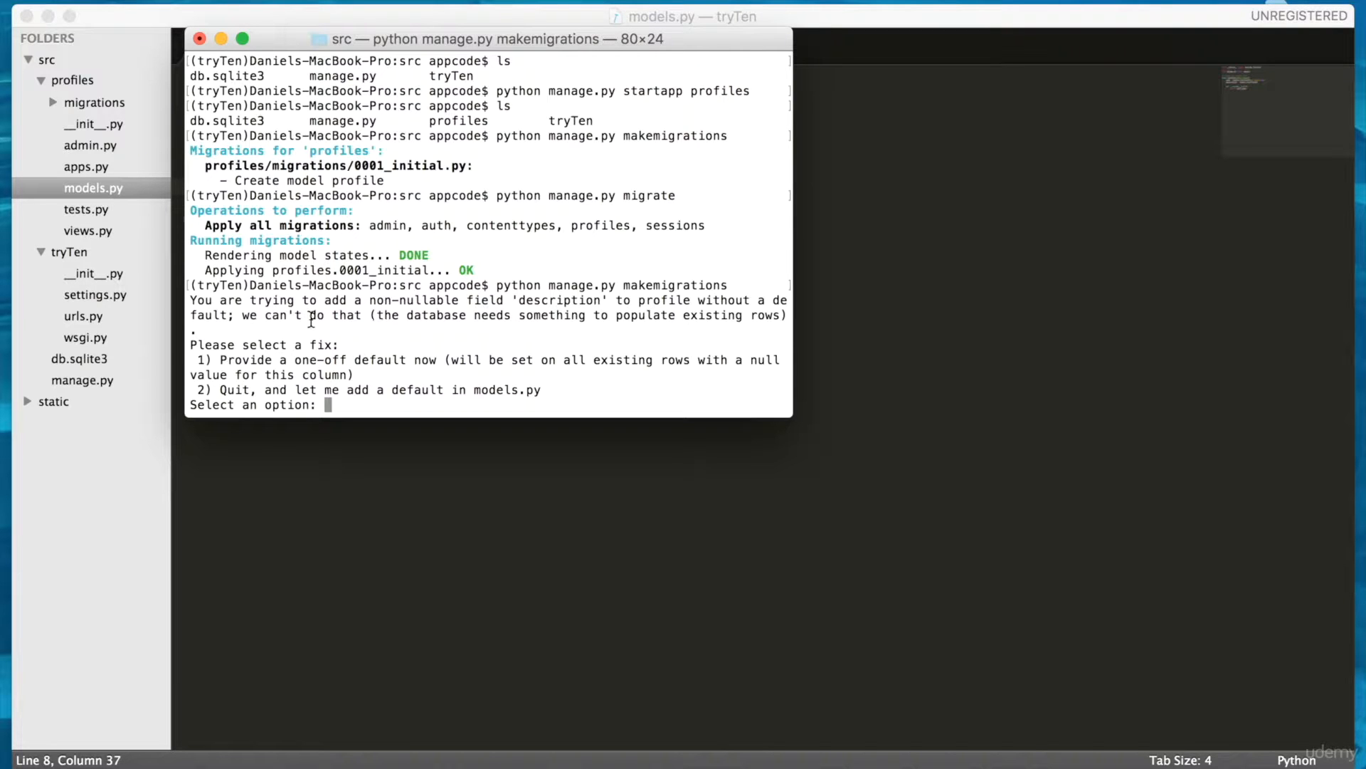
{"action": "mouse_move", "coordinate": [567, 296]}
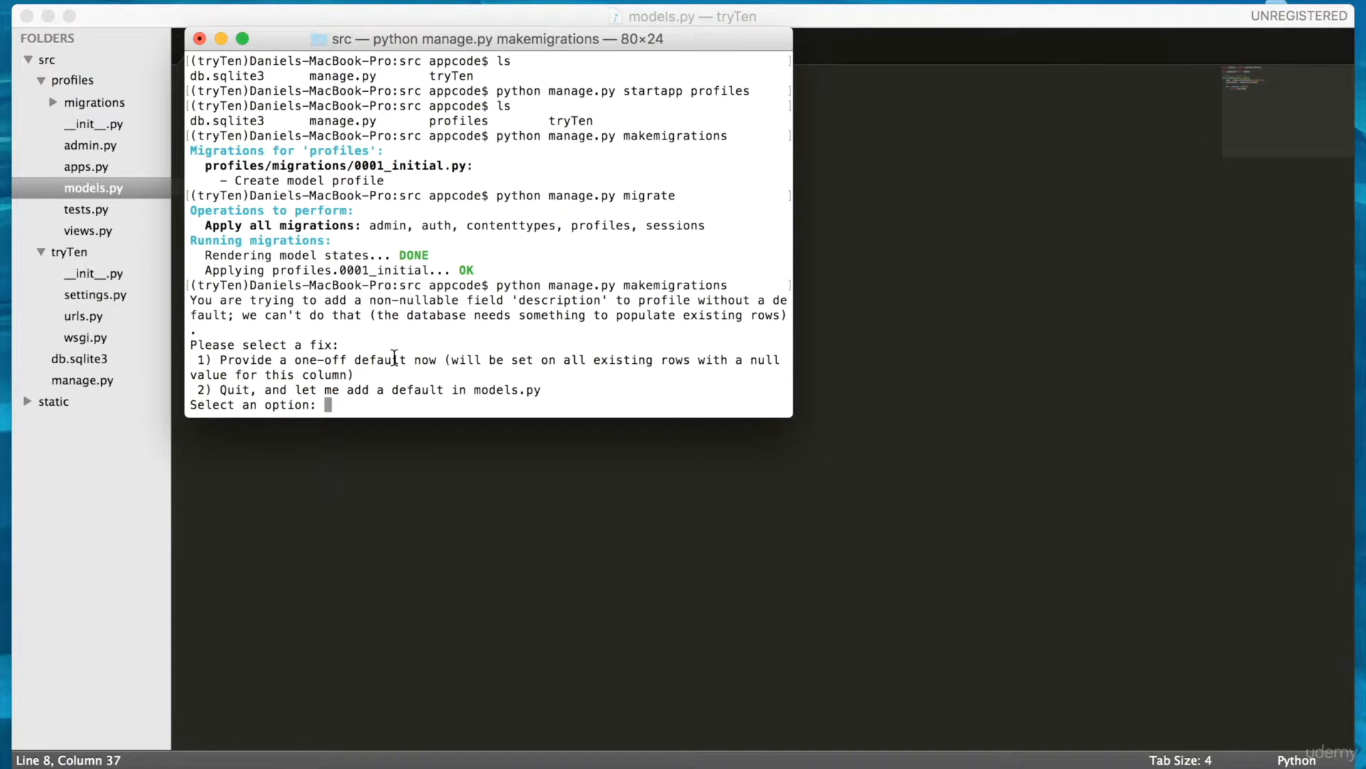
{"action": "type", "text": "2"}
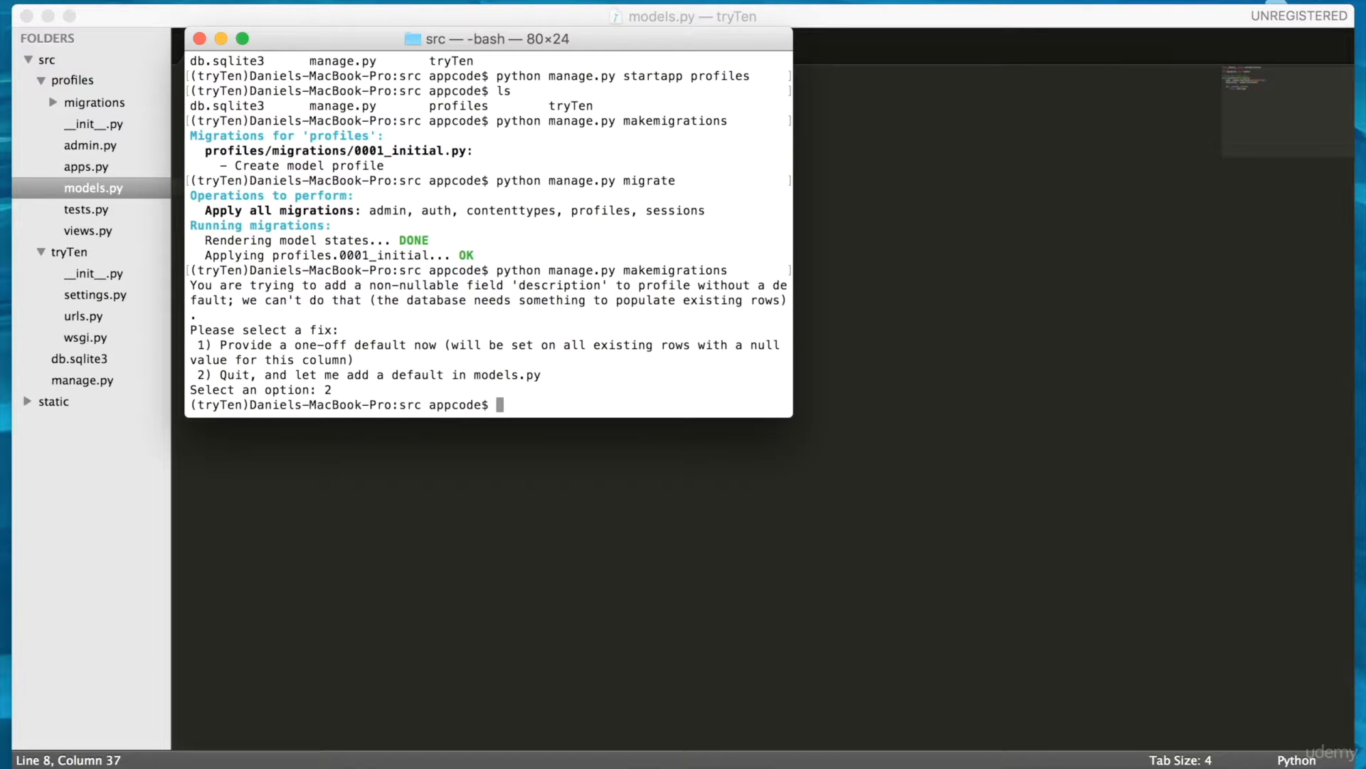
{"action": "mouse_move", "coordinate": [467, 531]}
{"action": "type", "text": "return self.name"}
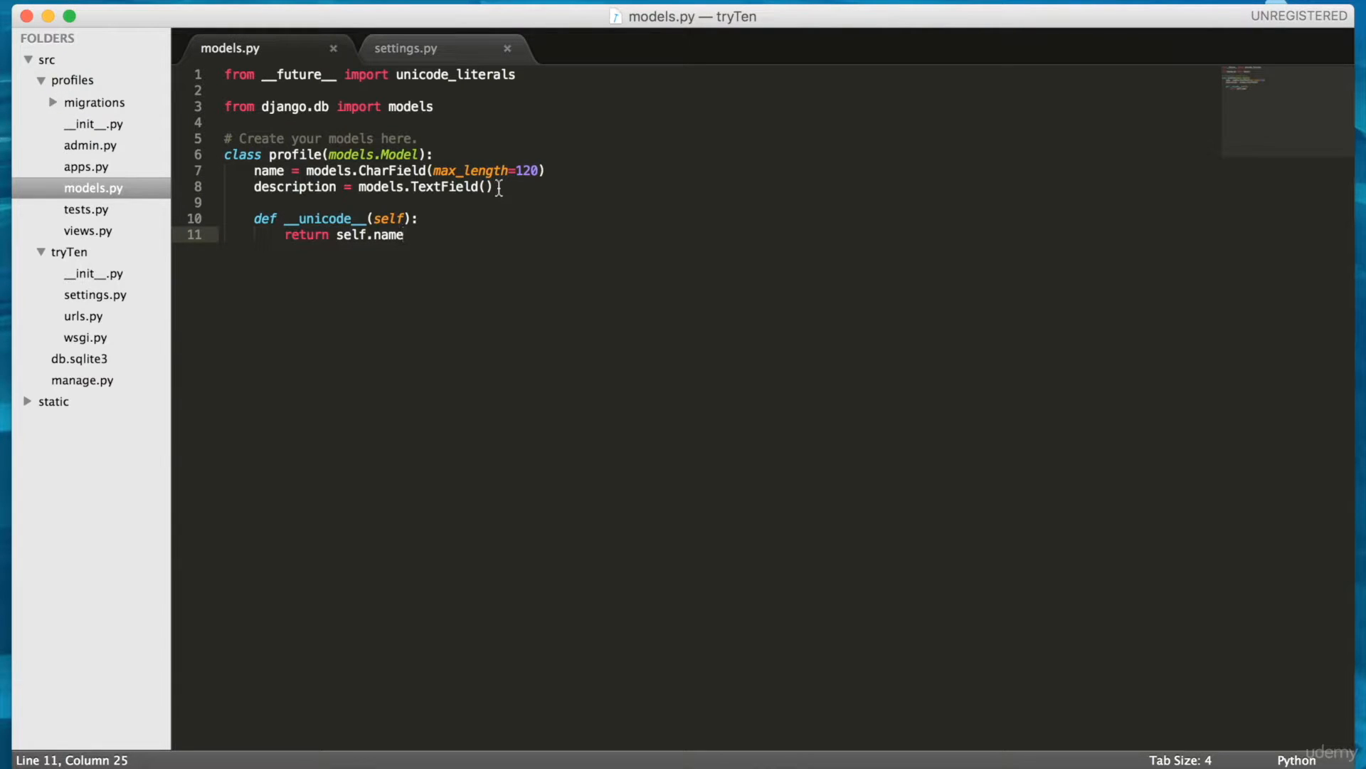
Add null=True inside the description TextField() and save models.py
{"action": "left_click", "coordinate": [488, 187]}
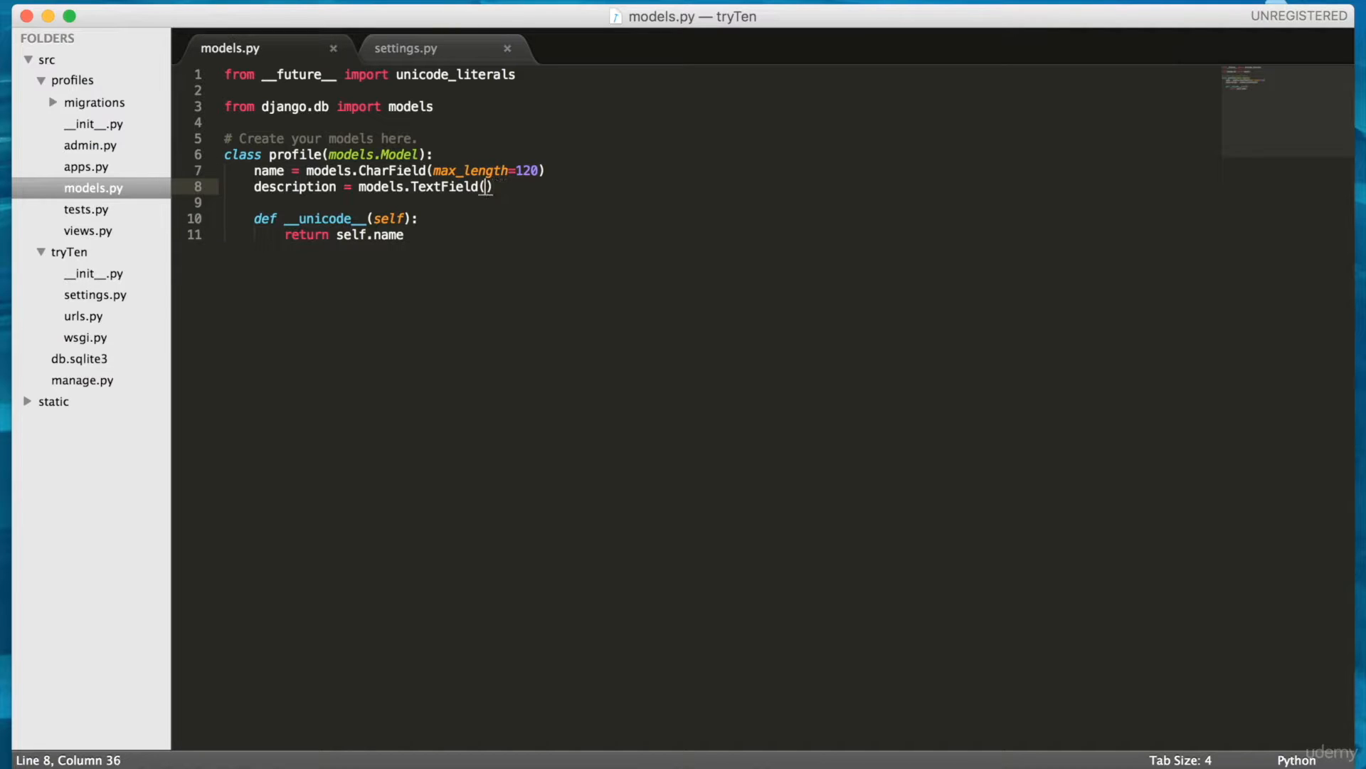
{"action": "type", "text": "null"}
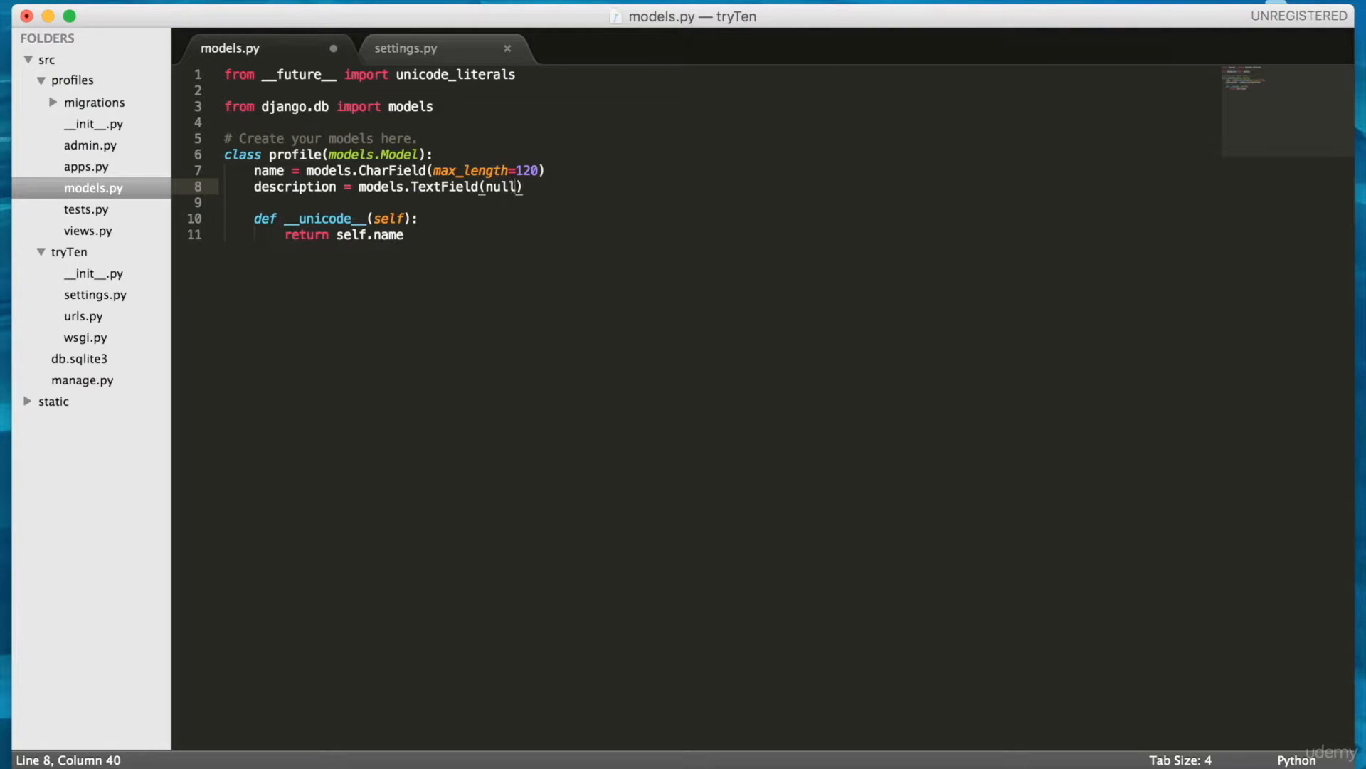
{"action": "type", "text": "=true"}
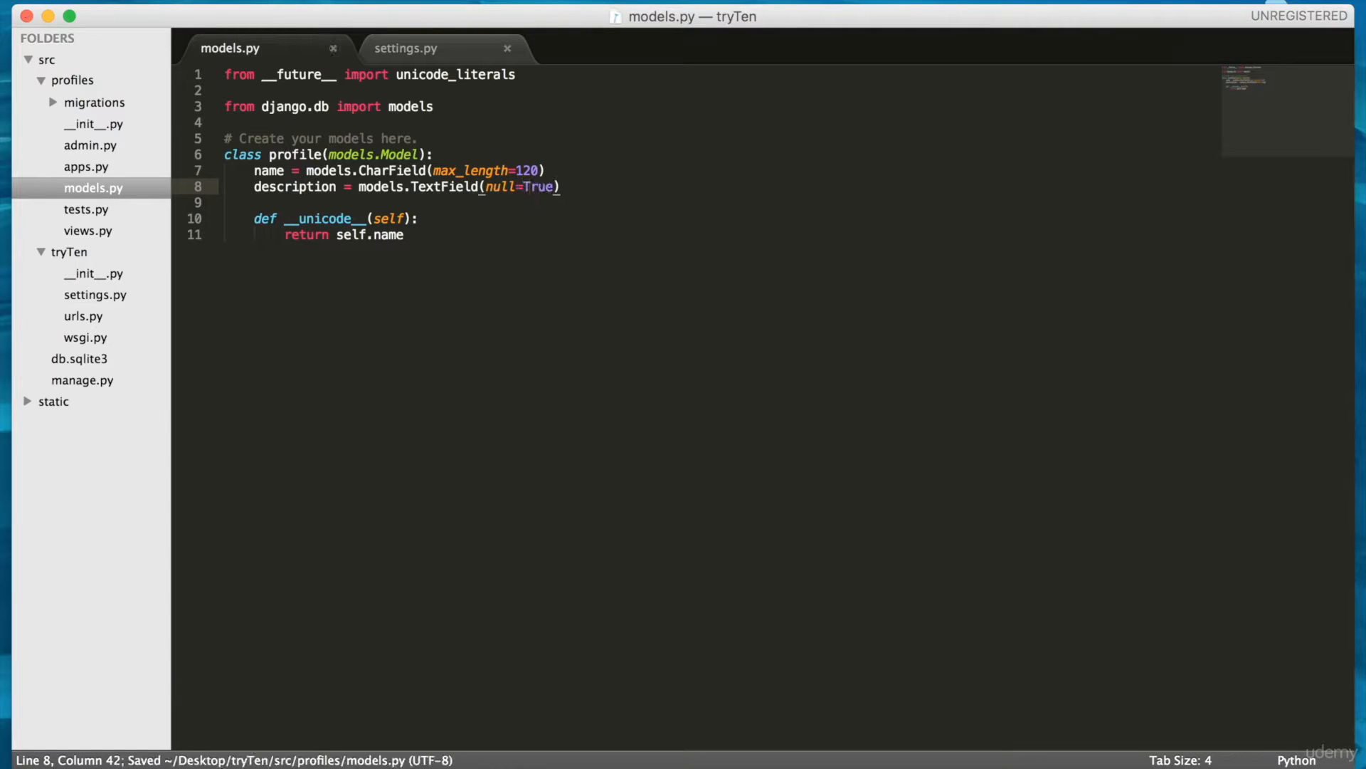
{"action": "mouse_move", "coordinate": [486, 657]}
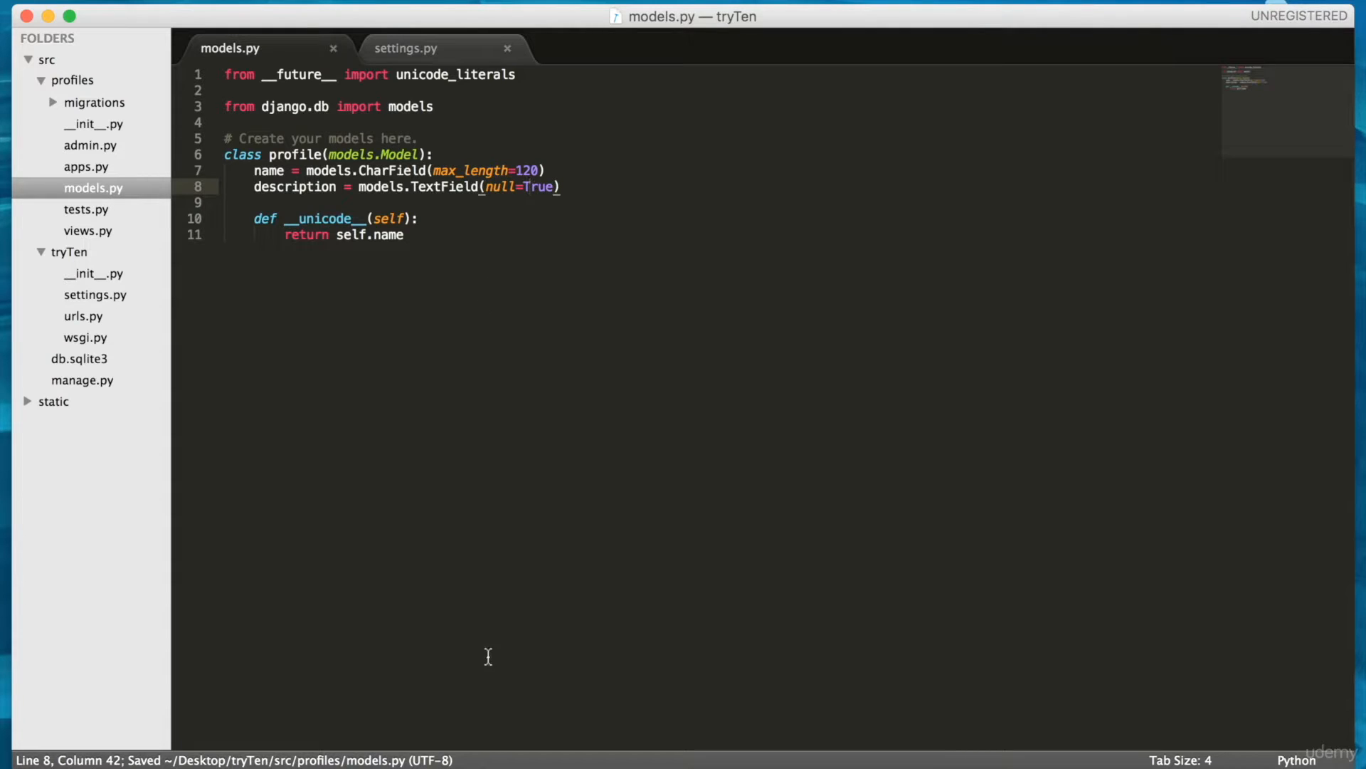
{"action": "mouse_move", "coordinate": [907, 759]}
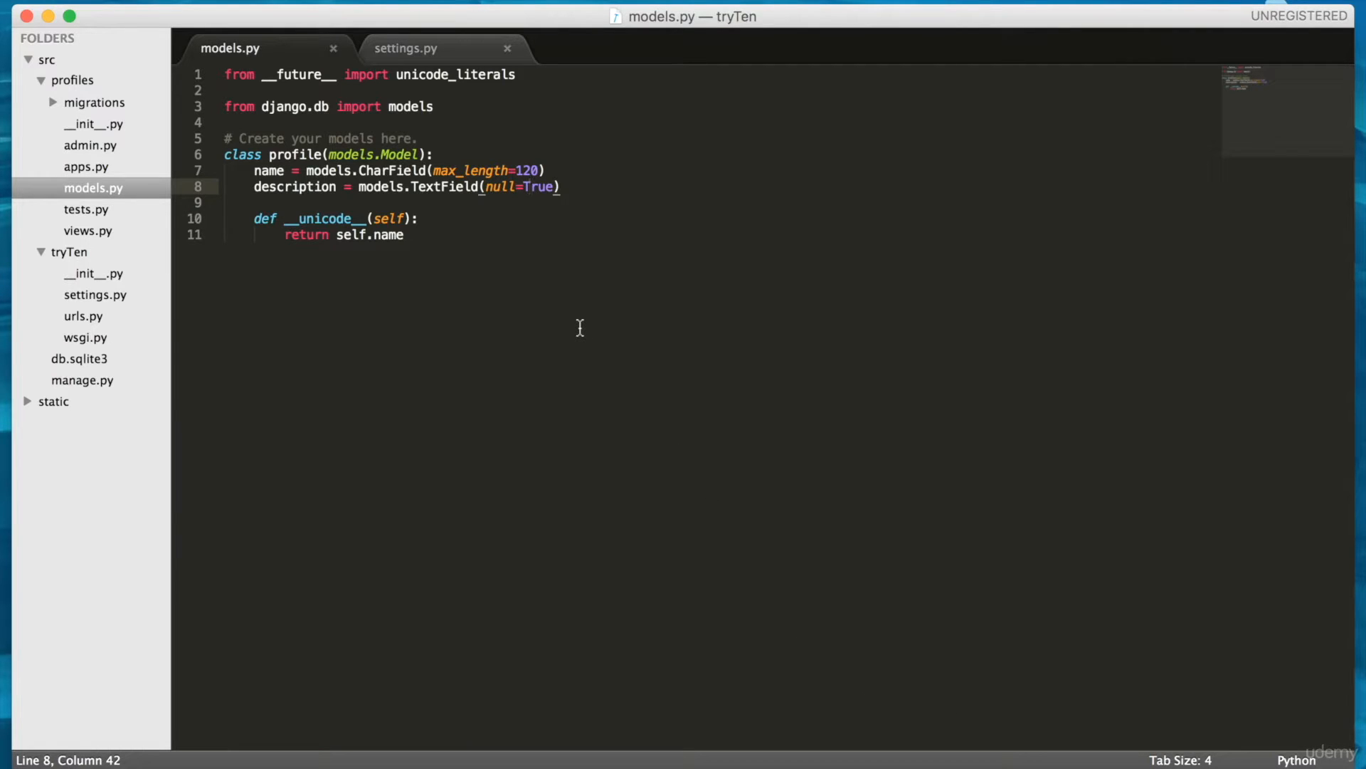
{"action": "left_click", "coordinate": [551, 186]}
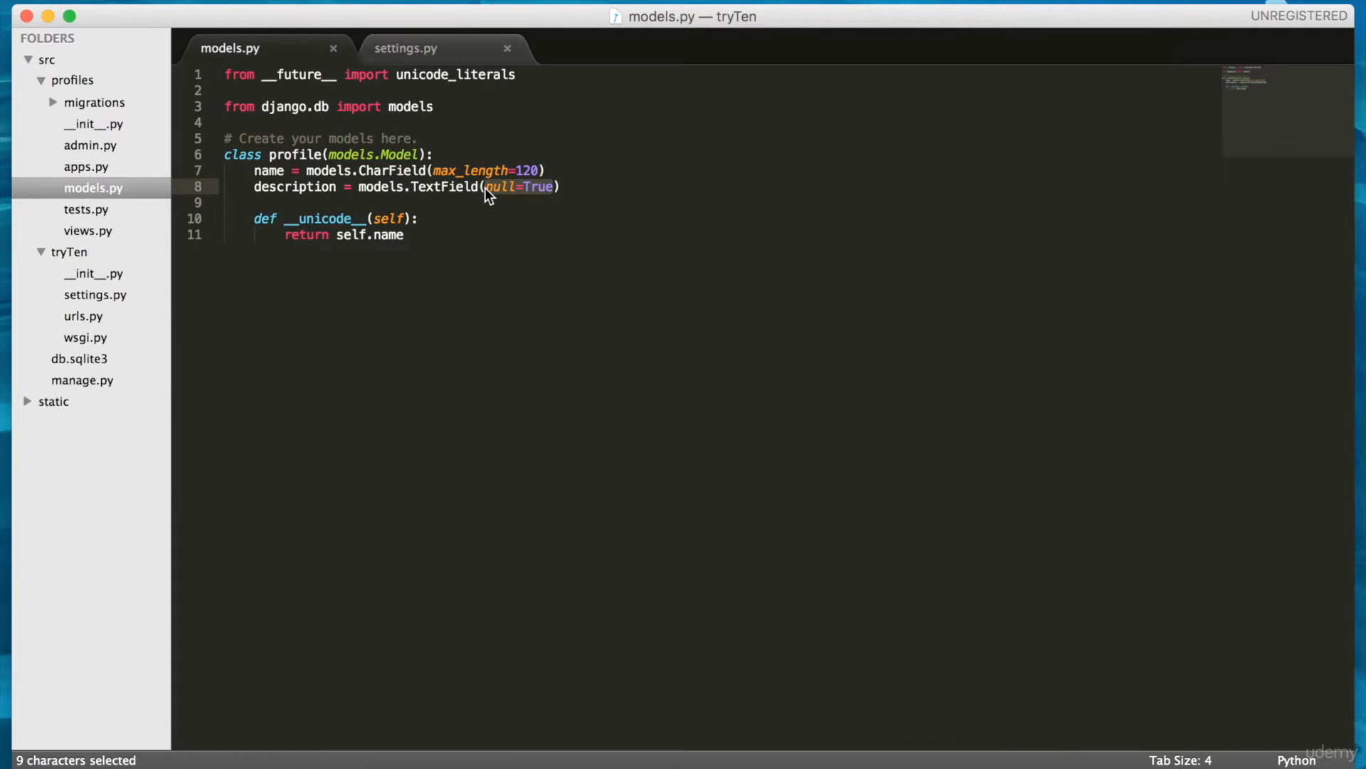
Replace null=True with default='description default text' in the TextField and save
{"action": "key", "text": "delete"}
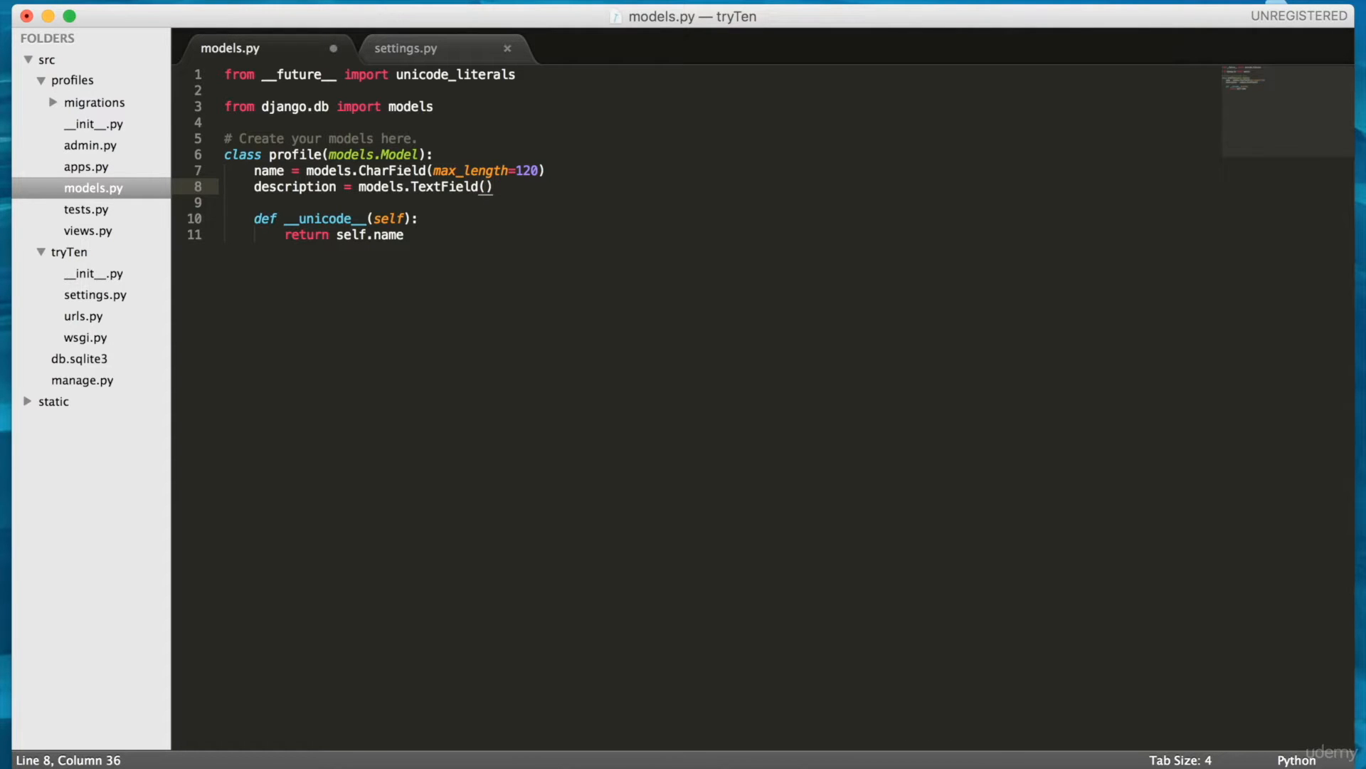
{"action": "type", "text": "default"}
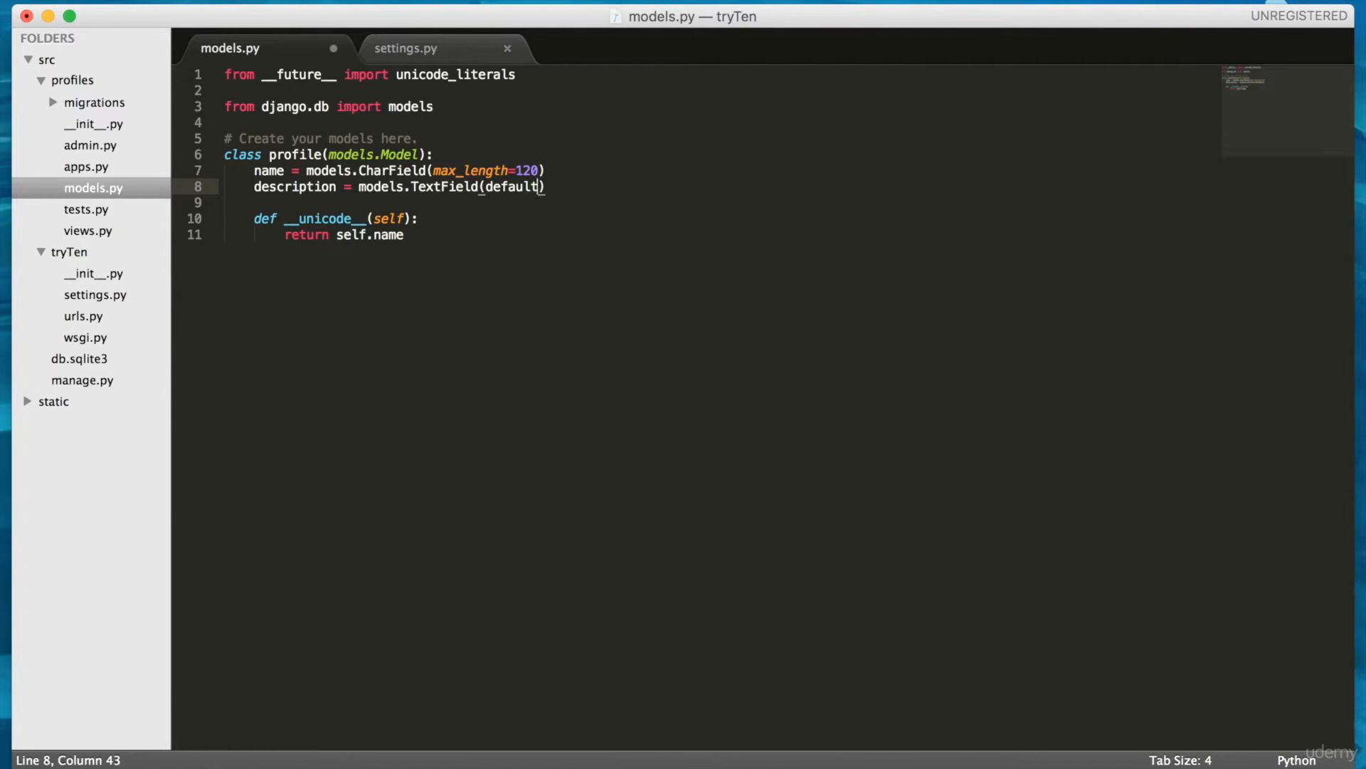
{"action": "type", "text": "=''"}
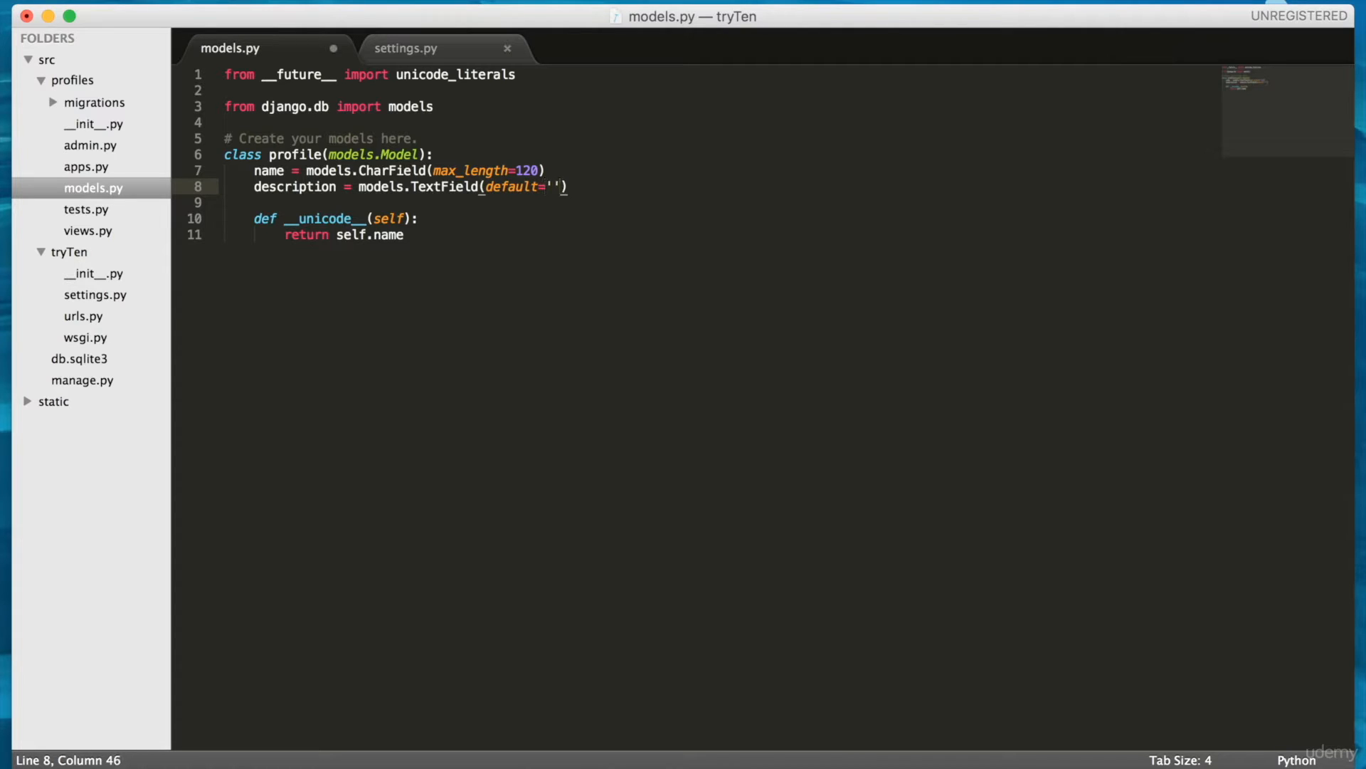
{"action": "type", "text": "description default t"}
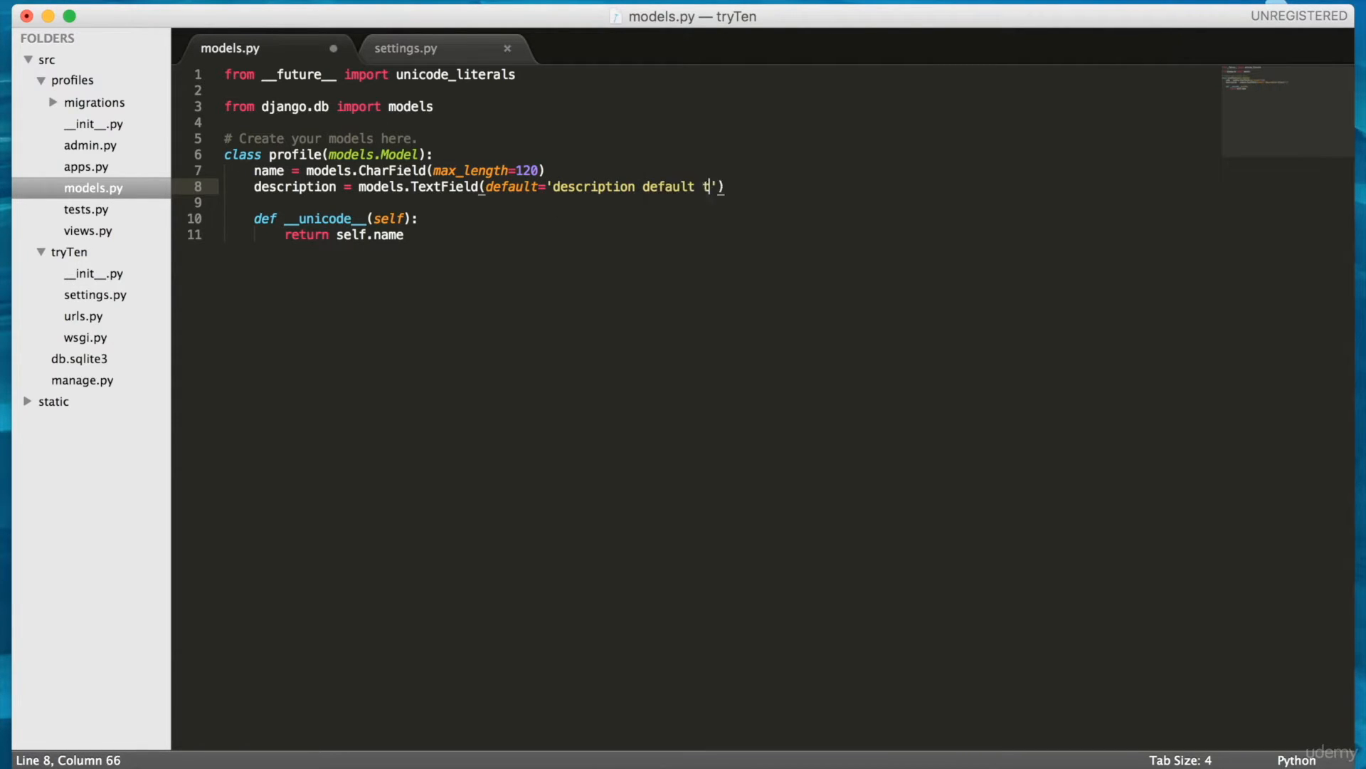
{"action": "type", "text": "ext"}
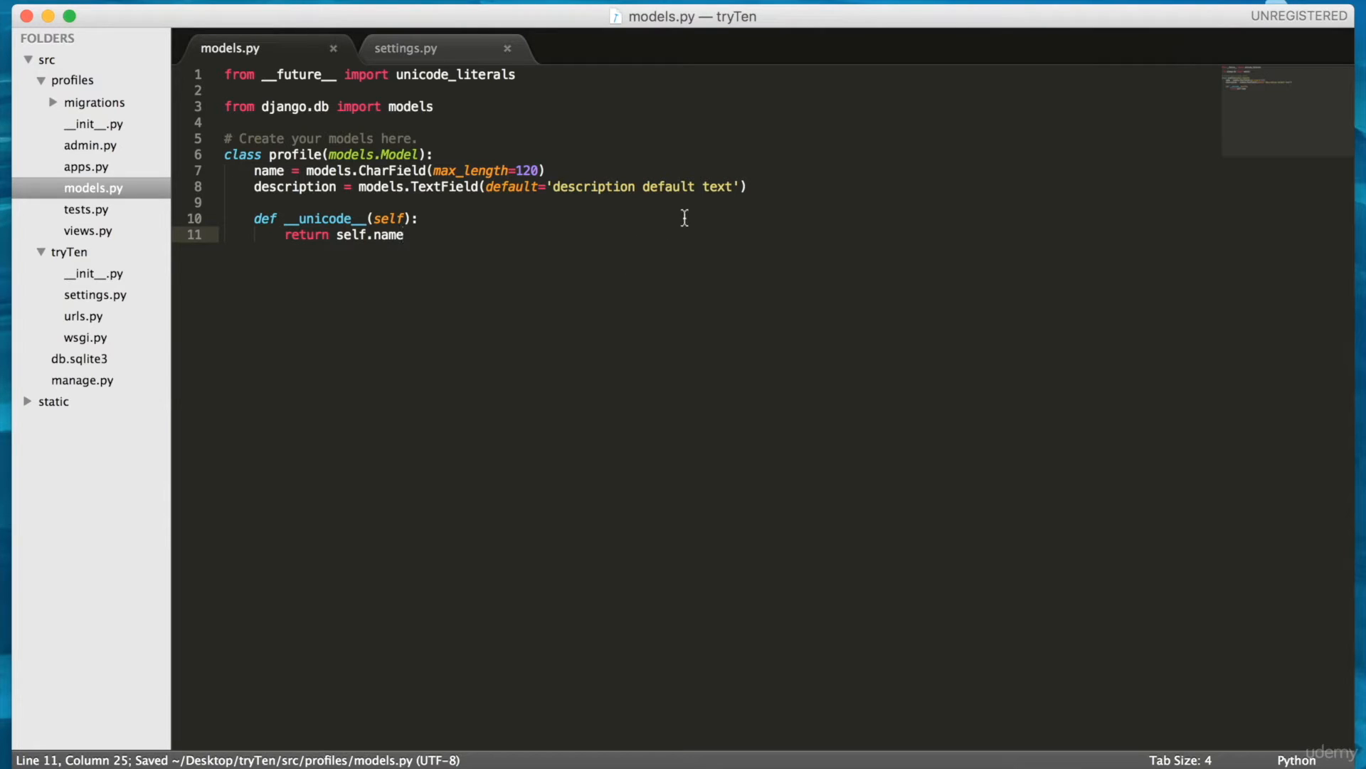
{"action": "mouse_move", "coordinate": [603, 263]}
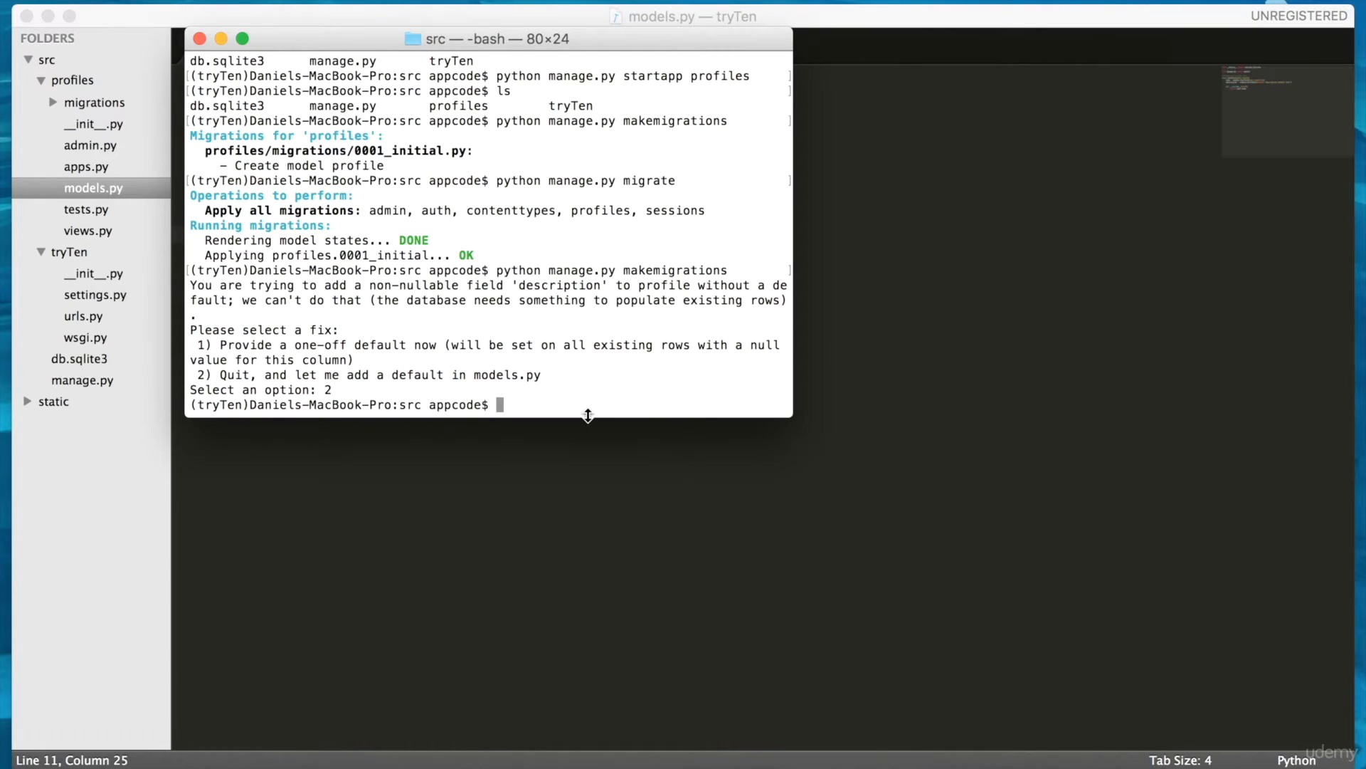
Run makemigrations to create 0002_profile_description, then run migrate to apply it
{"action": "type", "text": "python manage.py makemigrations"}
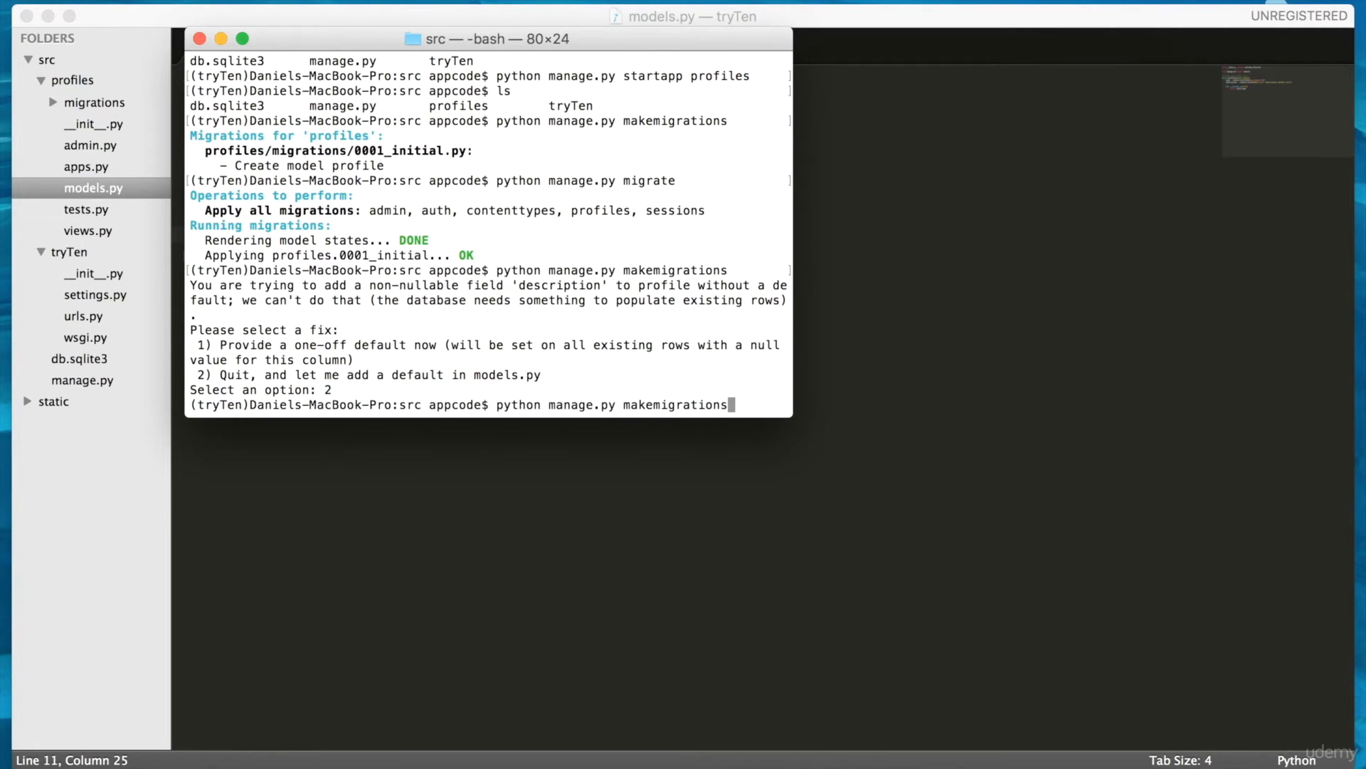
{"action": "key", "text": "Return"}
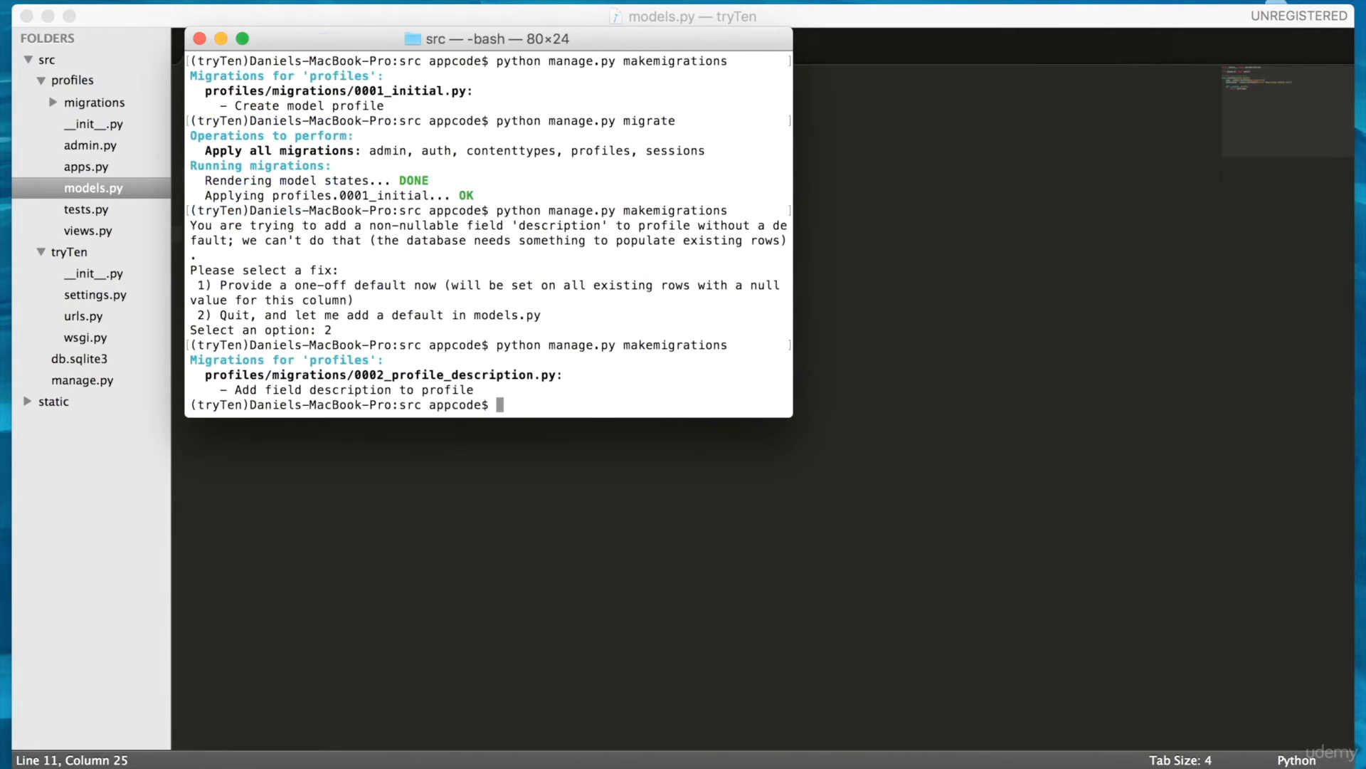
{"action": "type", "text": "python manage.py makemigrations"}
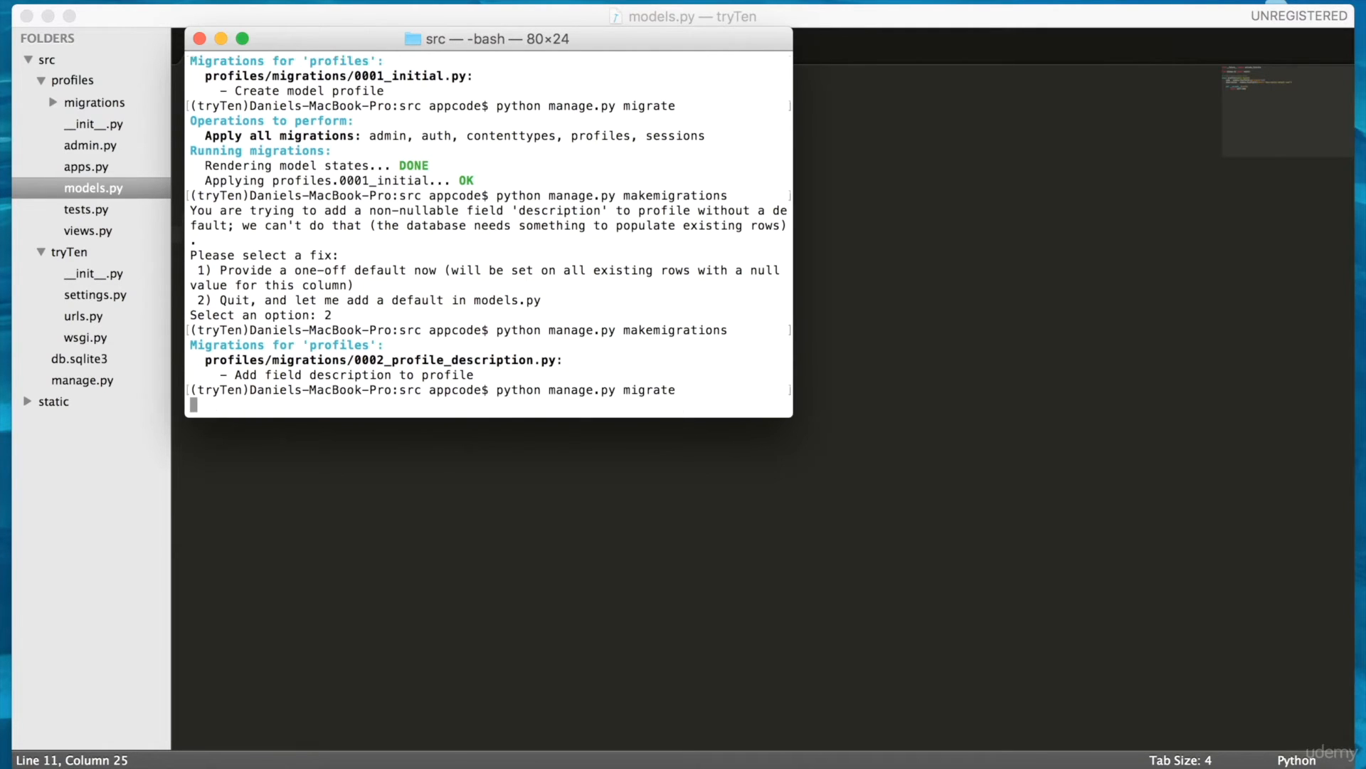
{"action": "key", "text": "Return"}
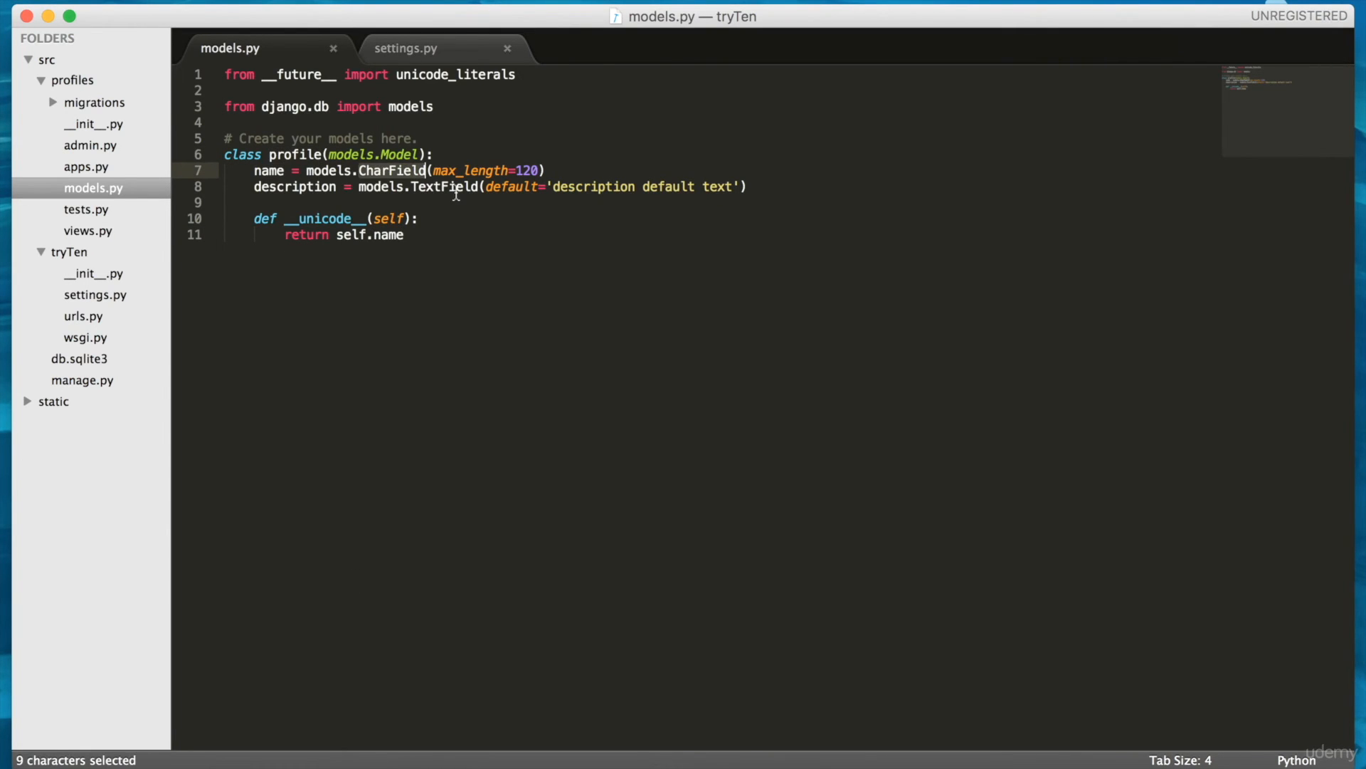
Highlight 'description' in models.py, then return to Terminal showing the migration applied
{"action": "double_click", "coordinate": [592, 185]}
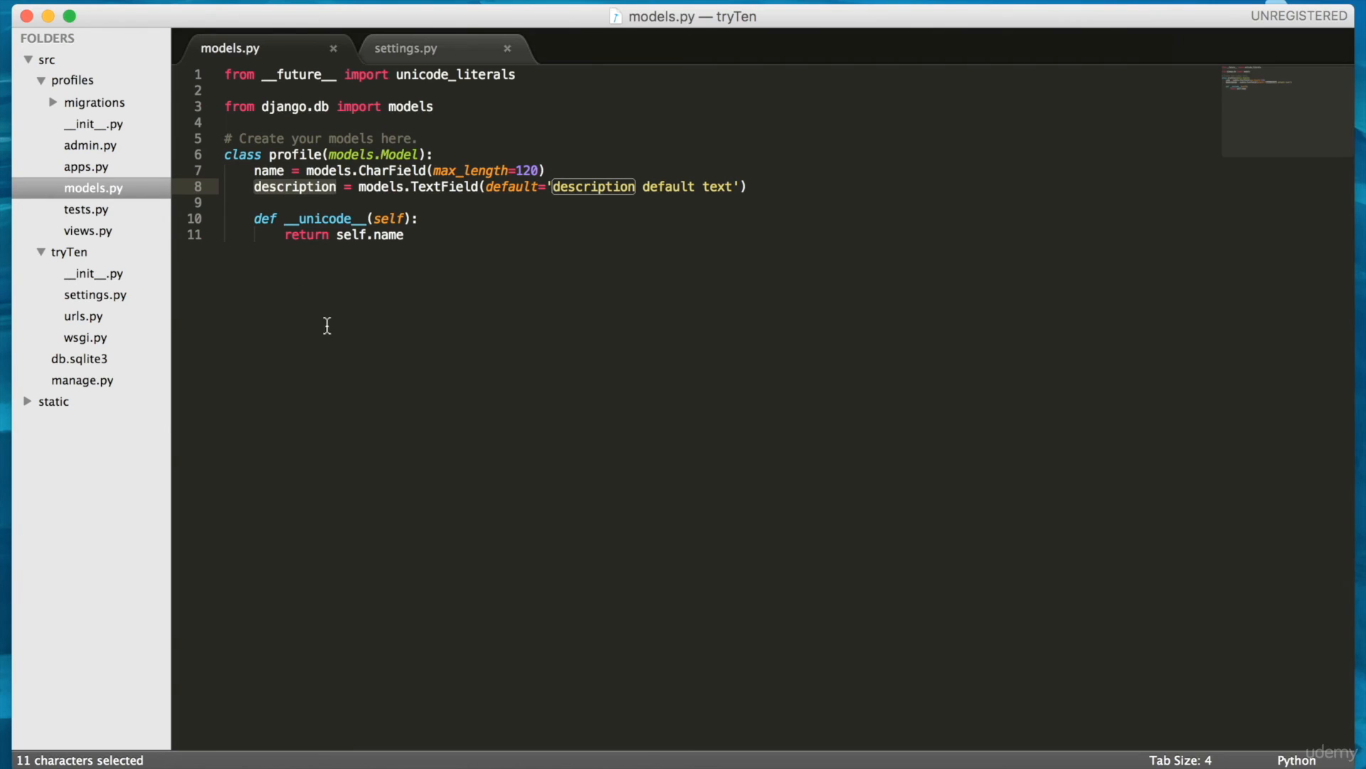
{"action": "left_click", "coordinate": [402, 235]}
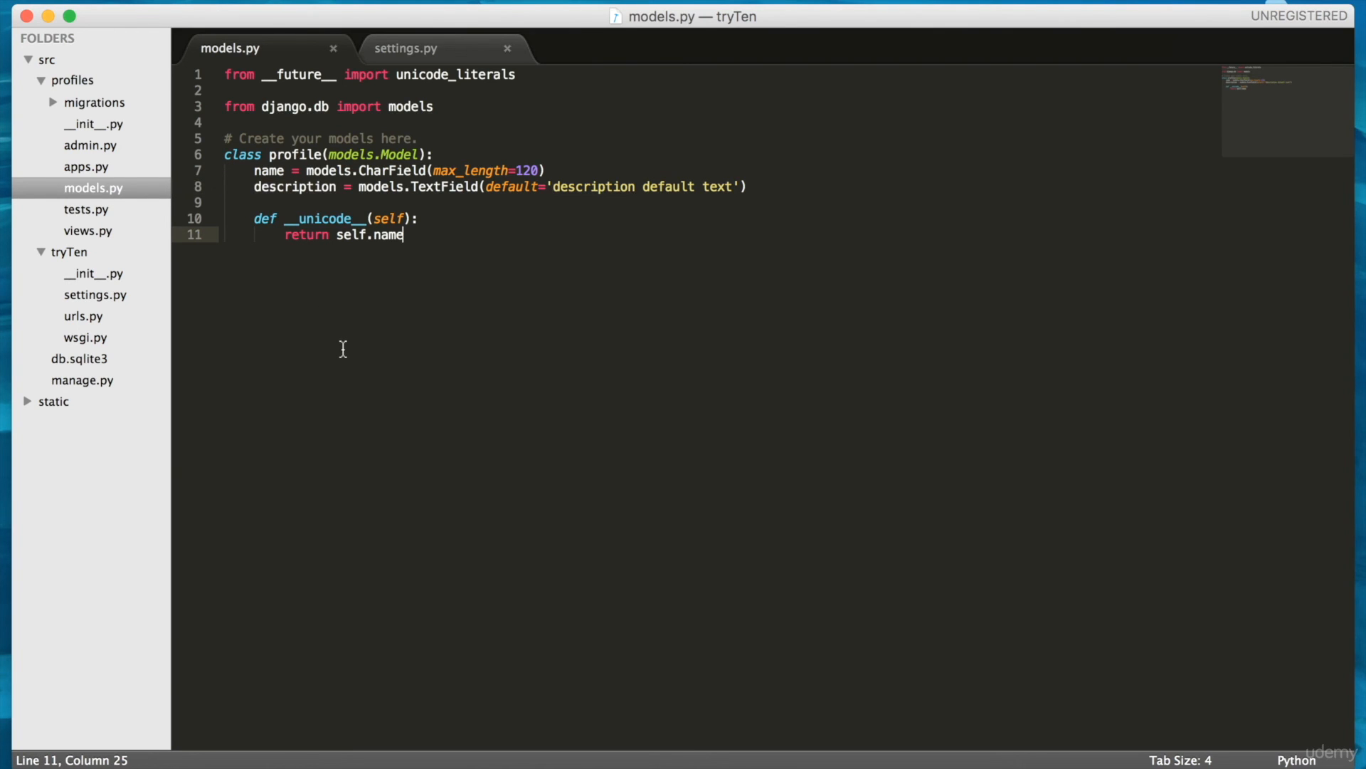
{"action": "mouse_move", "coordinate": [906, 757]}
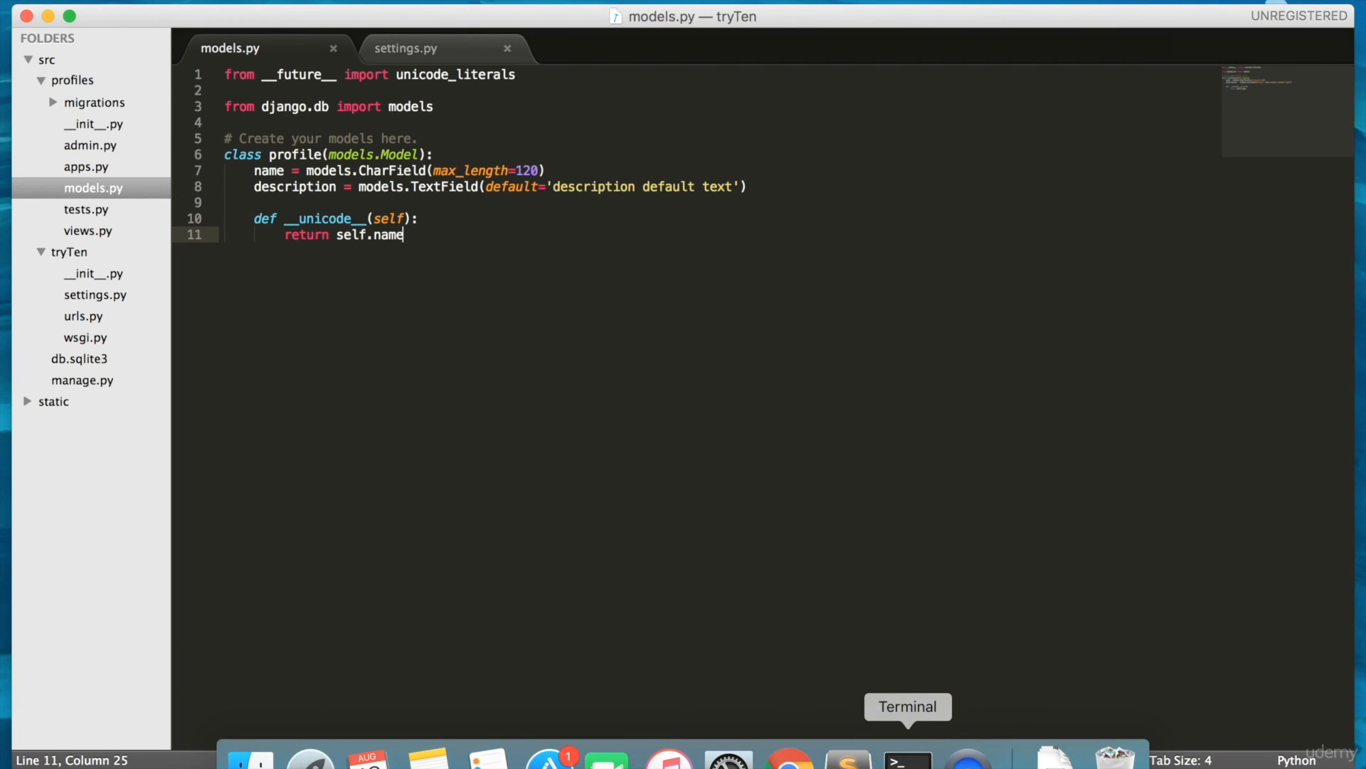
{"action": "left_click", "coordinate": [906, 757]}
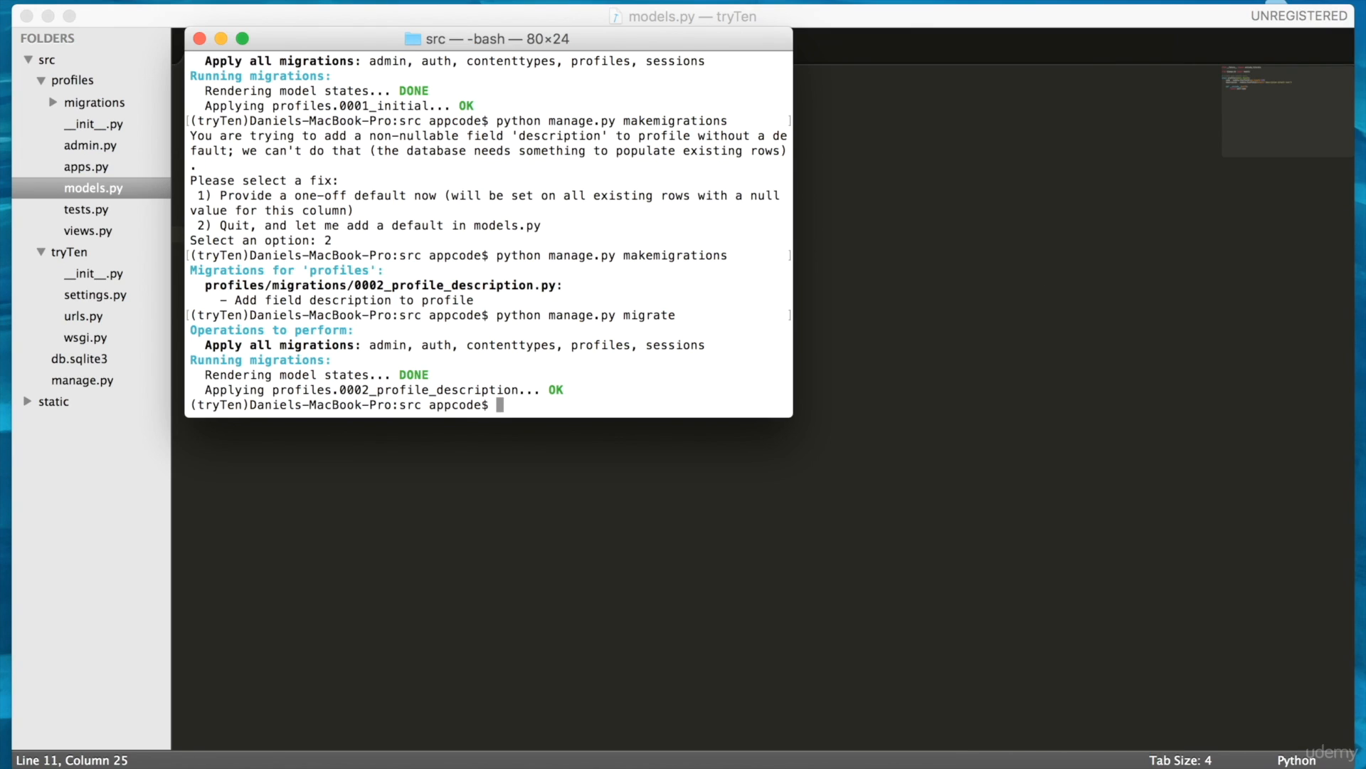